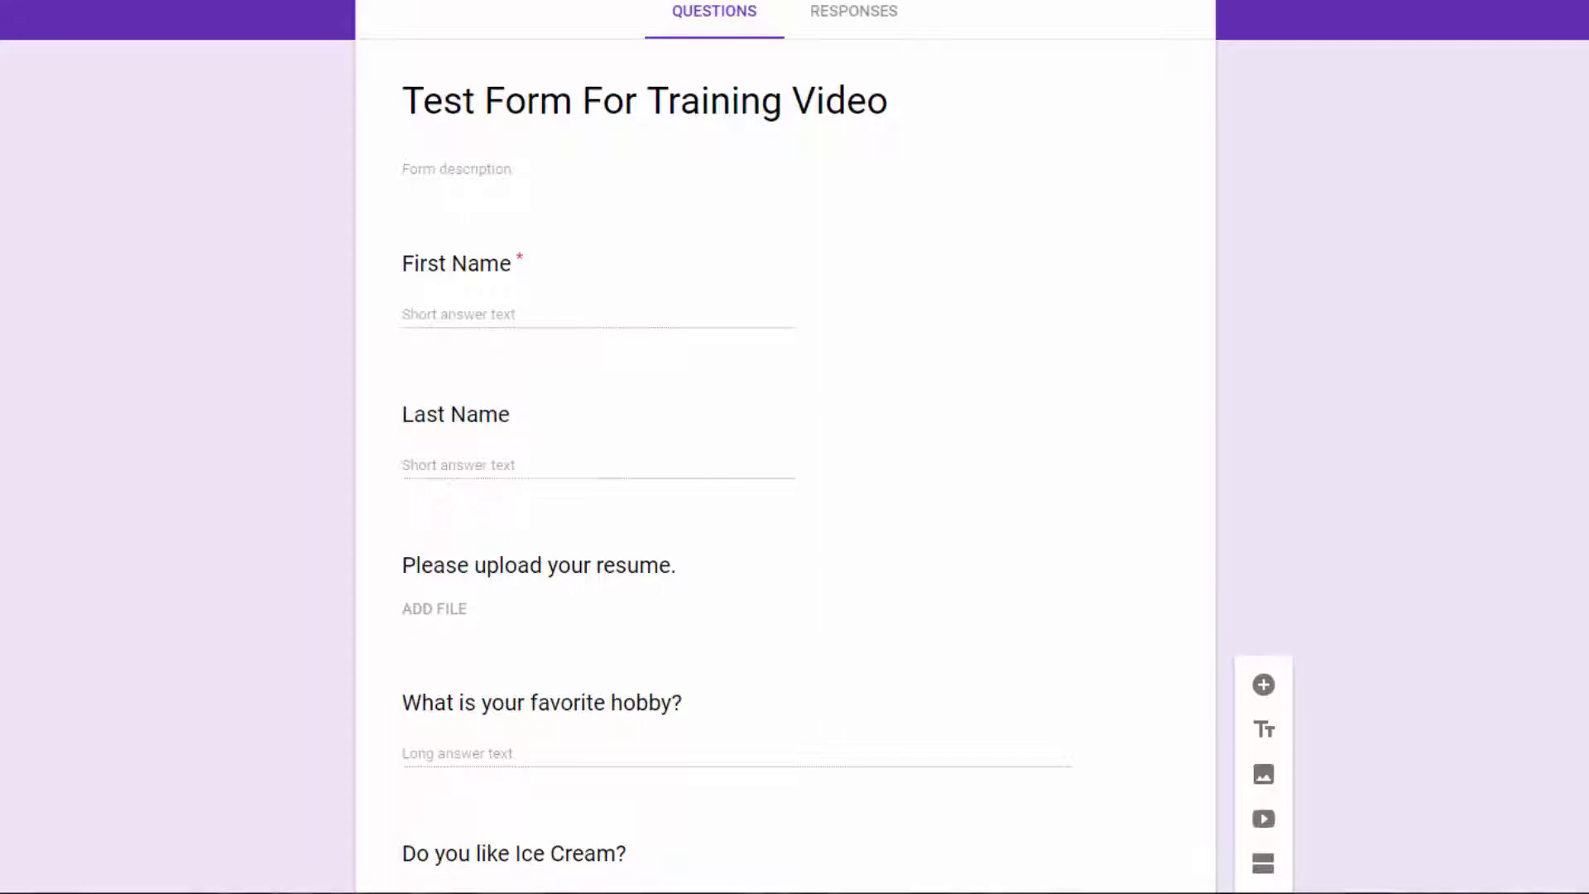
{"action": "mouse_move", "coordinate": [1128, 257]}
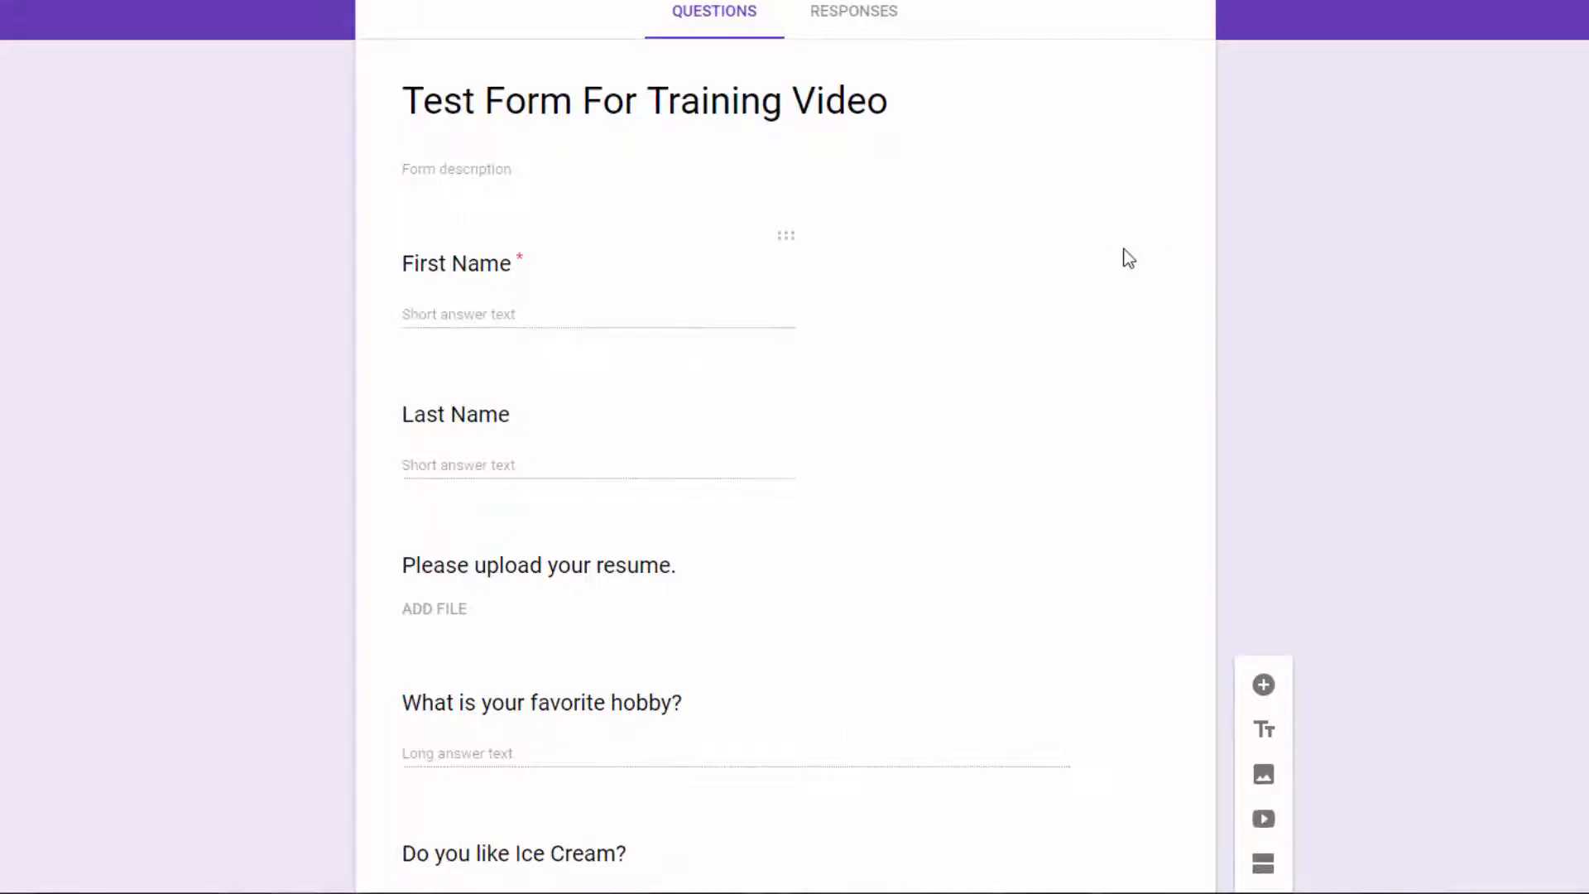
- Add a new section after the helpfulness rating question
{"action": "scroll", "scroll_direction": "down", "scroll_amount": 3}
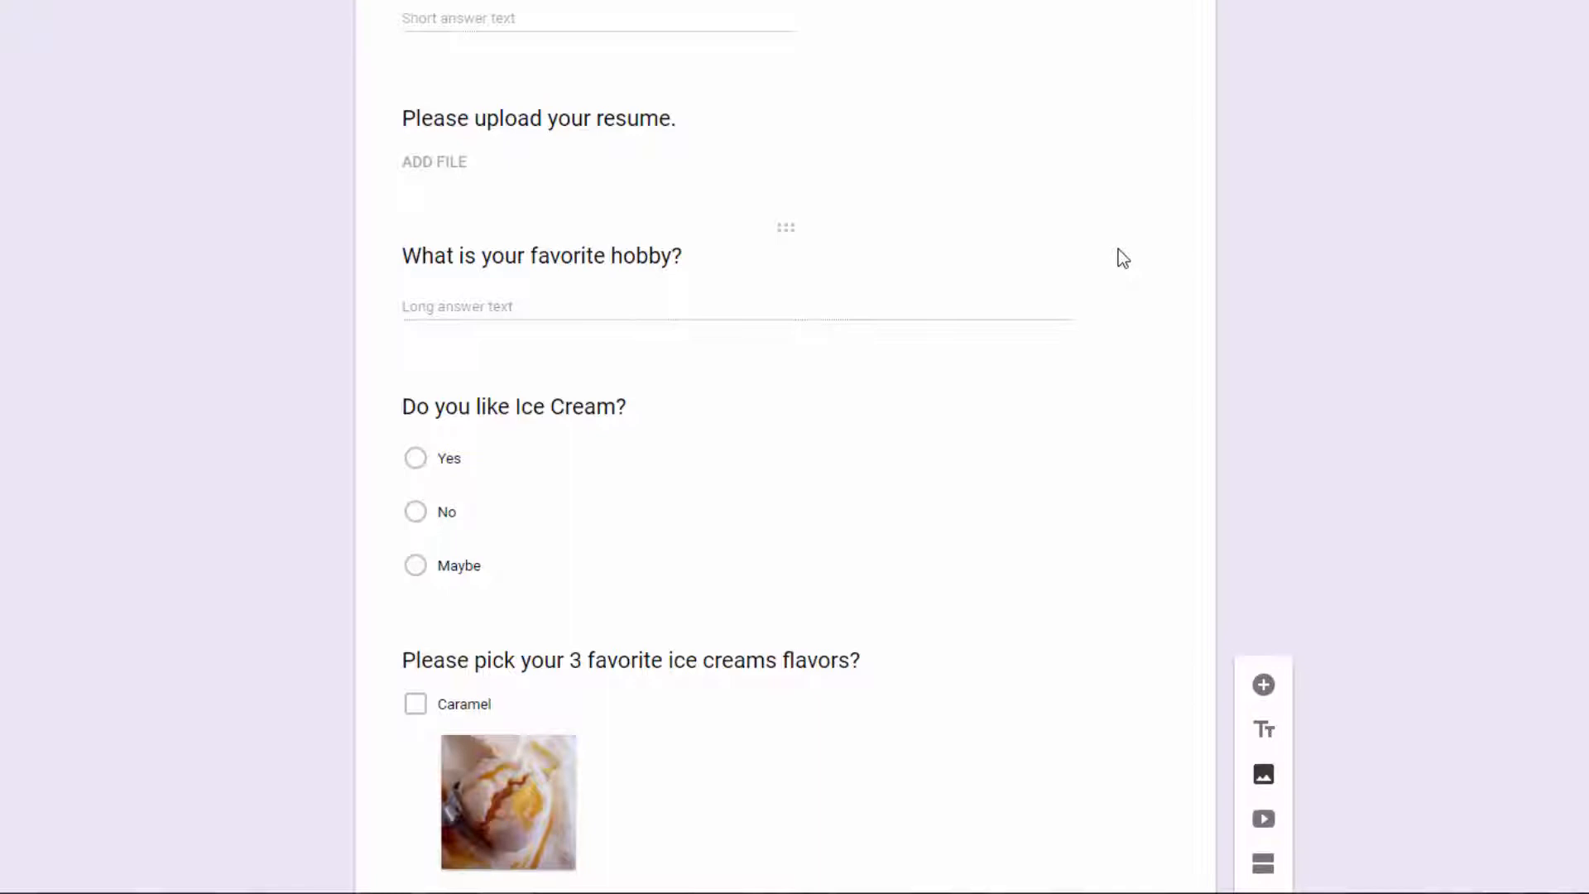
{"action": "scroll", "scroll_direction": "down", "scroll_amount": 3}
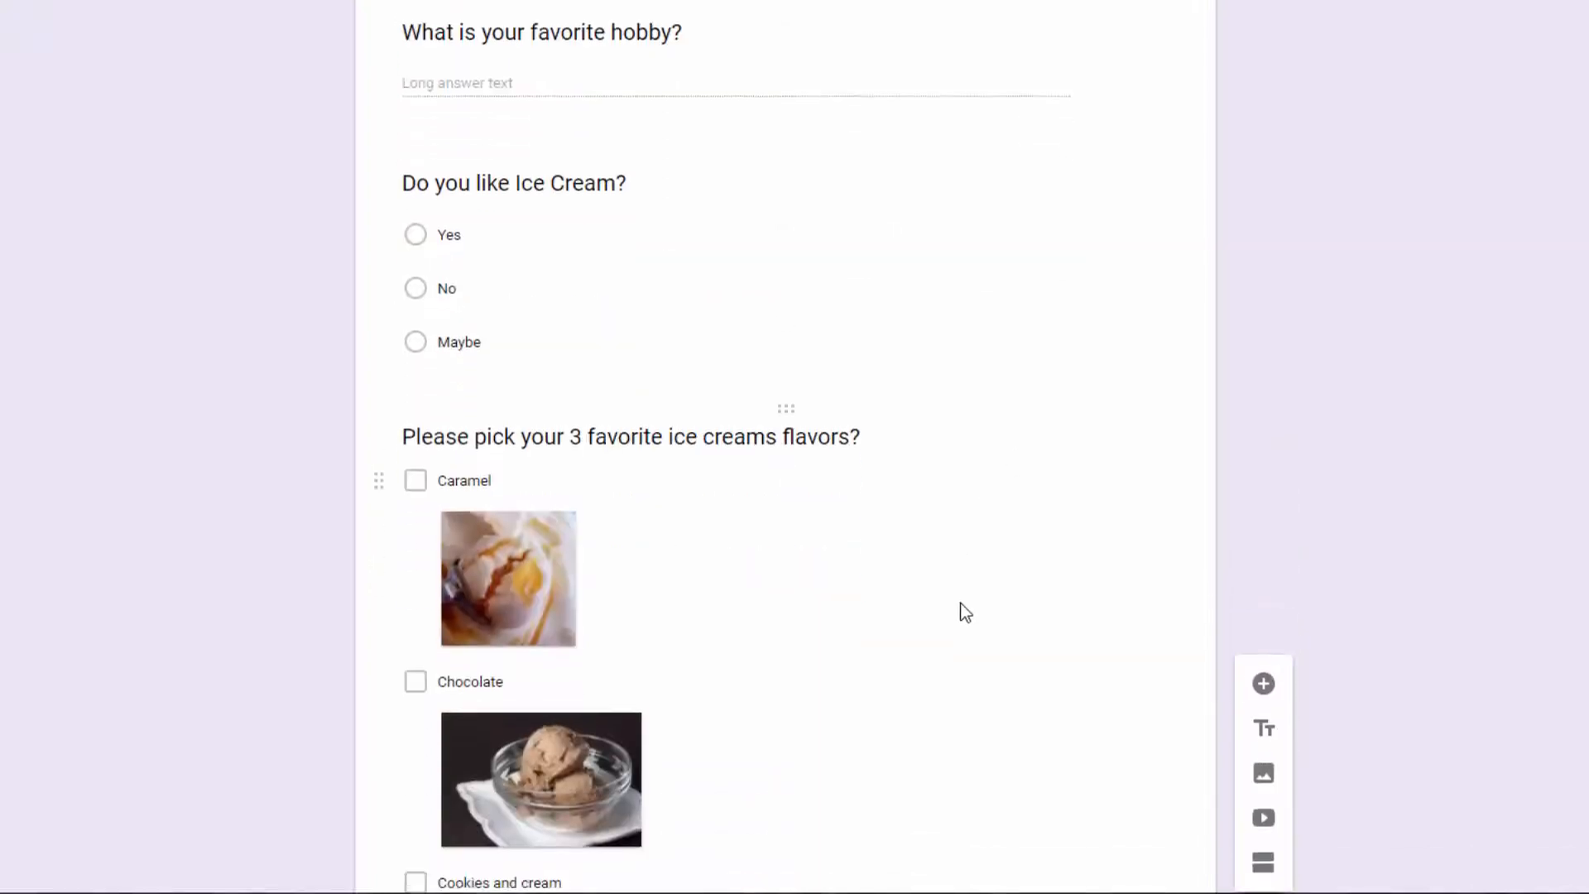
{"action": "scroll", "scroll_direction": "down", "scroll_amount": 3}
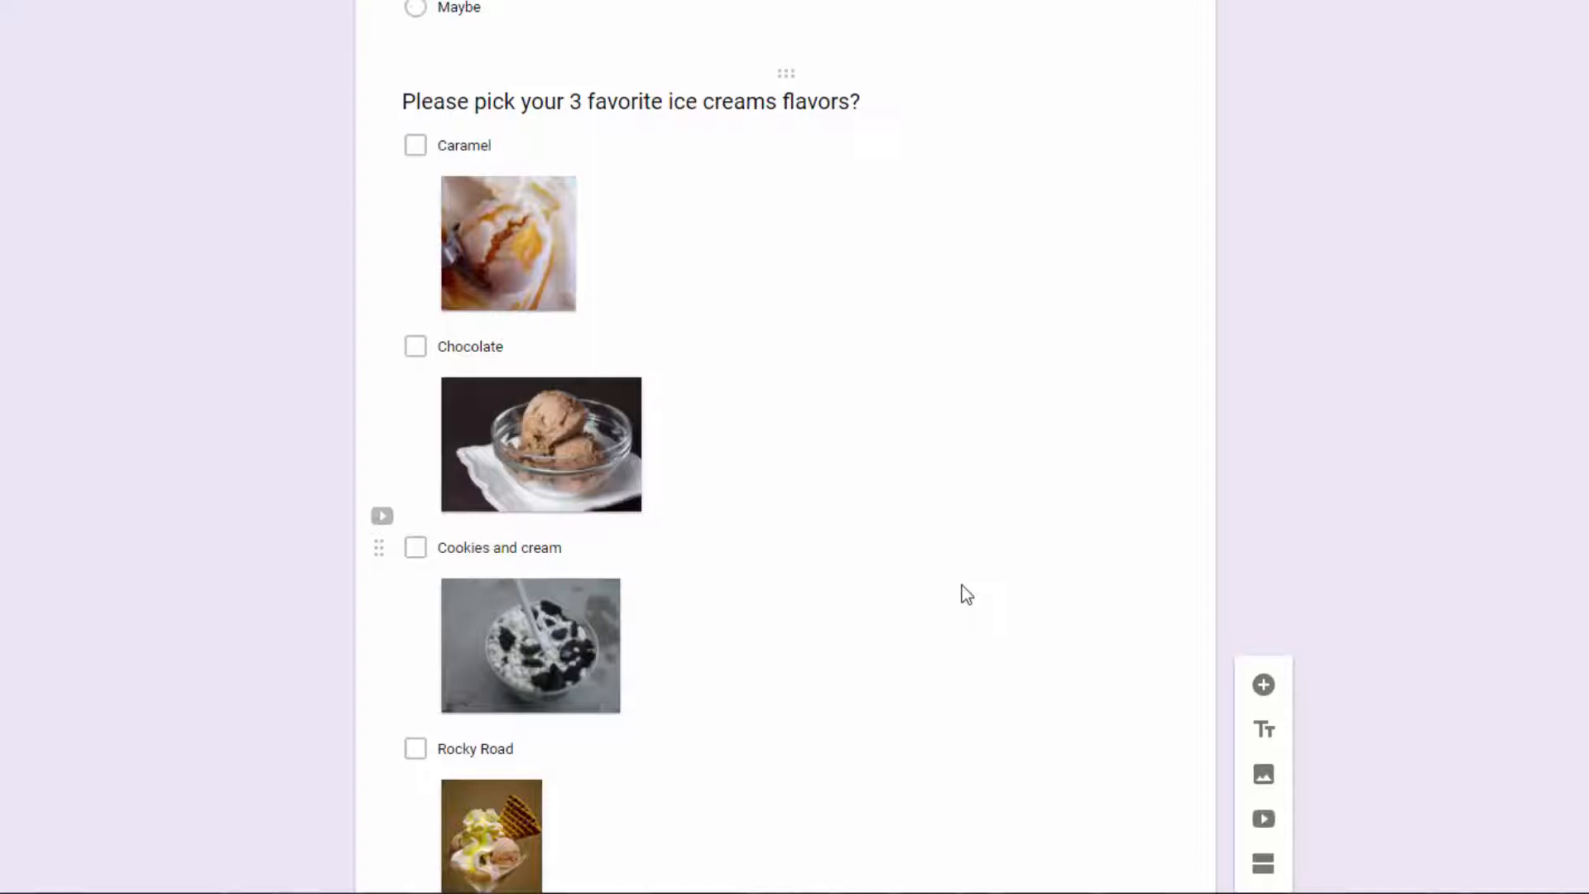
{"action": "scroll", "scroll_direction": "down", "scroll_amount": 3}
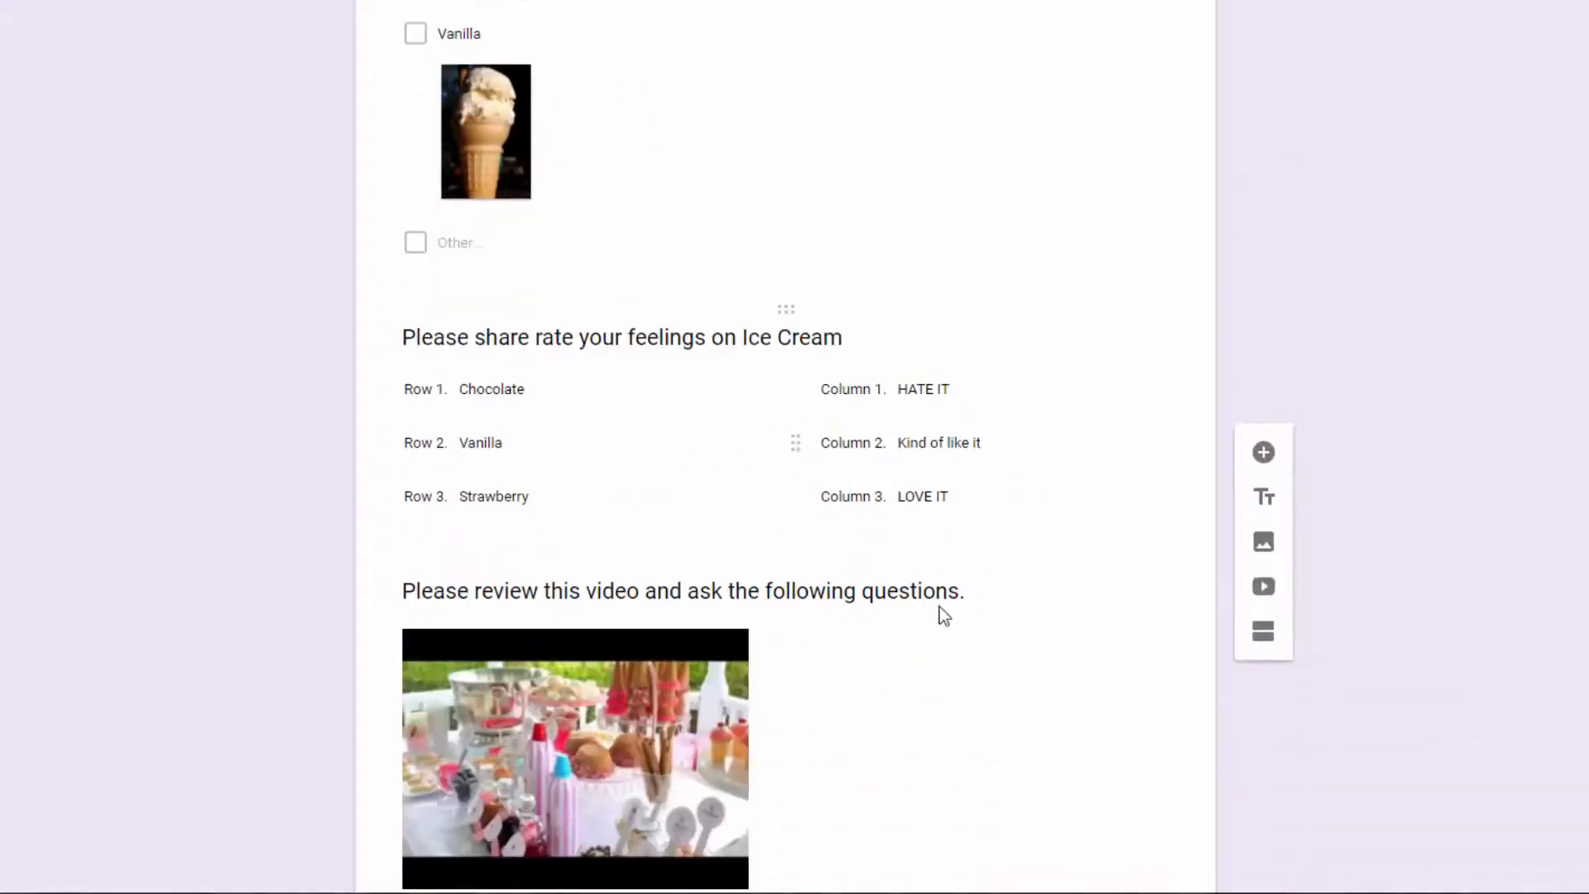
{"action": "scroll", "scroll_direction": "down", "scroll_amount": 3}
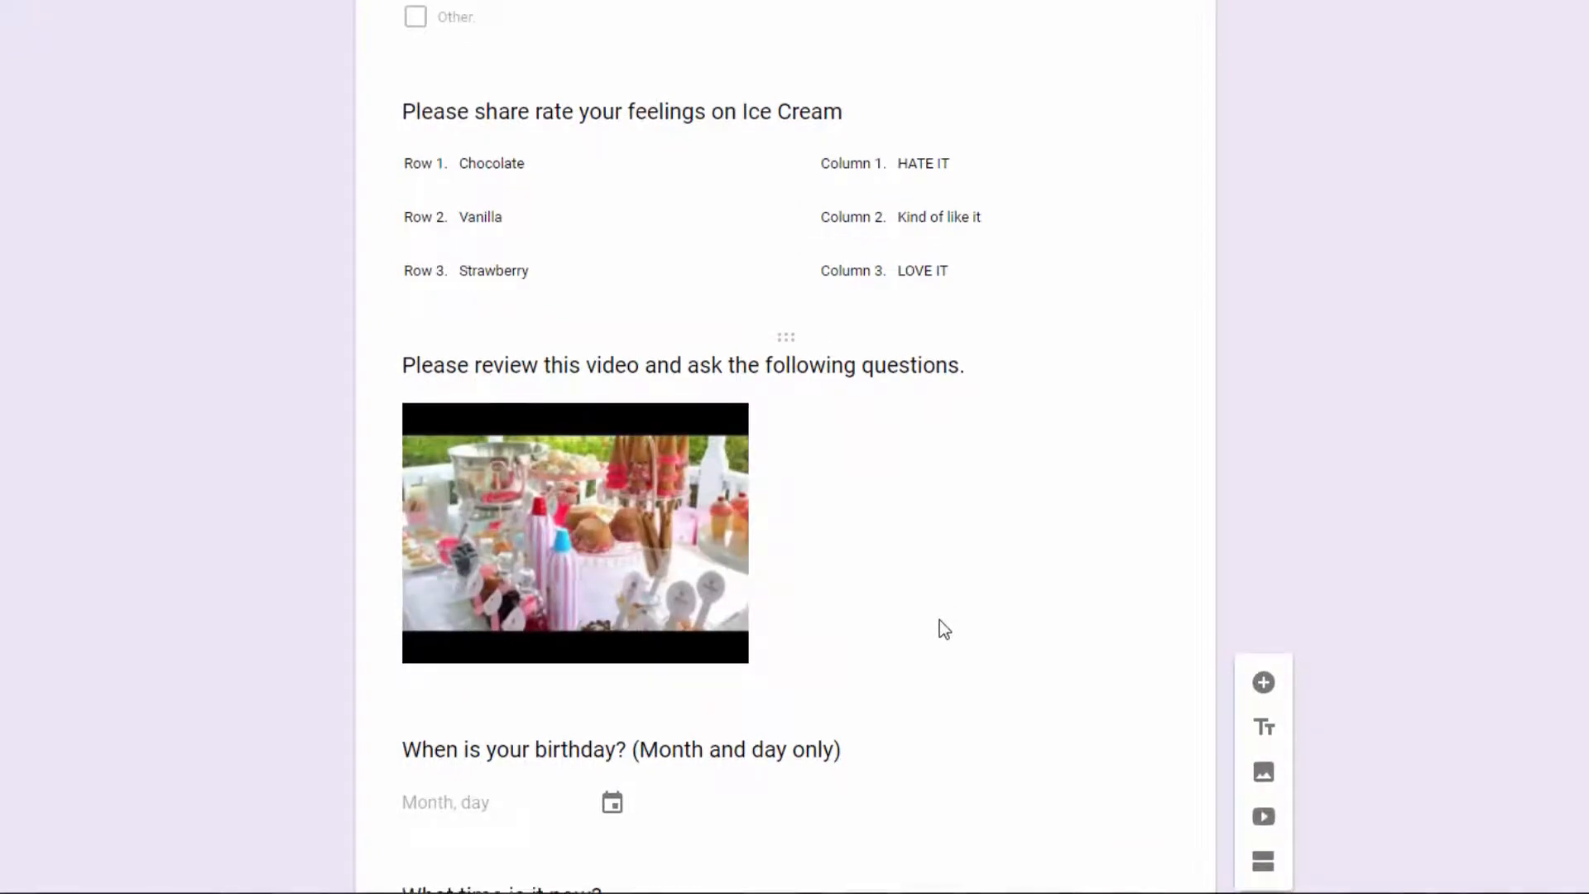
{"action": "scroll", "scroll_direction": "down", "scroll_amount": 3}
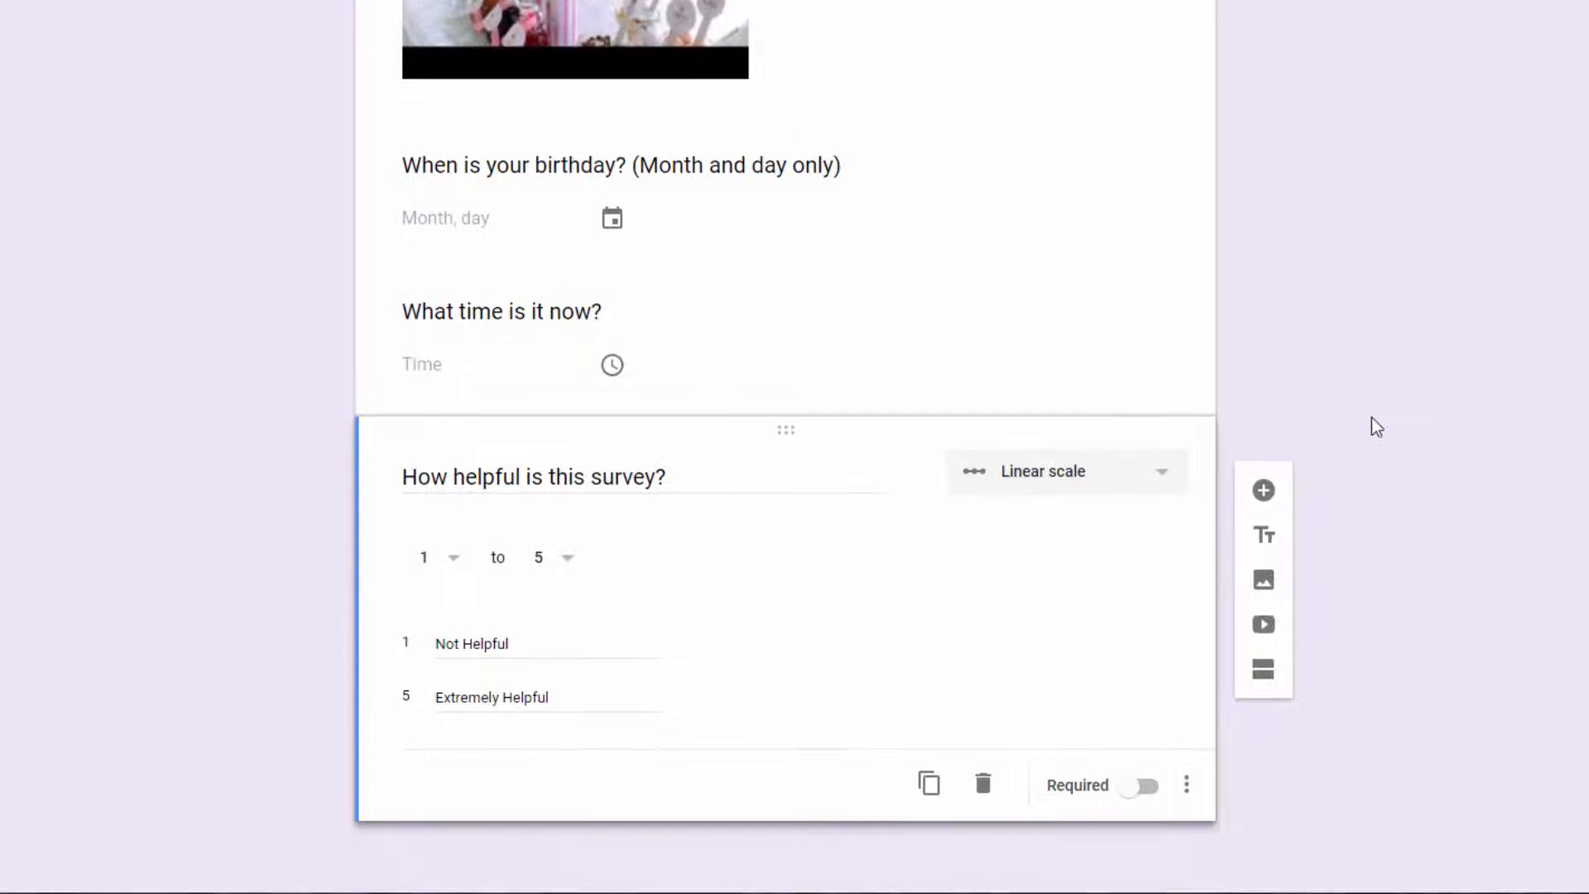
{"action": "mouse_move", "coordinate": [496, 615]}
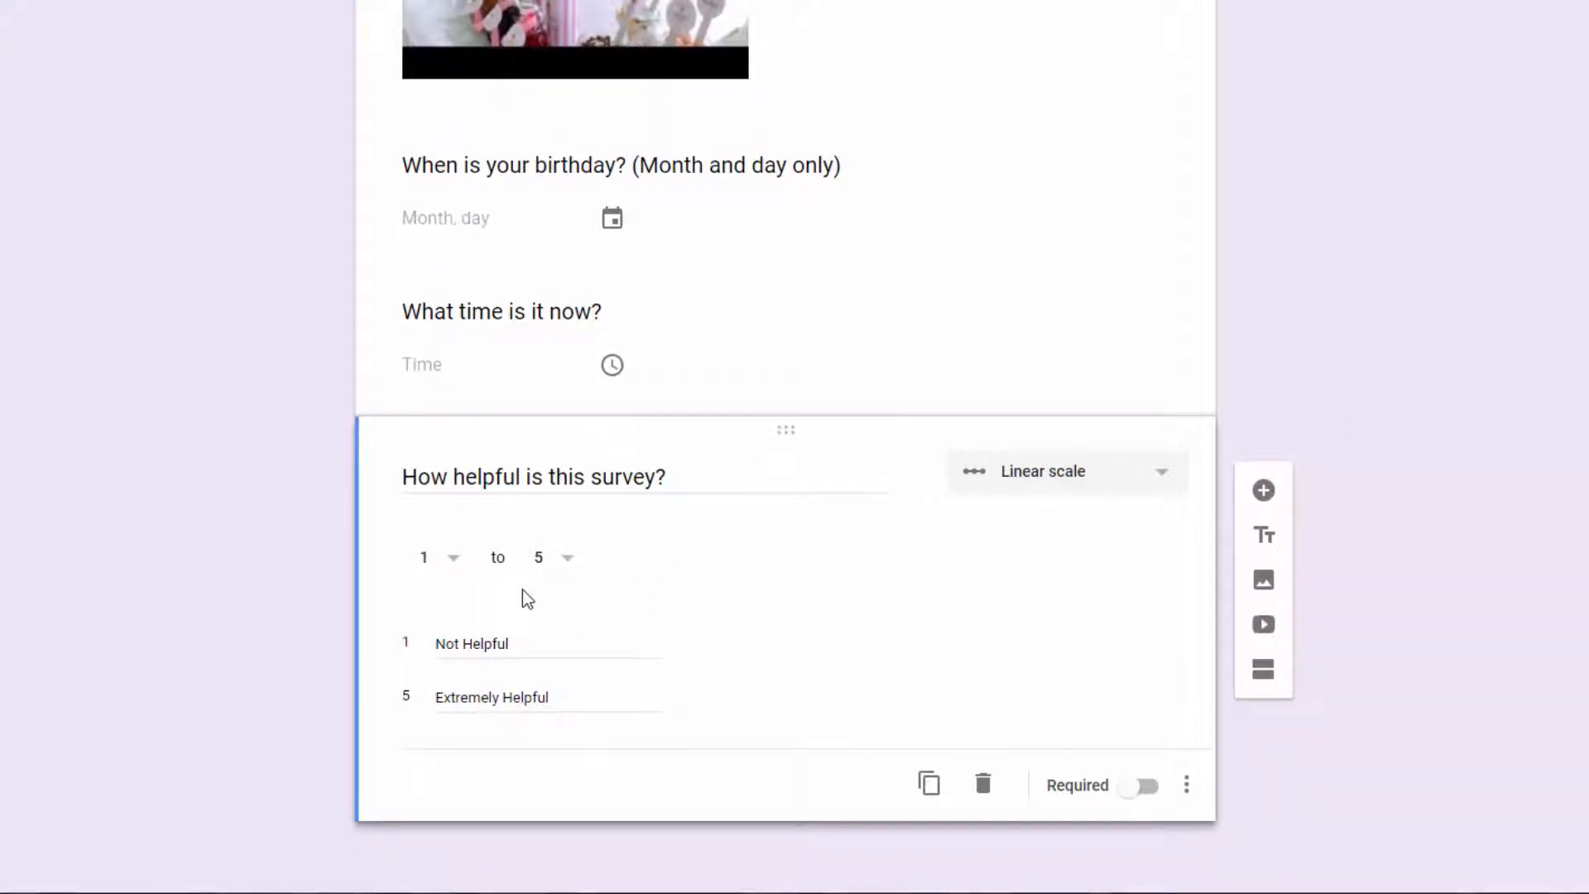
{"action": "mouse_move", "coordinate": [593, 638]}
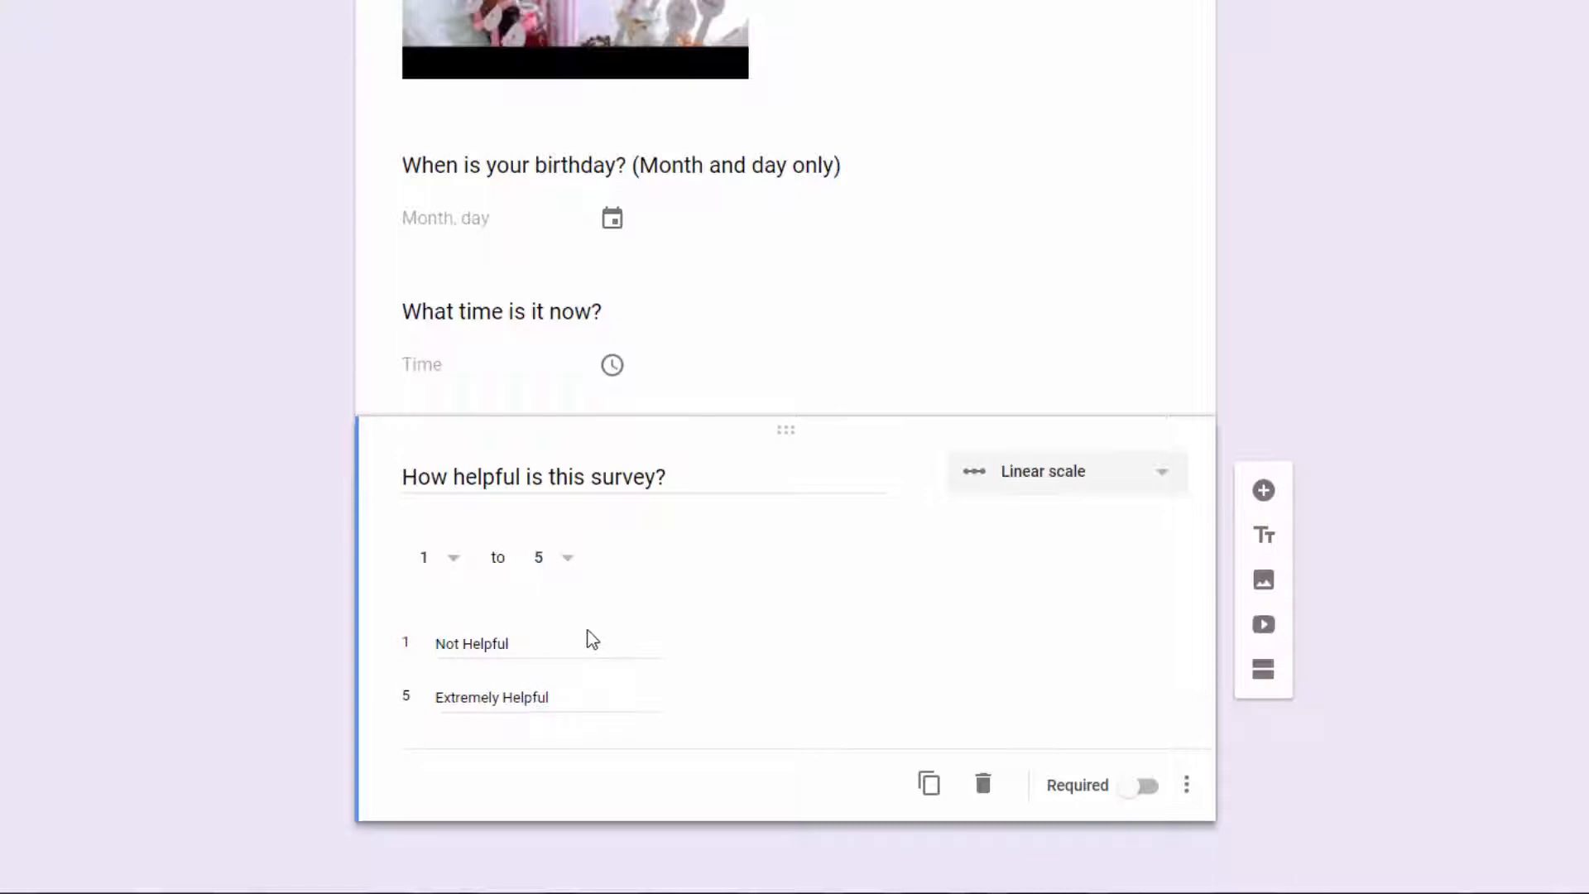
{"action": "mouse_move", "coordinate": [1263, 669]}
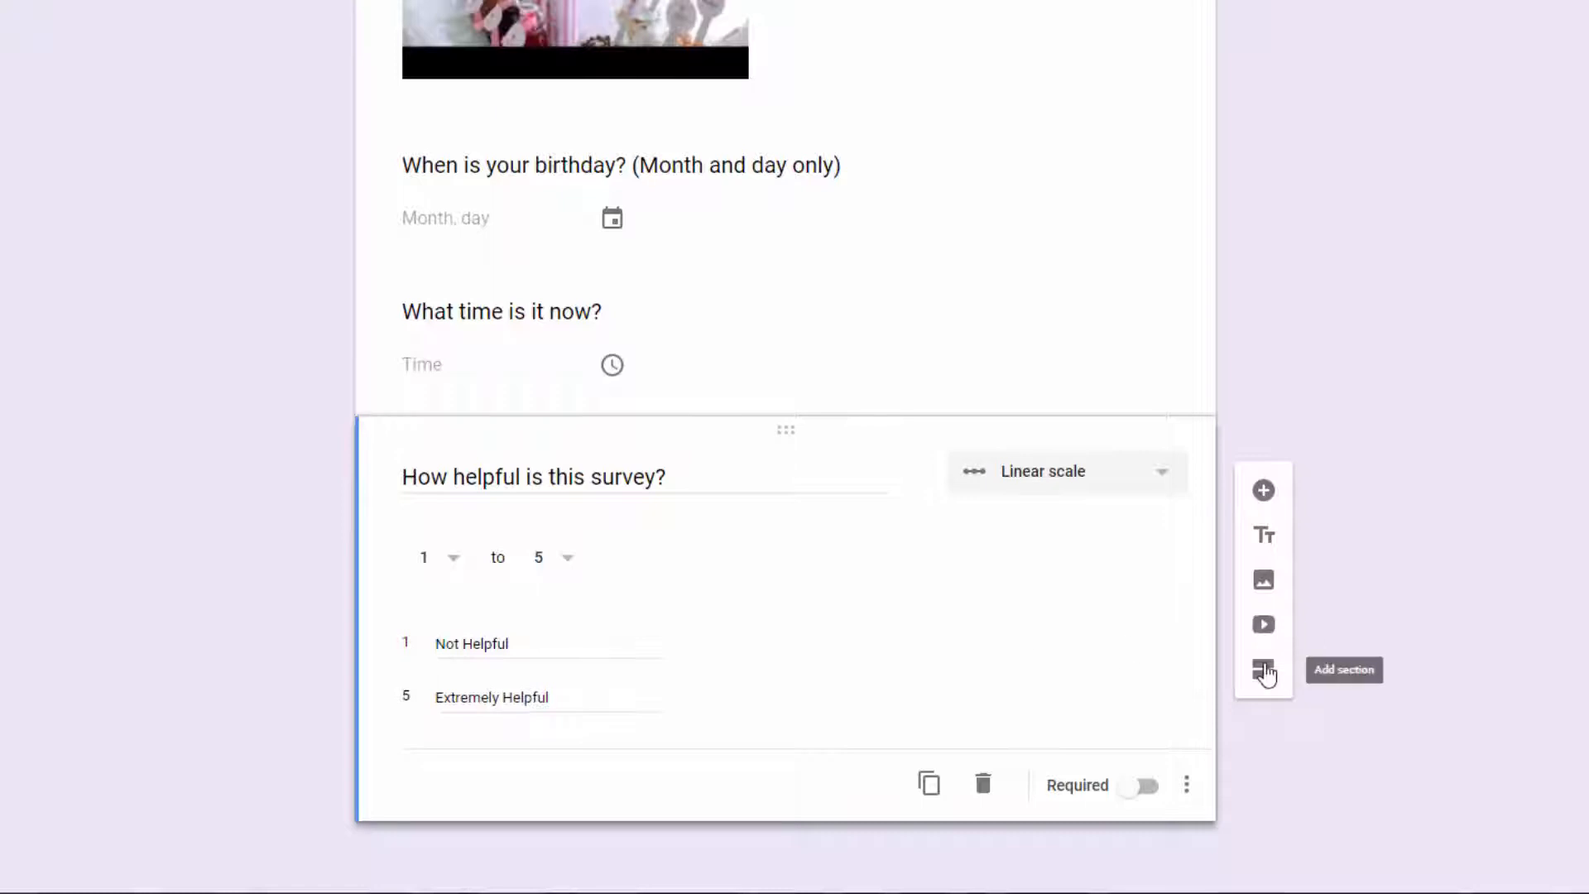
{"action": "mouse_move", "coordinate": [754, 604]}
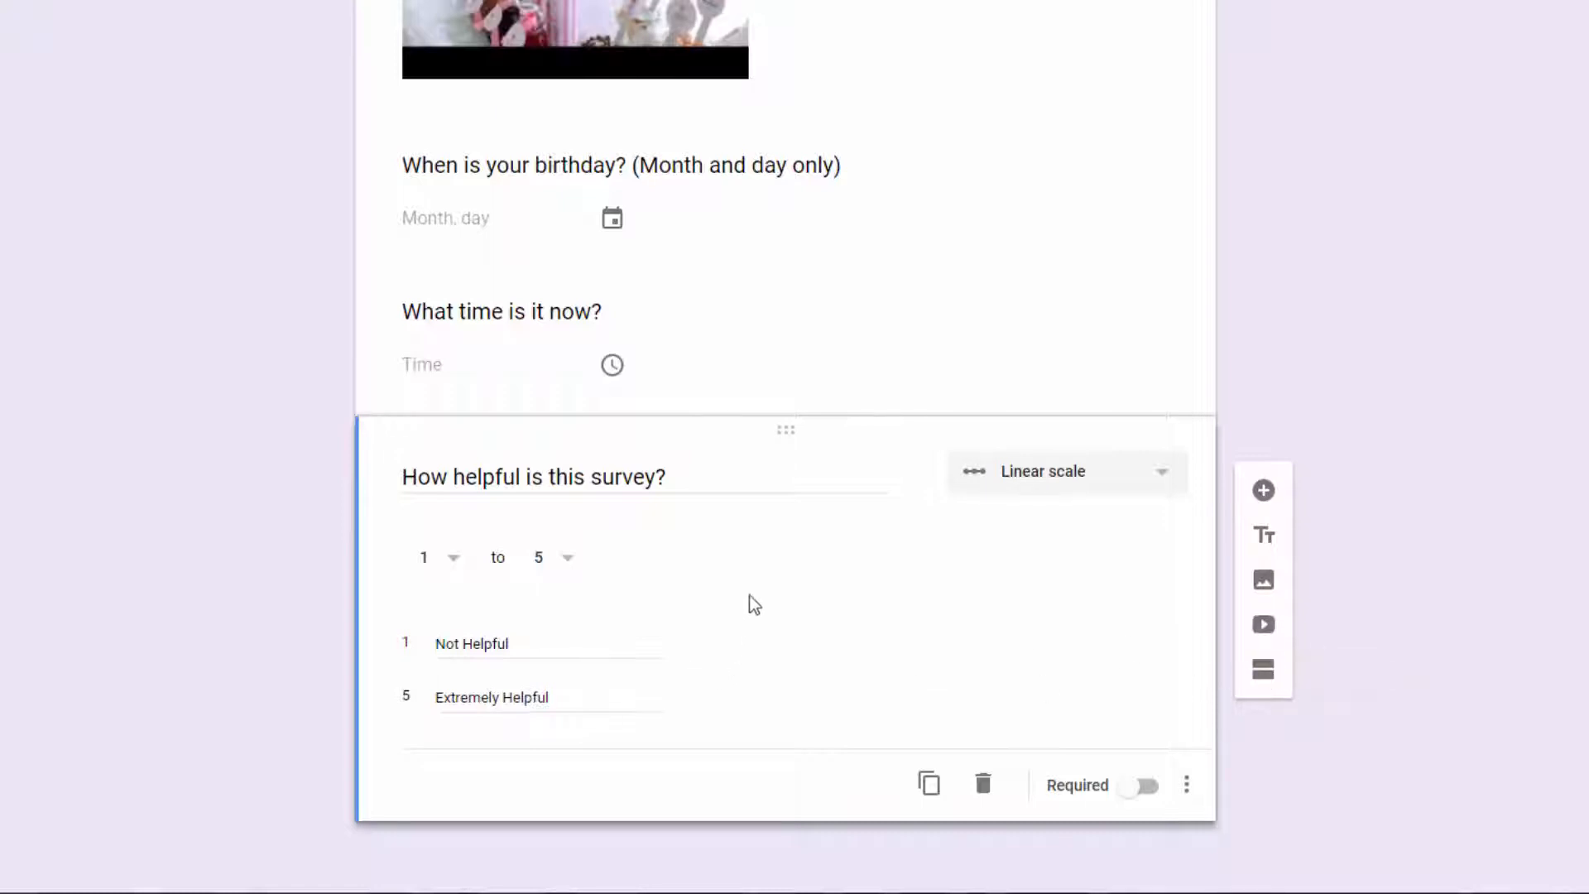
{"action": "mouse_move", "coordinate": [1196, 659]}
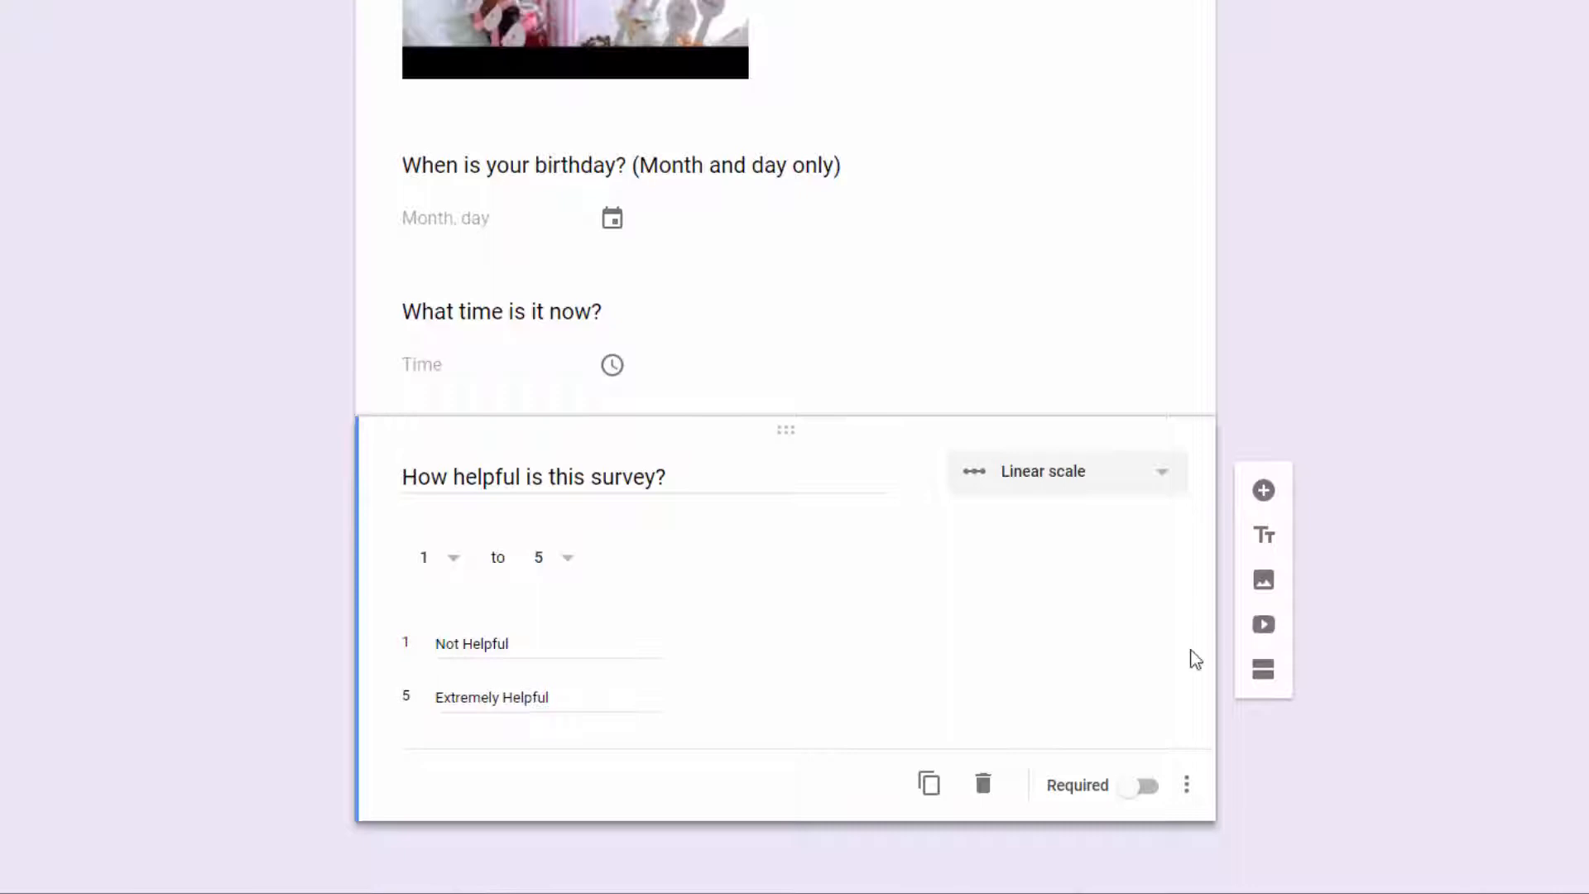
{"action": "mouse_move", "coordinate": [1264, 669]}
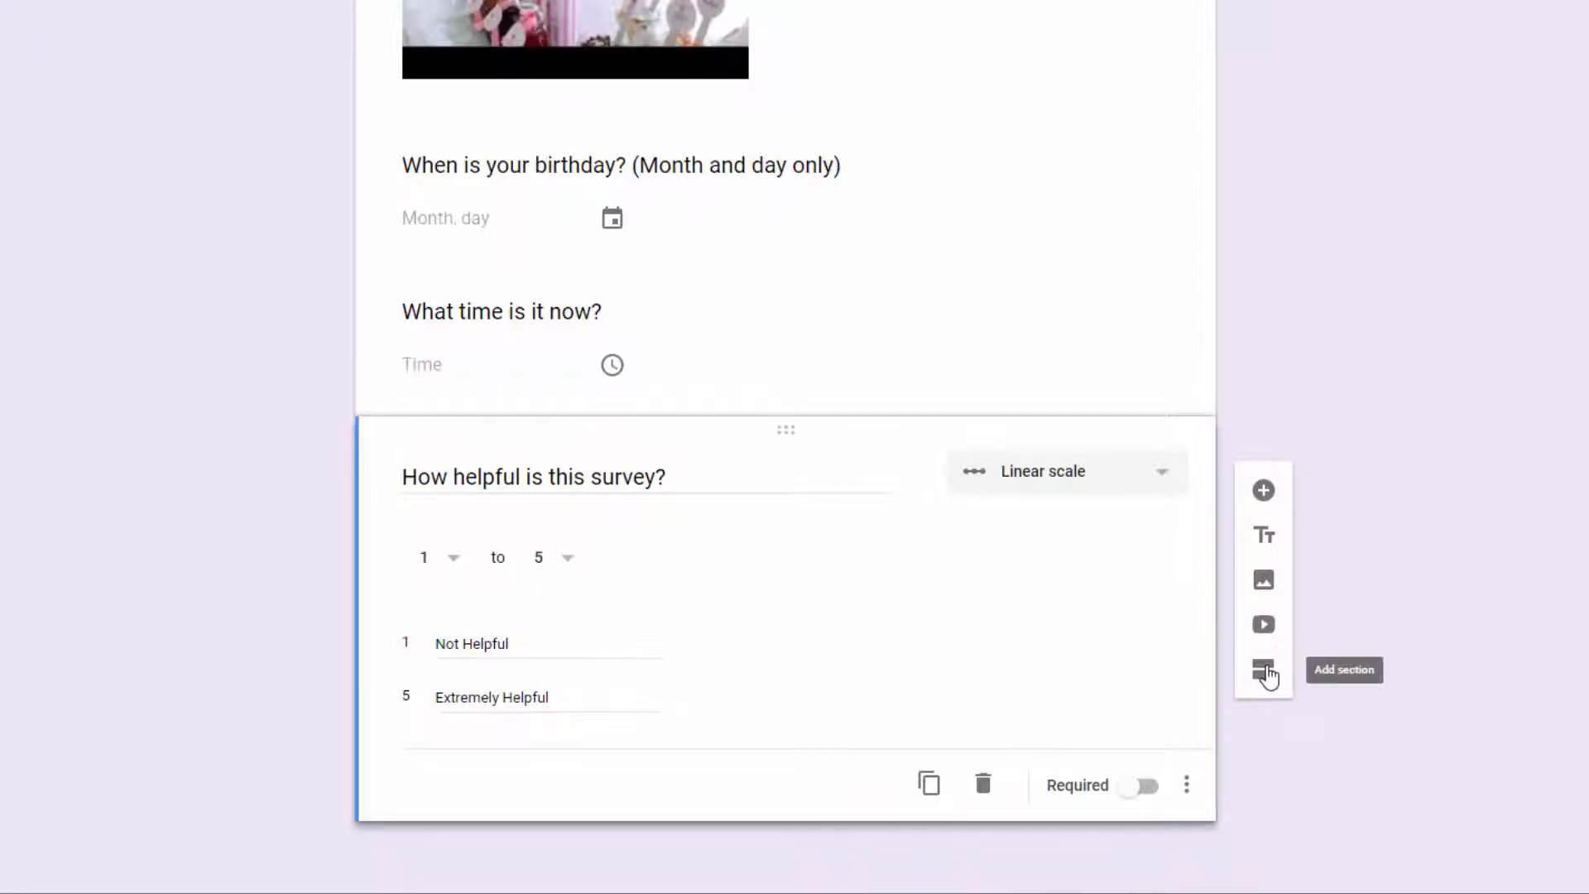
{"action": "left_click", "coordinate": [1263, 670]}
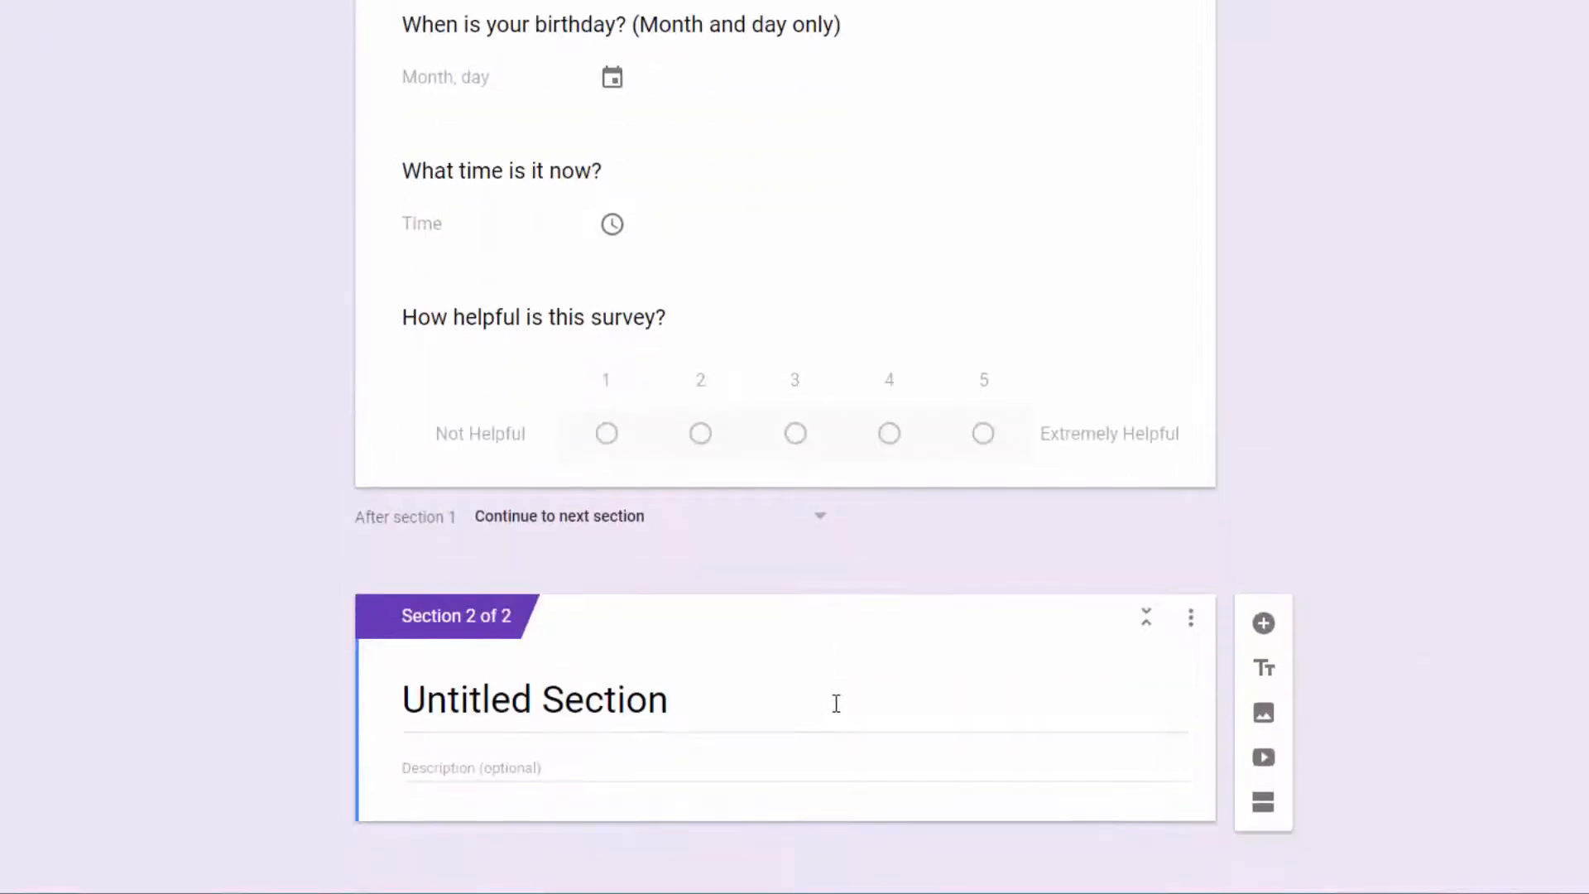
{"action": "mouse_move", "coordinate": [582, 651]}
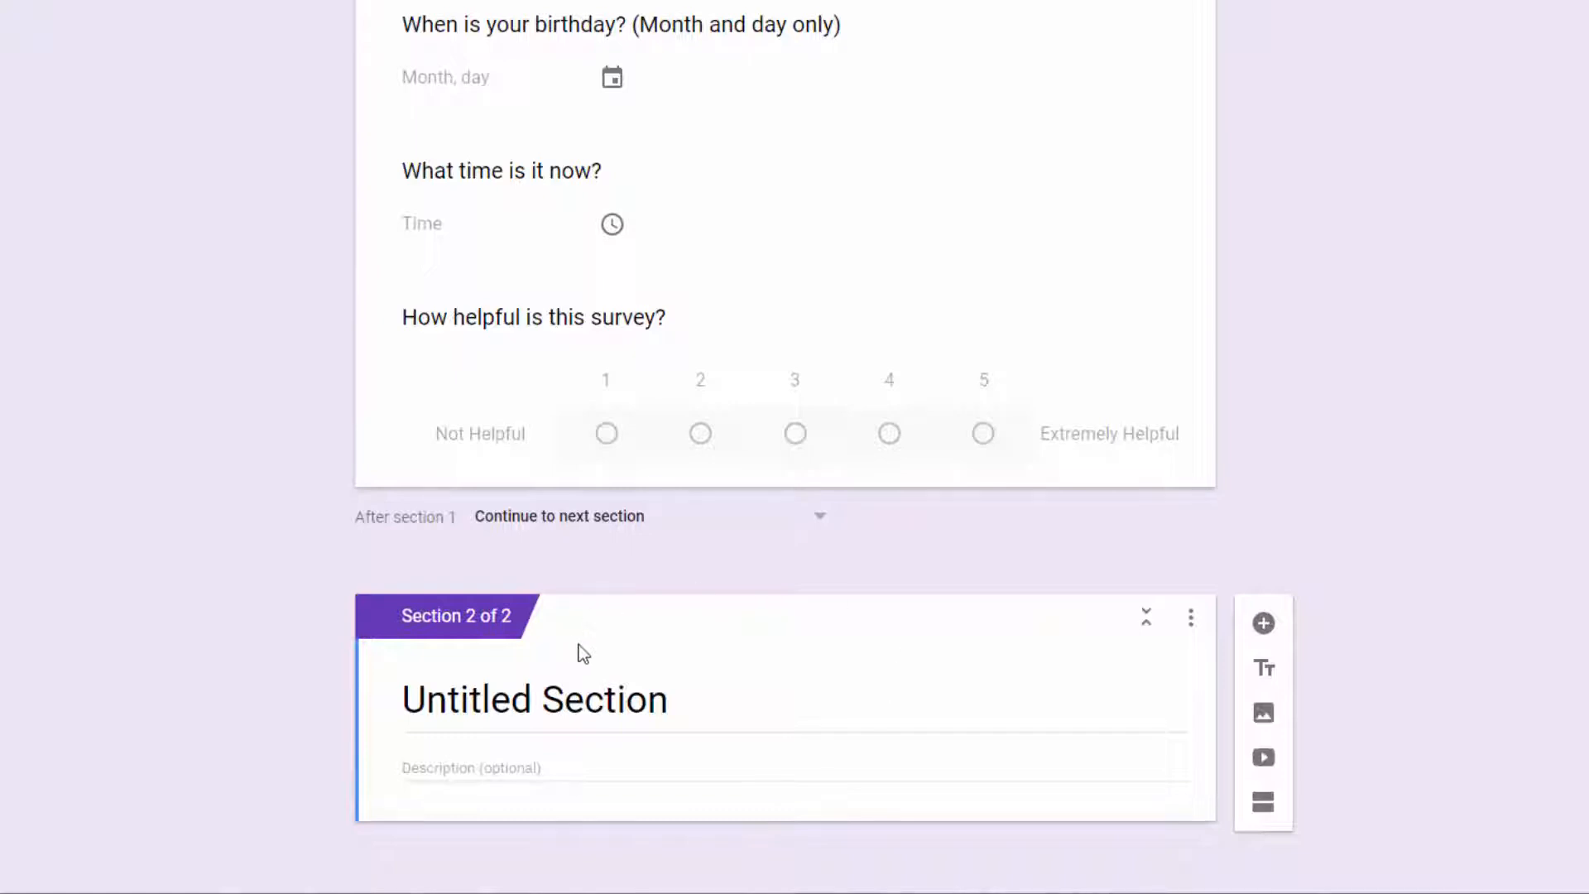
{"action": "mouse_move", "coordinate": [786, 289]}
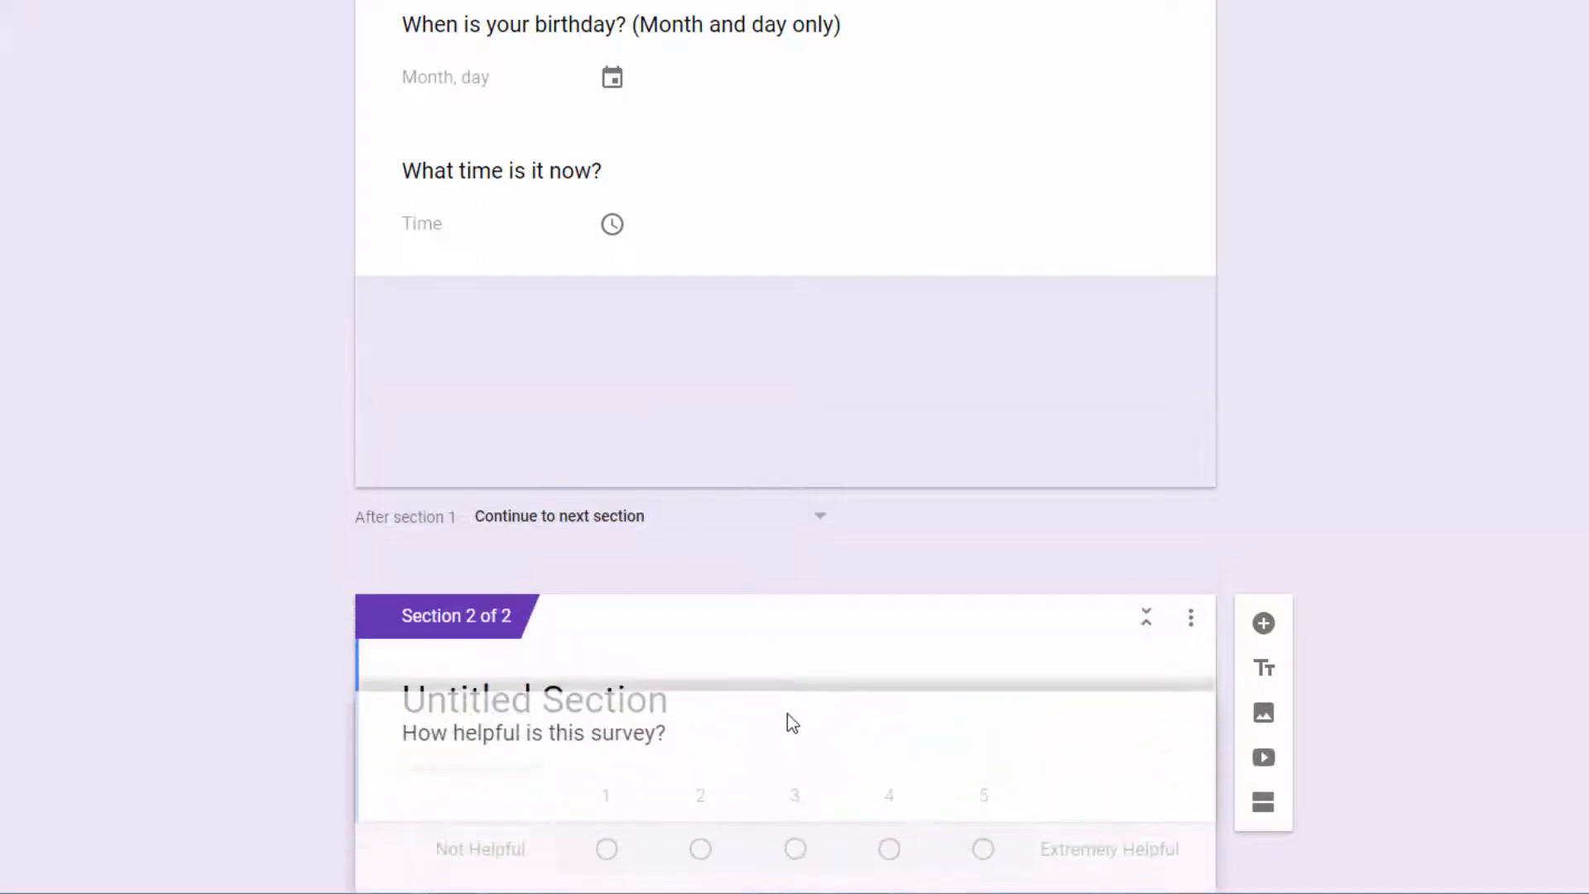
- Start titling the new section 'No I don't like Ice'
{"action": "left_click", "coordinate": [534, 732]}
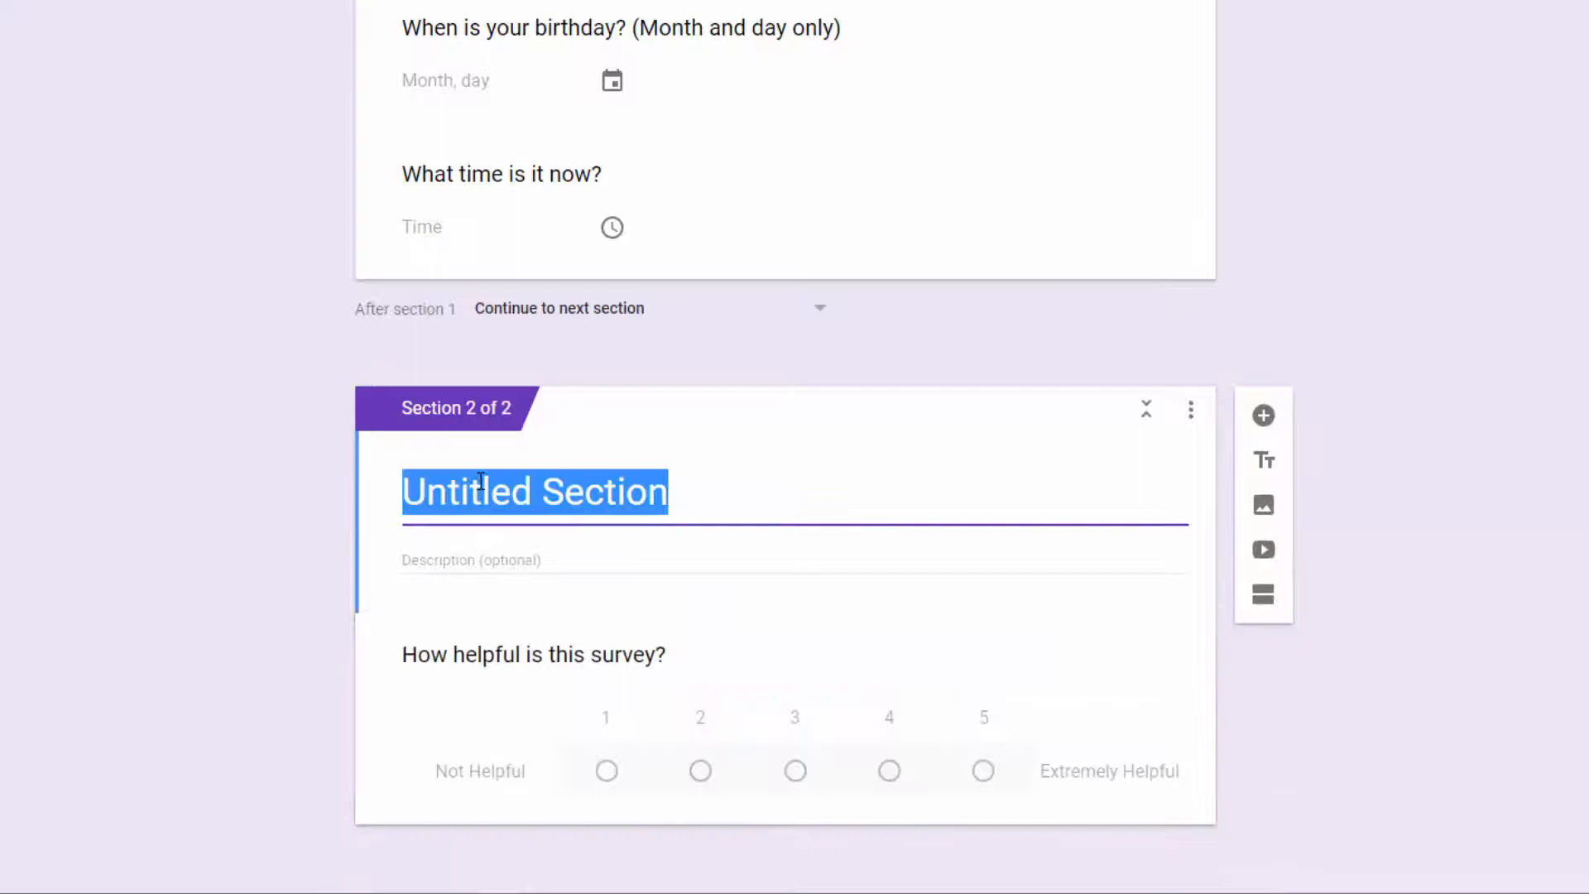
{"action": "type", "text": "No I don'"}
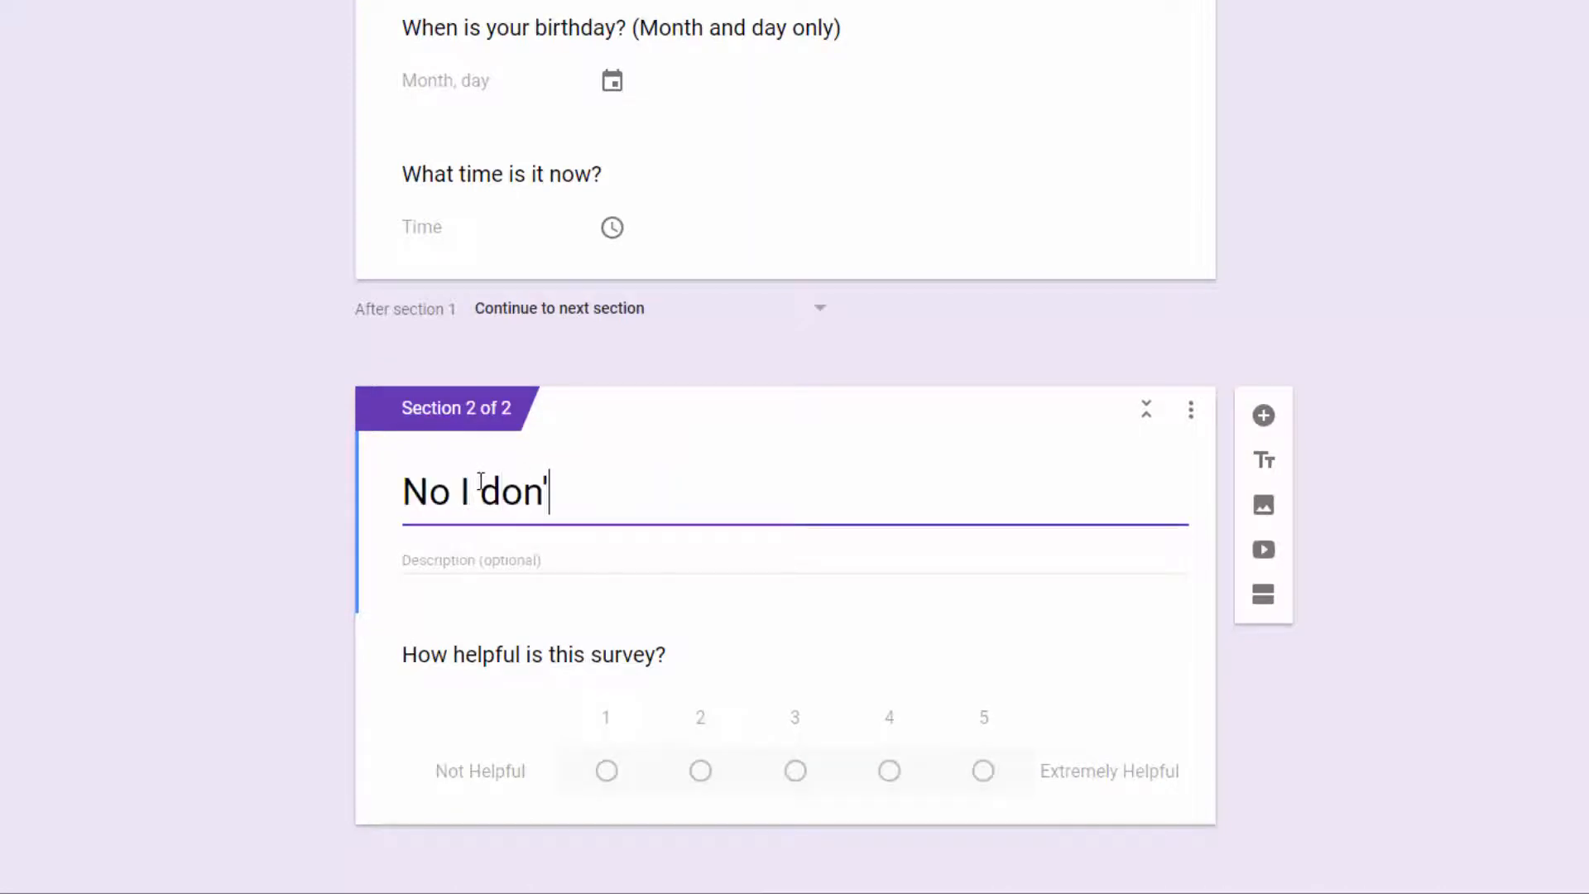
{"action": "type", "text": "t like I"}
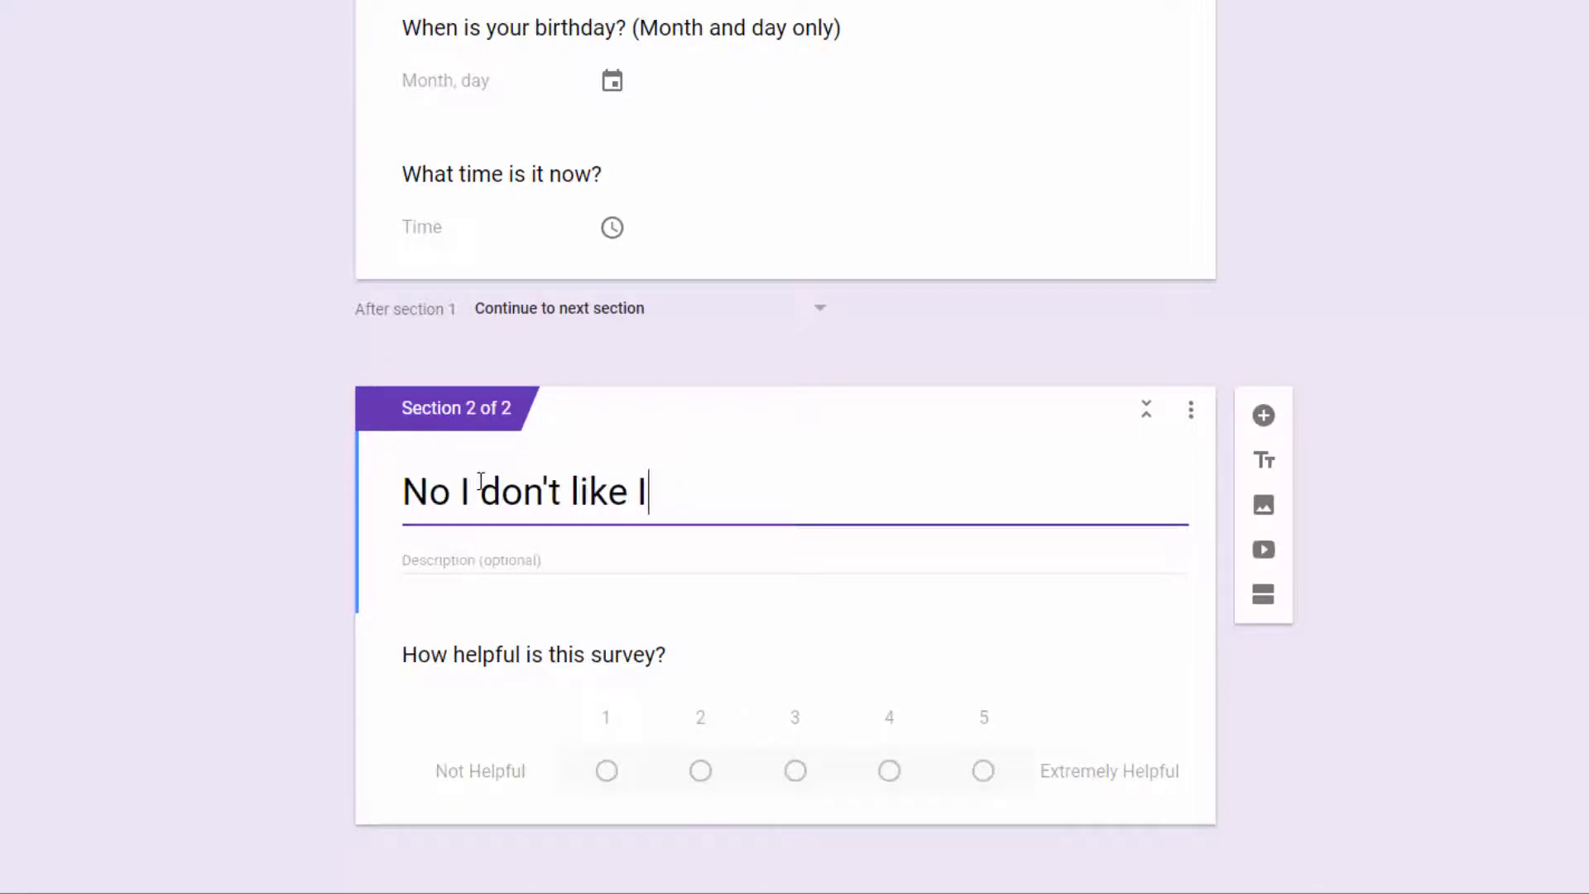
{"action": "type", "text": "ce X"}
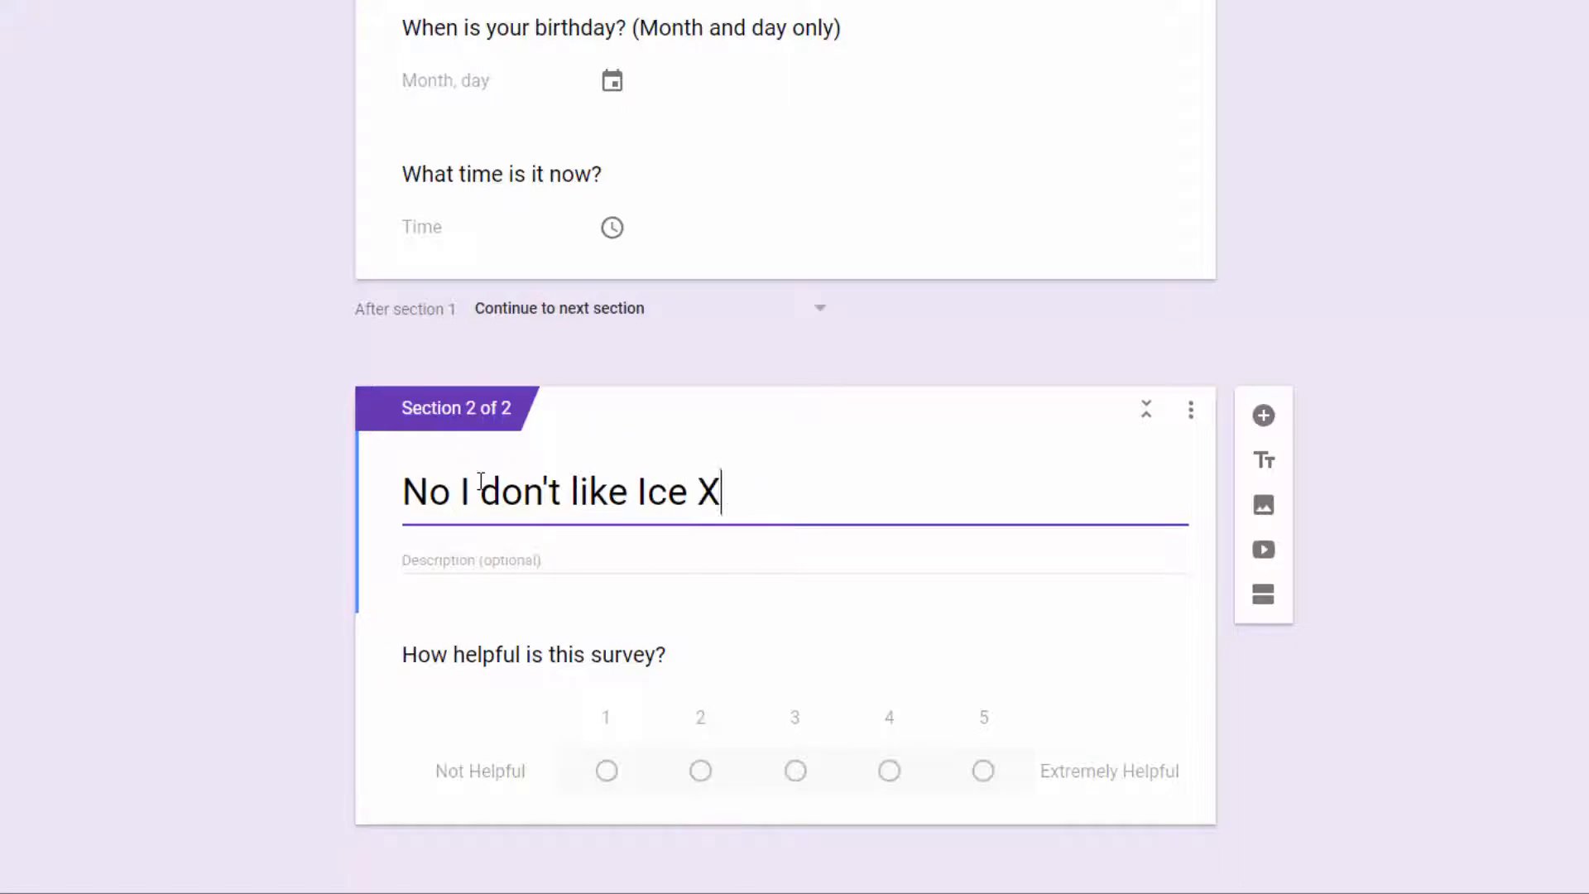
{"action": "scroll", "scroll_direction": "up", "scroll_amount": 3}
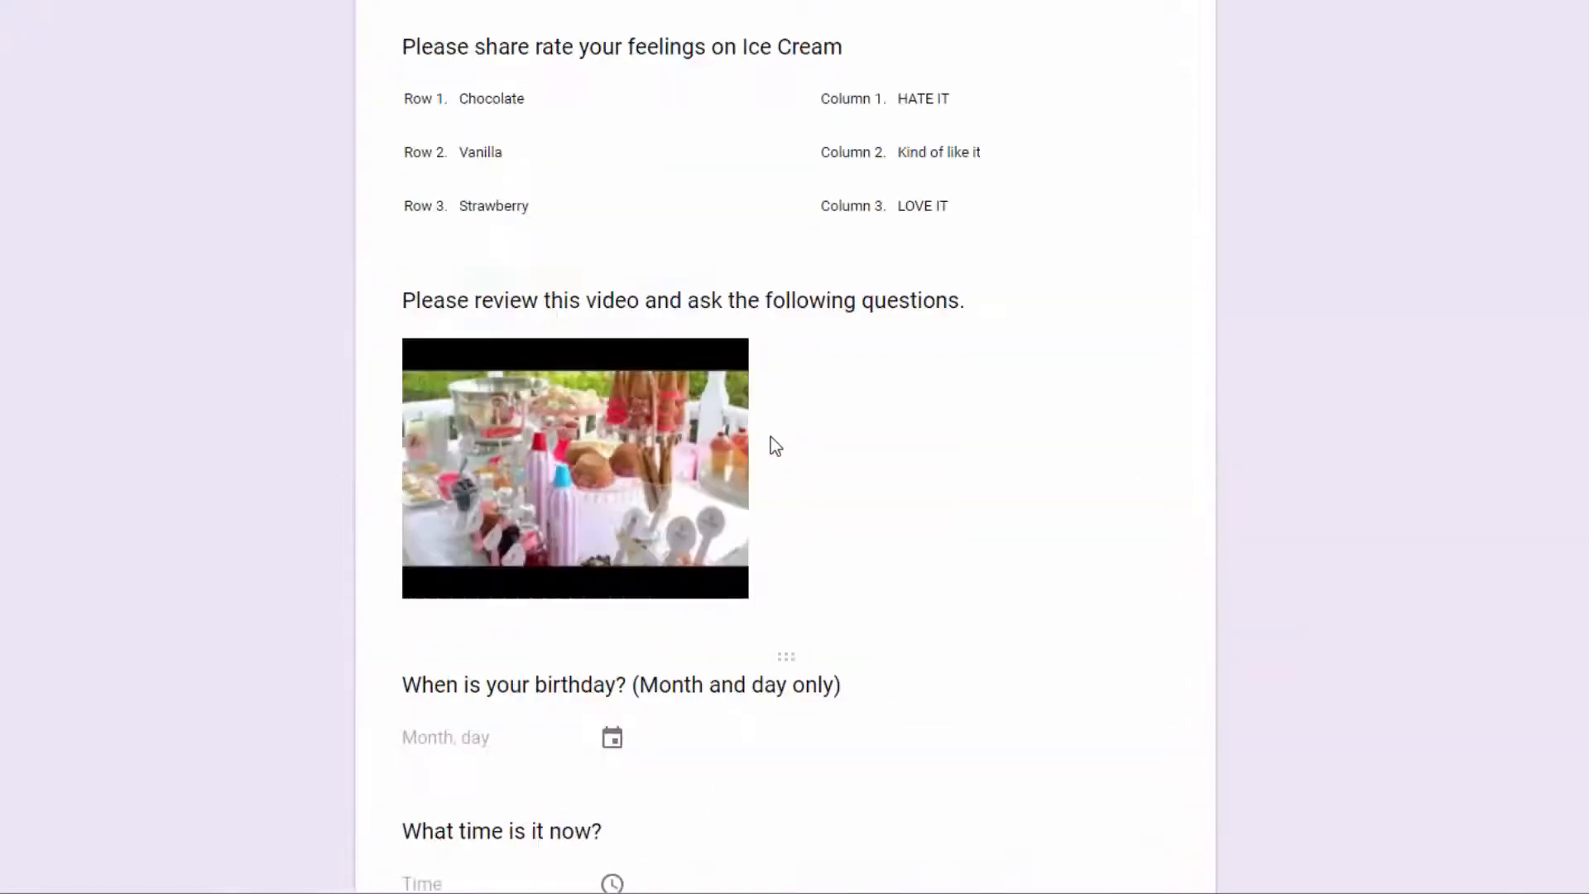
- Add a new section right after the ice cream question
{"action": "scroll", "scroll_direction": "up", "scroll_amount": 3}
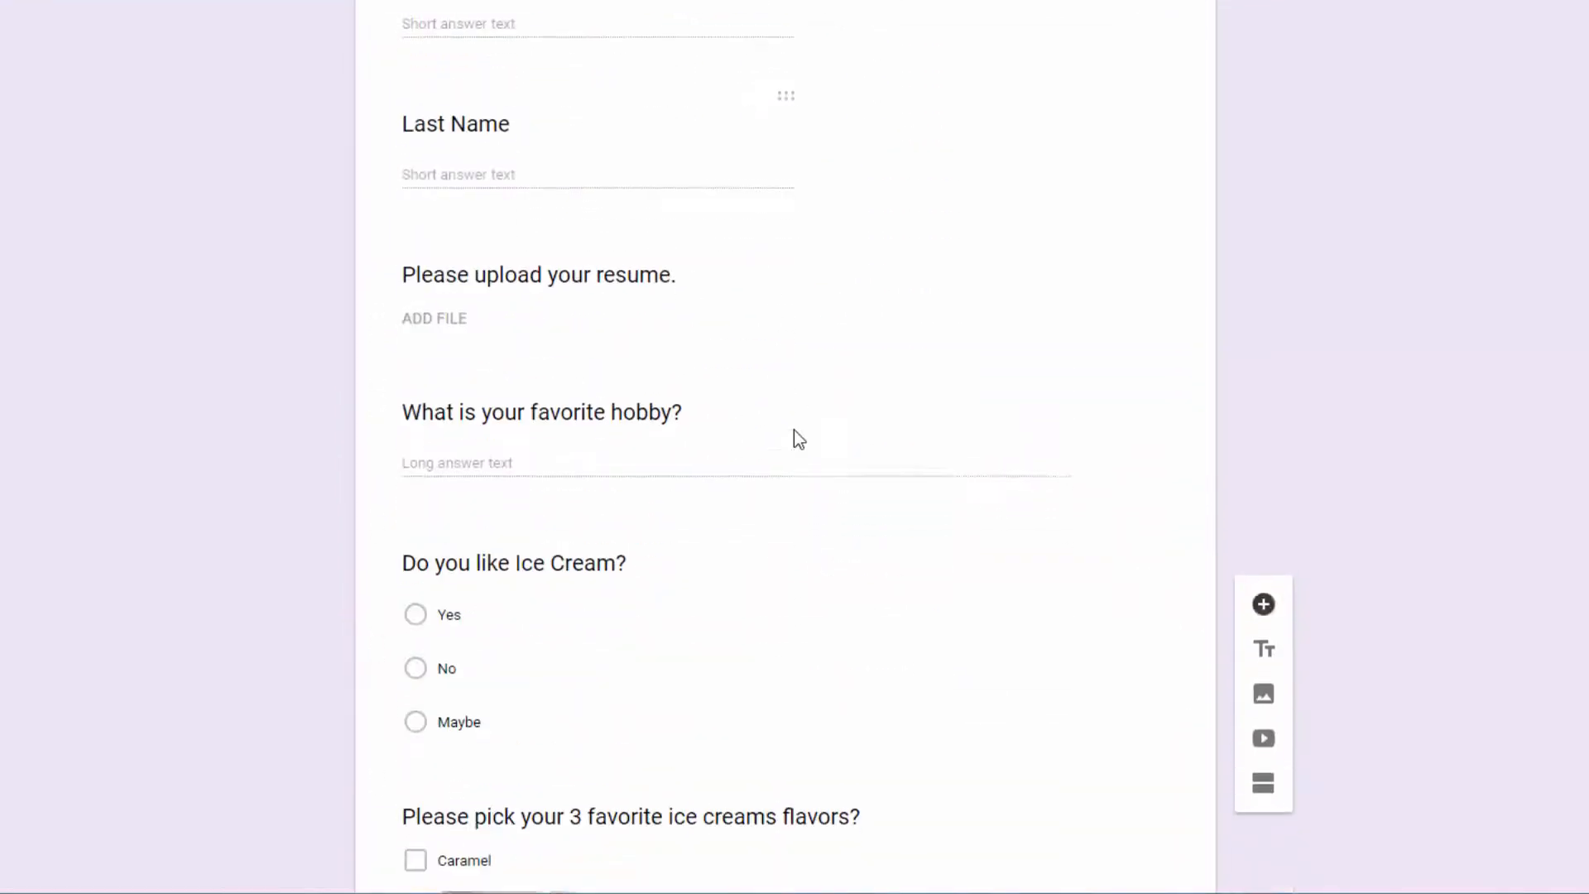
{"action": "scroll", "scroll_direction": "down", "scroll_amount": 3}
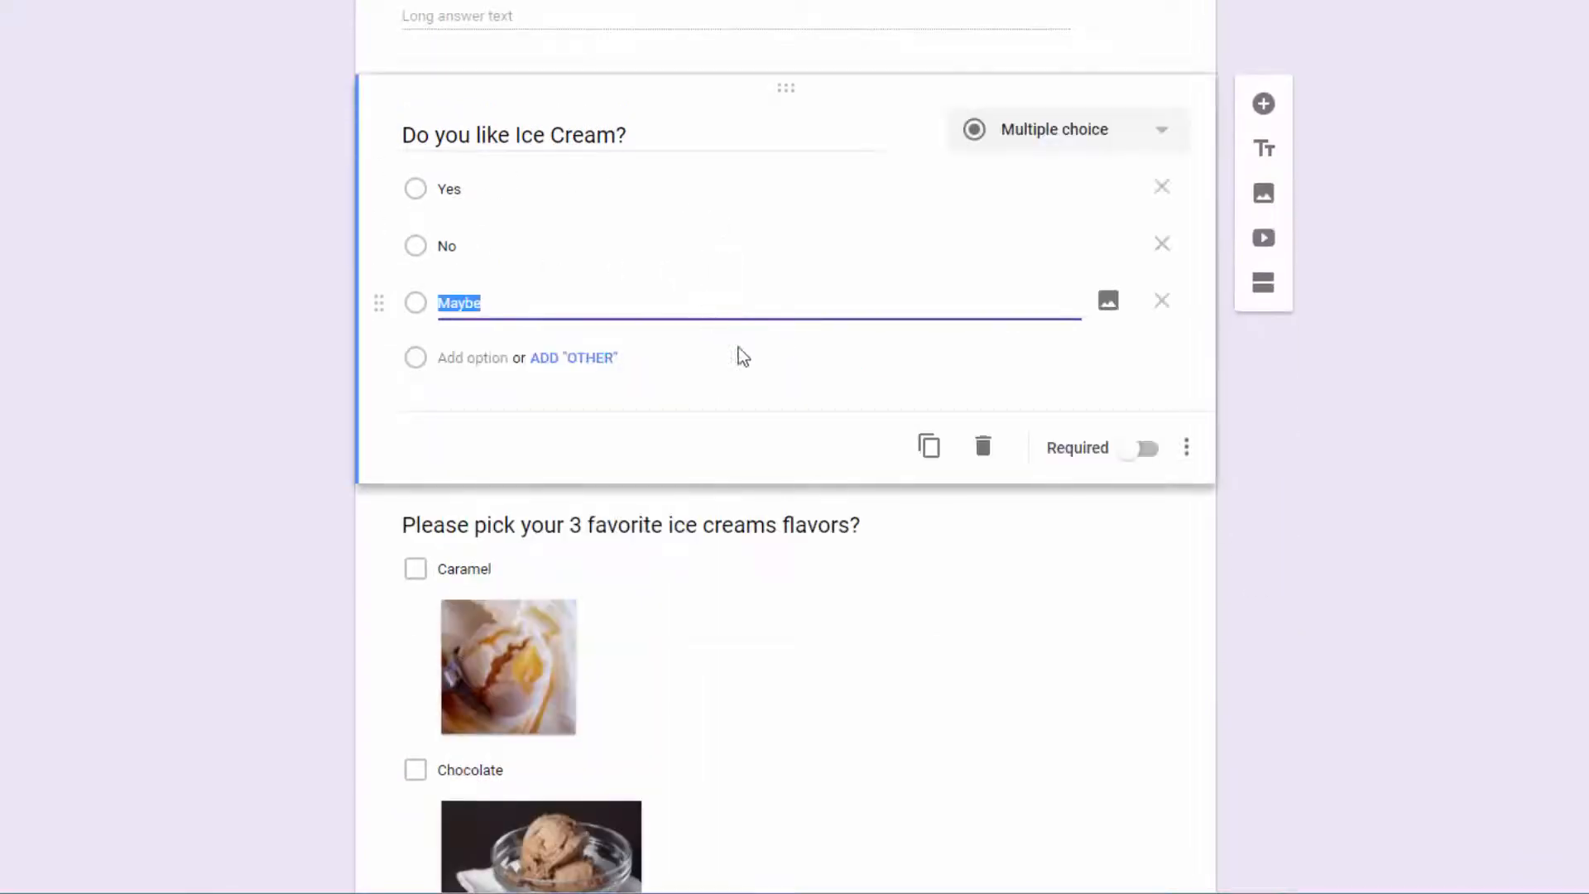
{"action": "mouse_move", "coordinate": [1263, 283]}
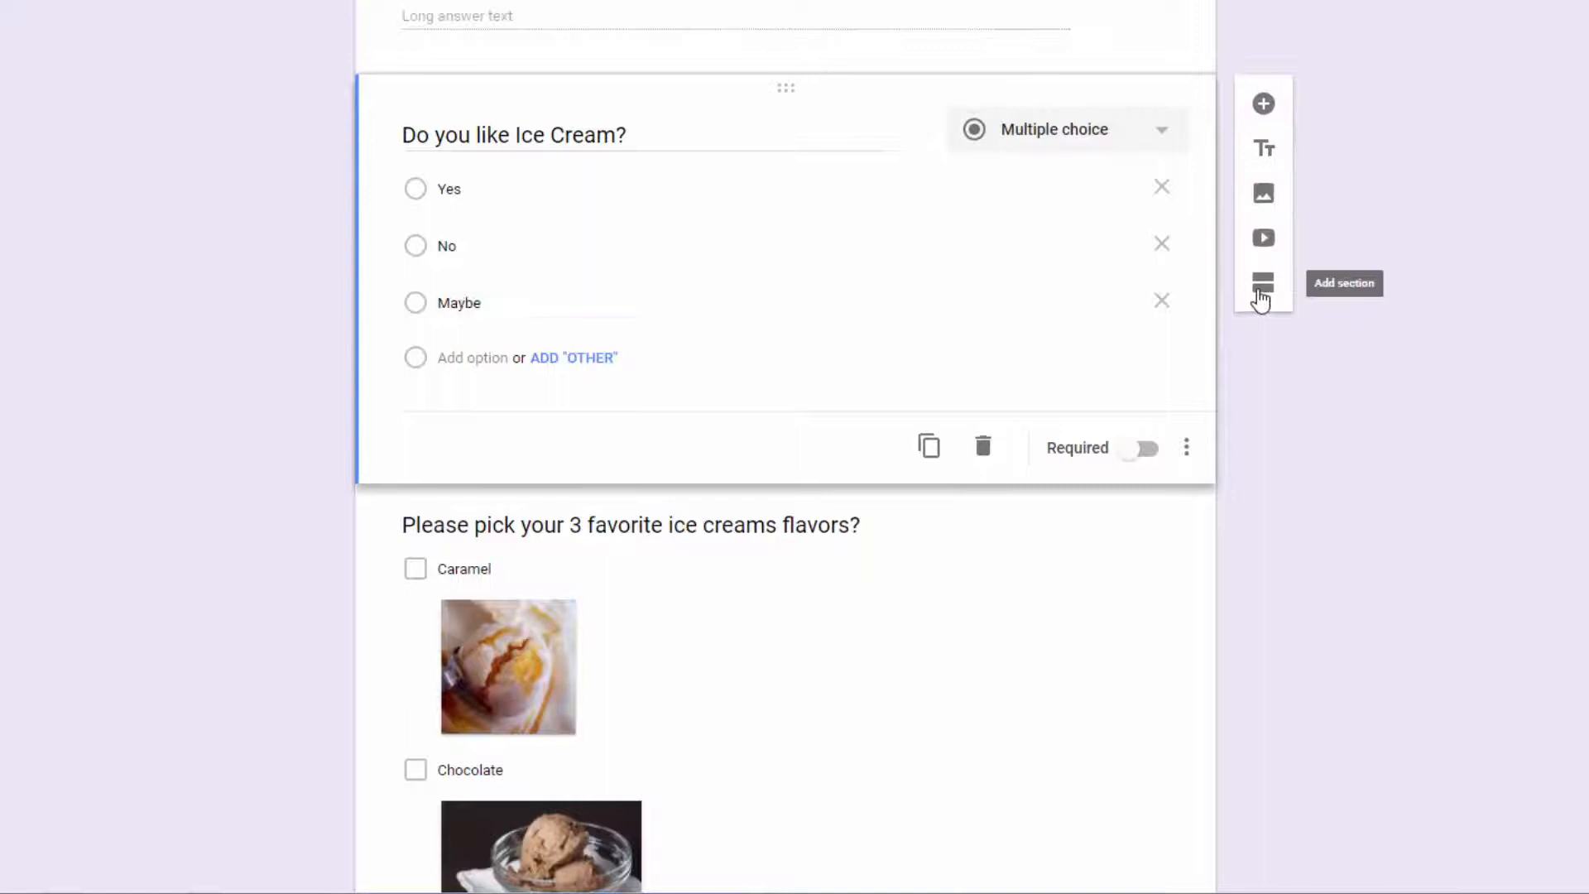
{"action": "left_click", "coordinate": [1263, 283]}
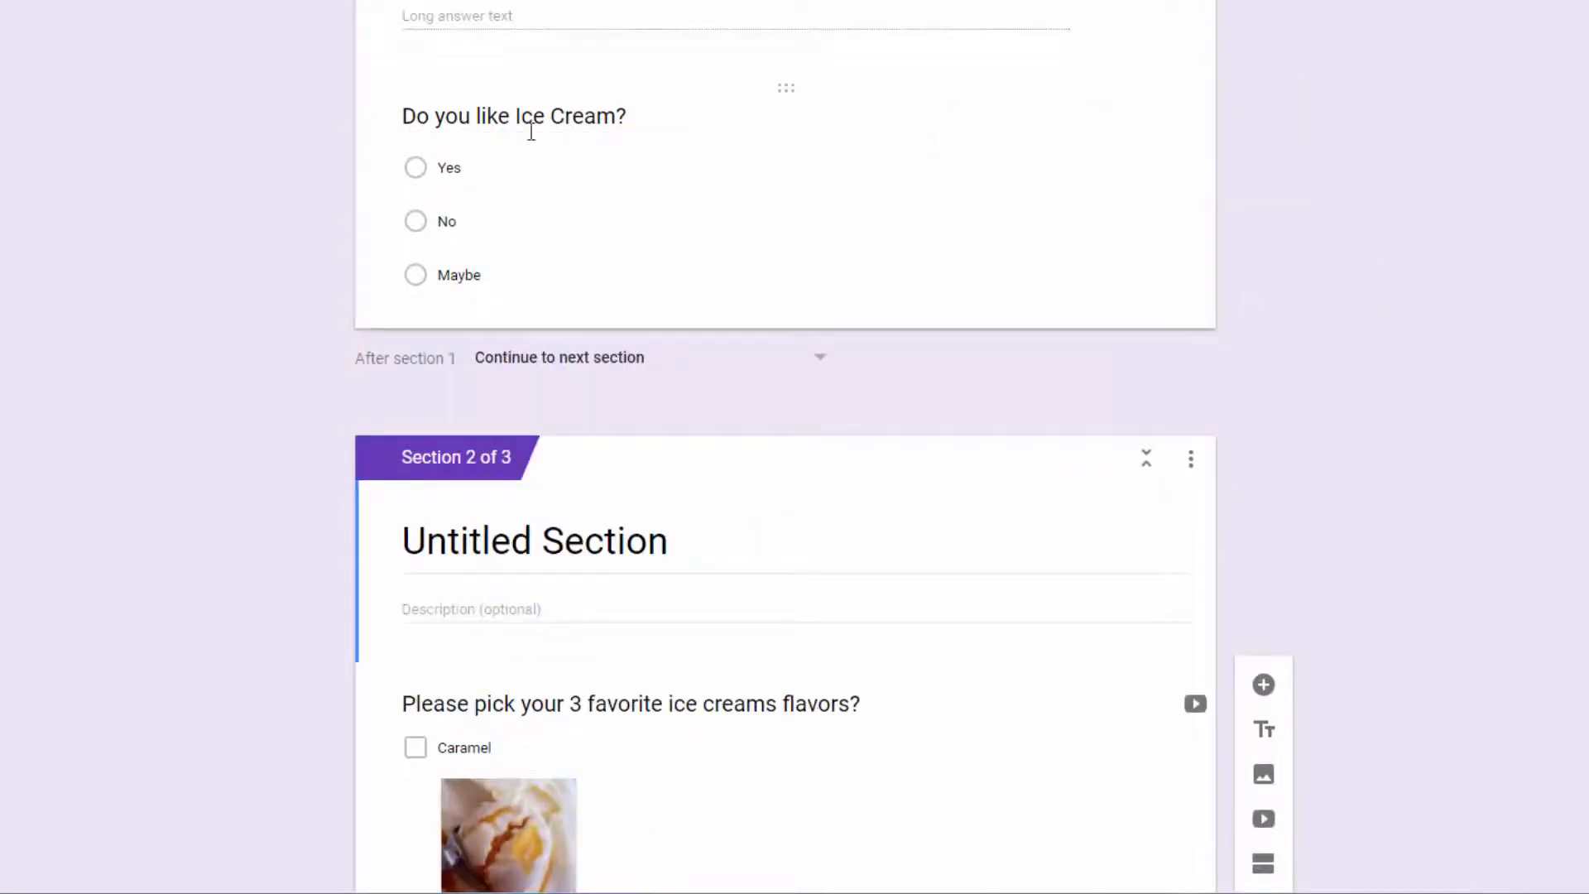
{"action": "mouse_move", "coordinate": [750, 252]}
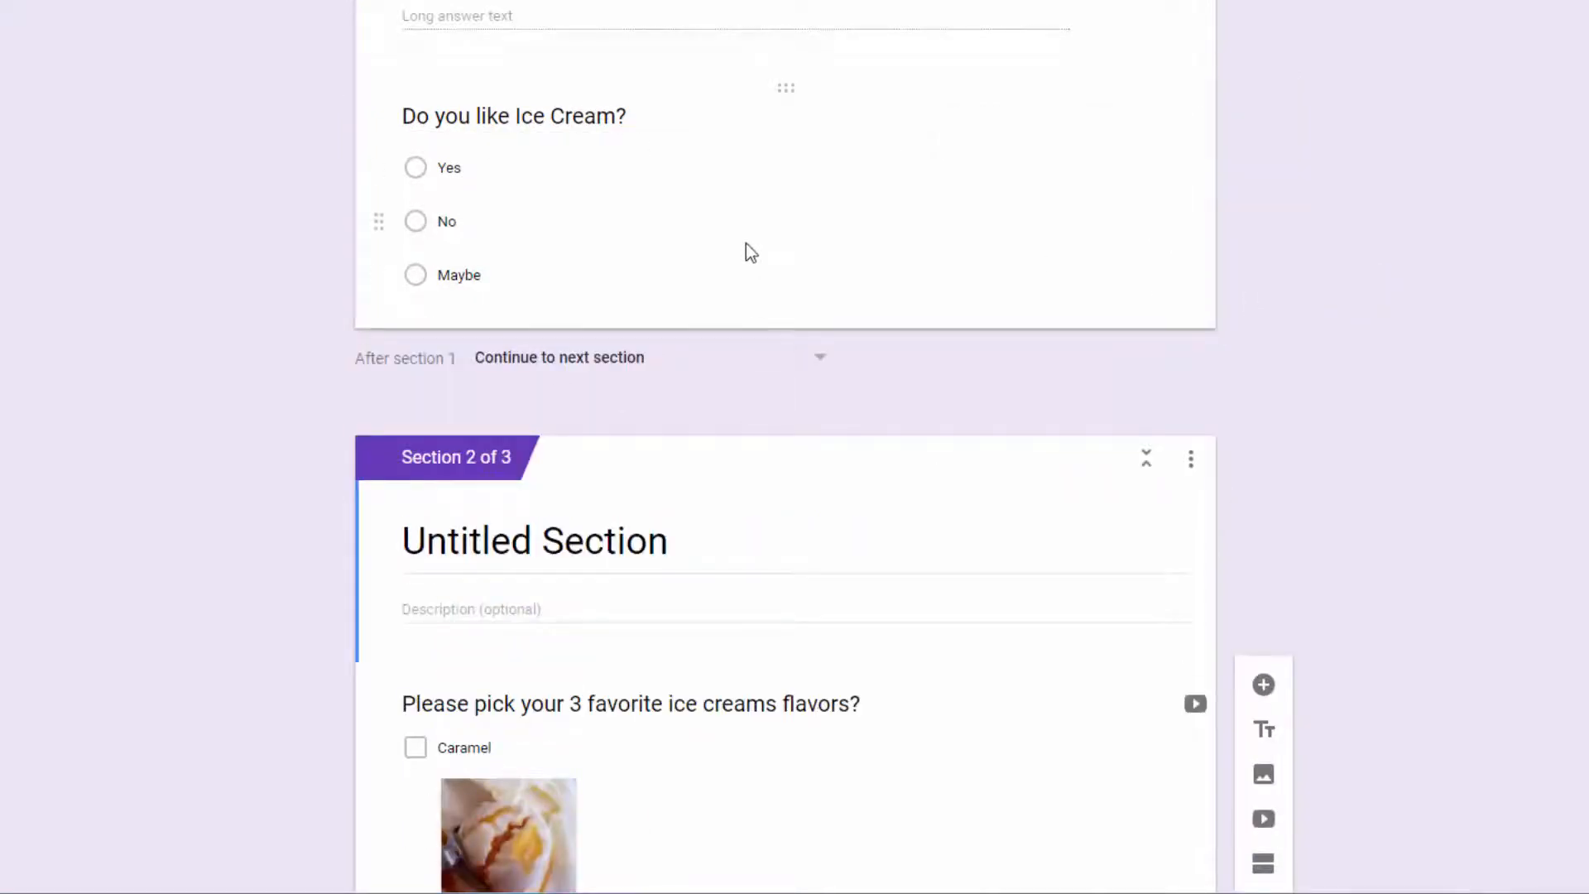
- Replace the Untitled Section title with 'Yes I like Ice Cream'
{"action": "scroll", "scroll_direction": "down", "scroll_amount": 3}
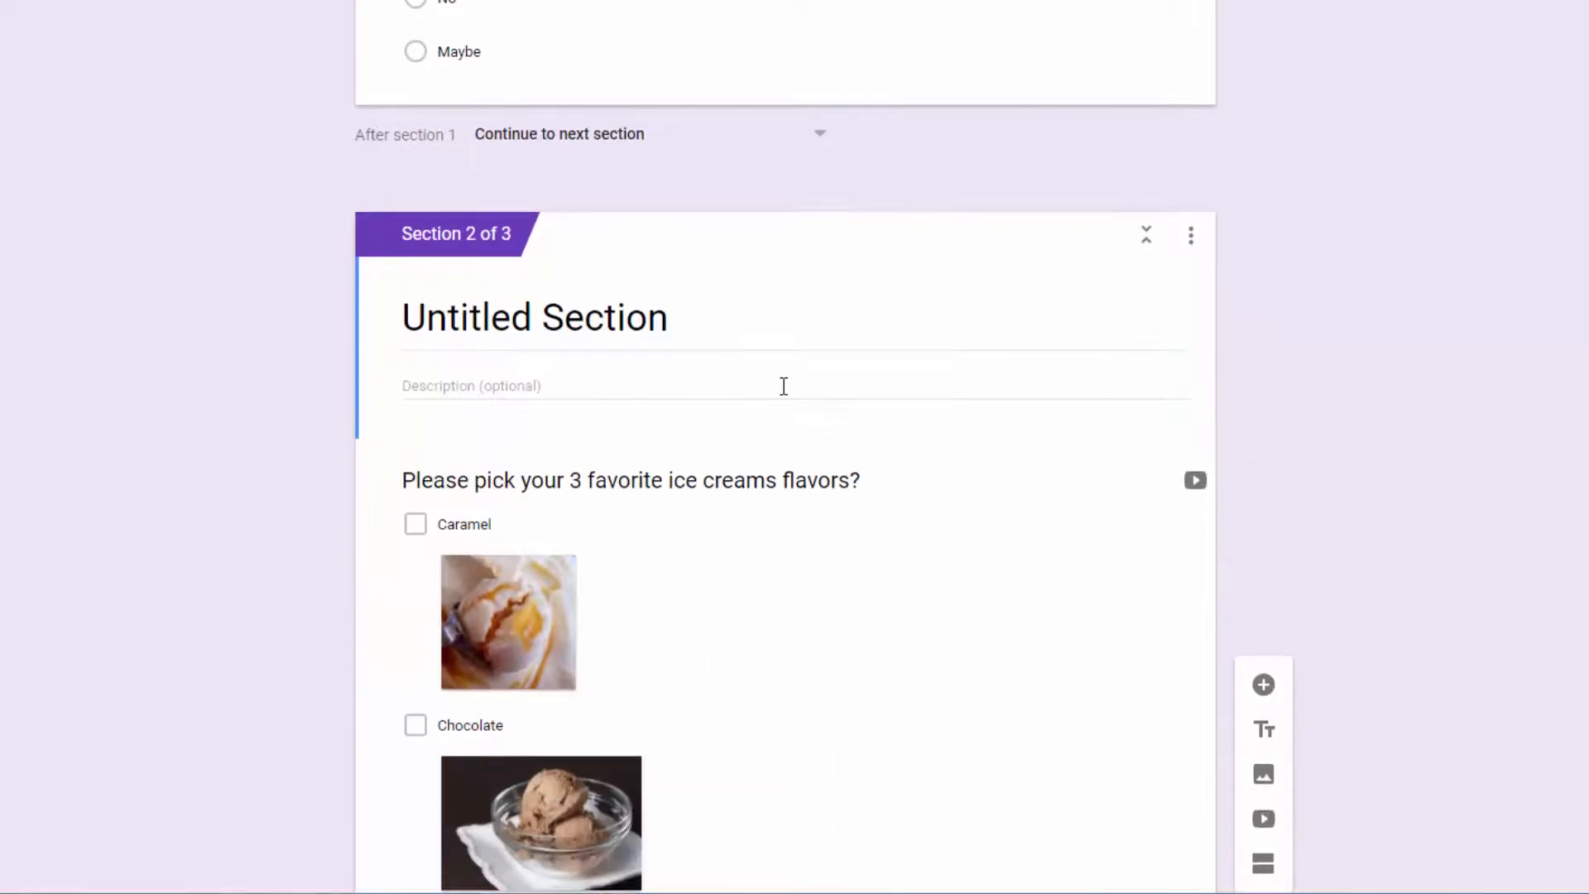
{"action": "mouse_move", "coordinate": [784, 347]}
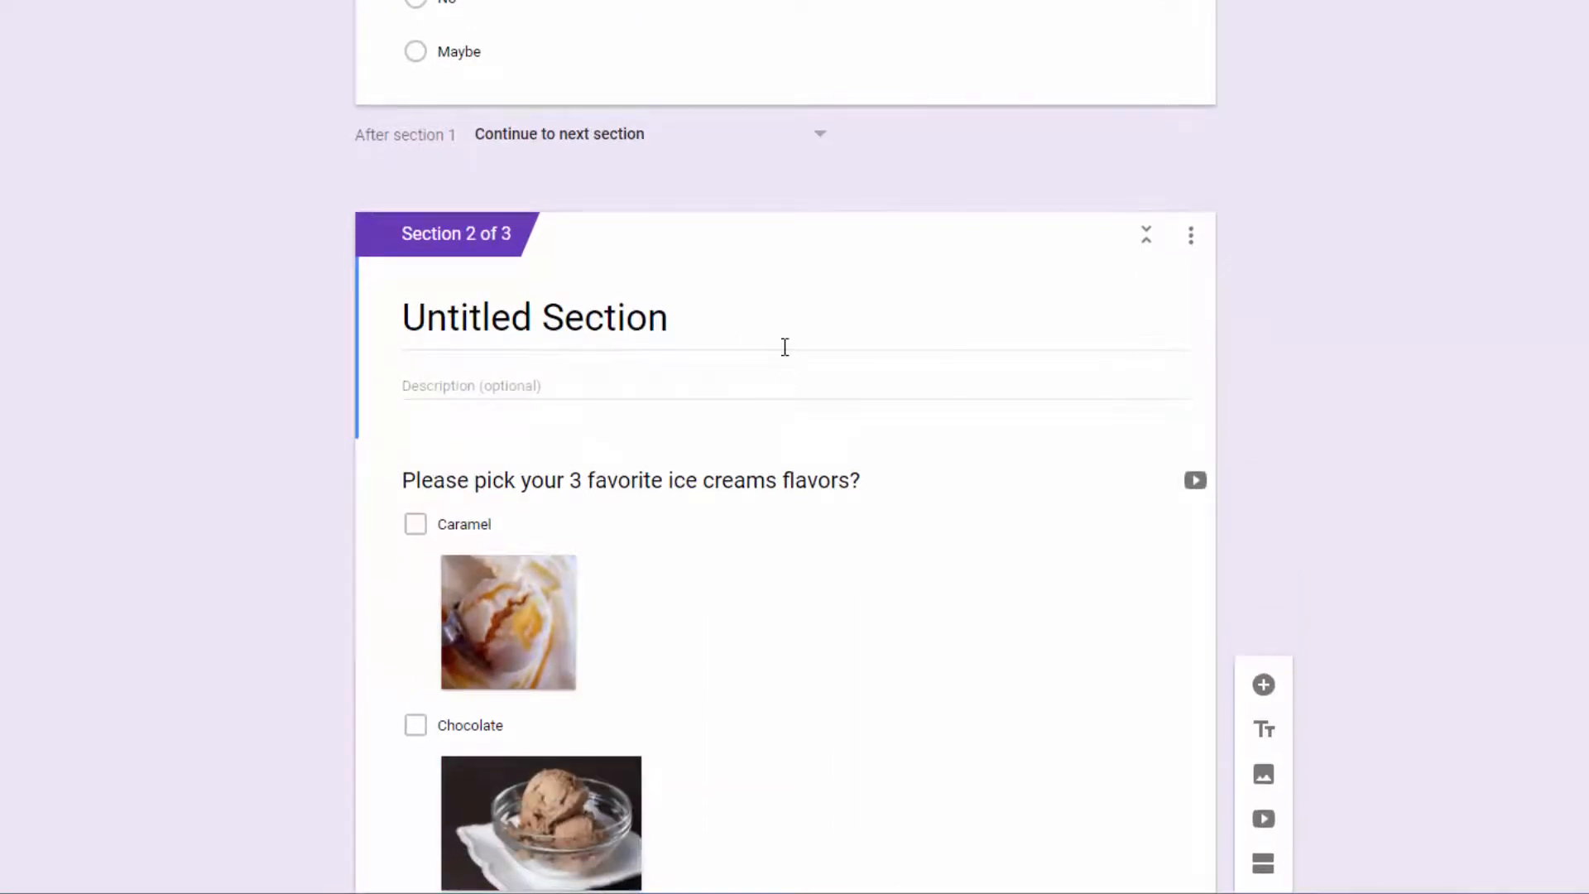
{"action": "mouse_move", "coordinate": [800, 362]}
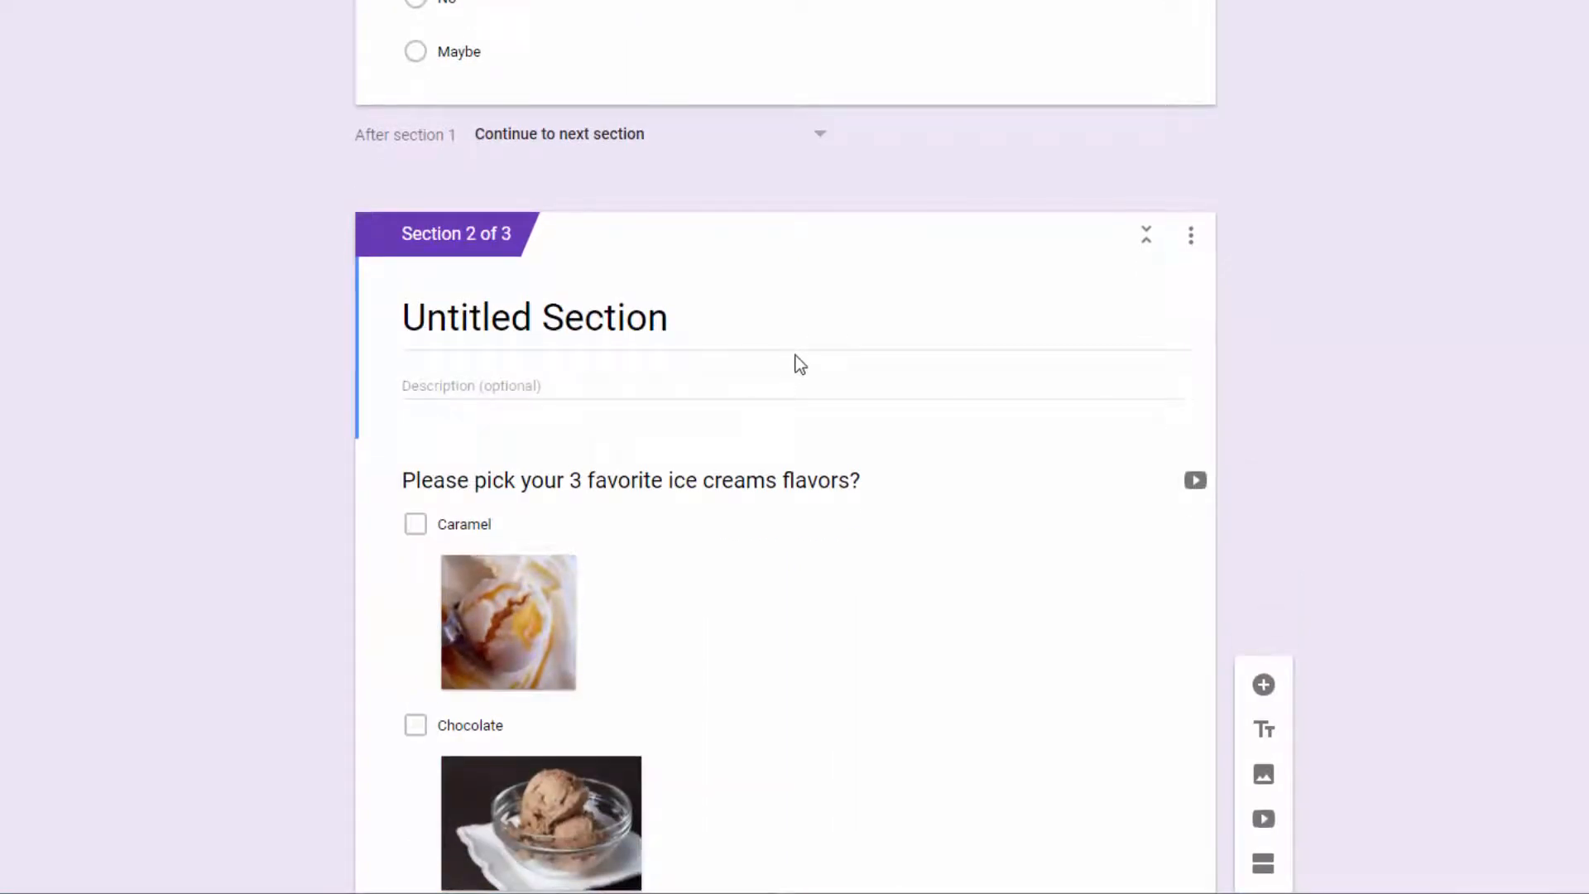
{"action": "scroll", "scroll_direction": "down", "scroll_amount": 3}
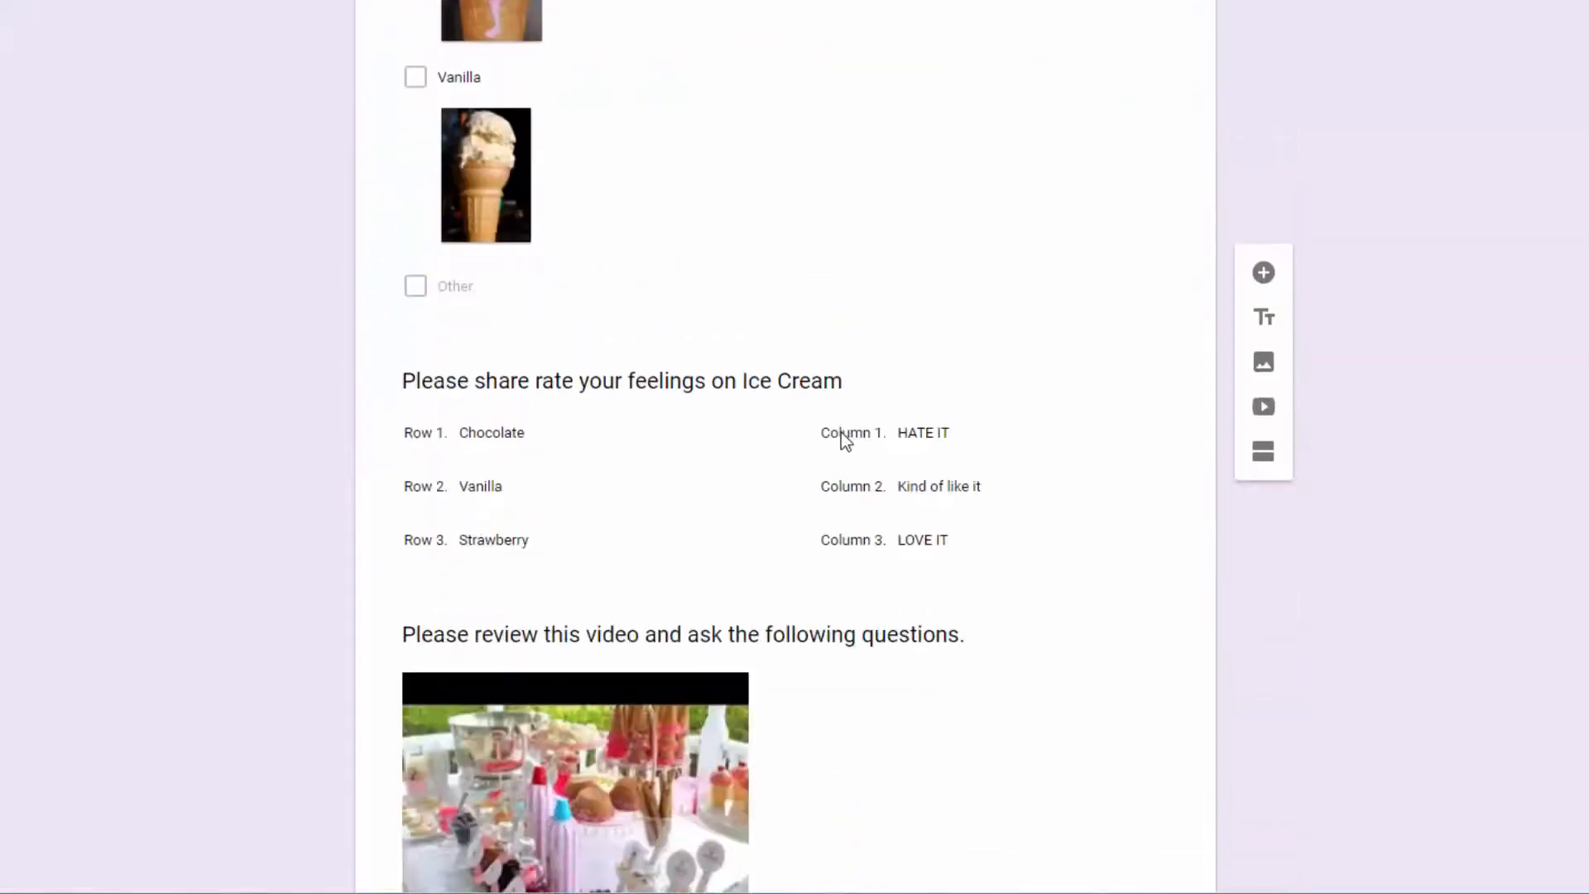
{"action": "scroll", "scroll_direction": "down", "scroll_amount": 3}
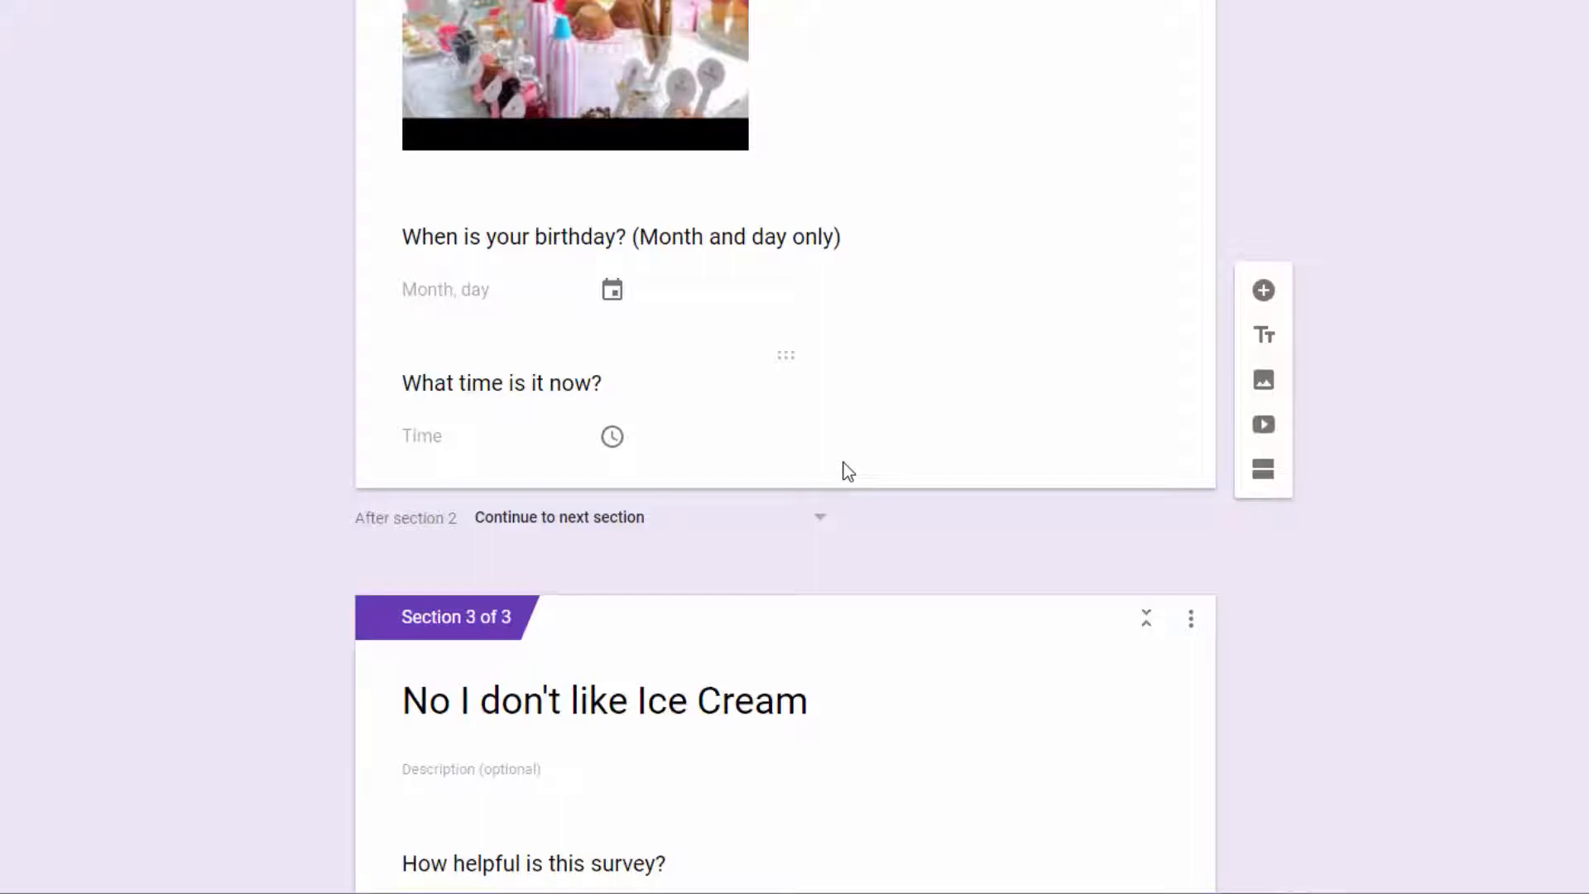
{"action": "scroll", "scroll_direction": "up", "scroll_amount": 3}
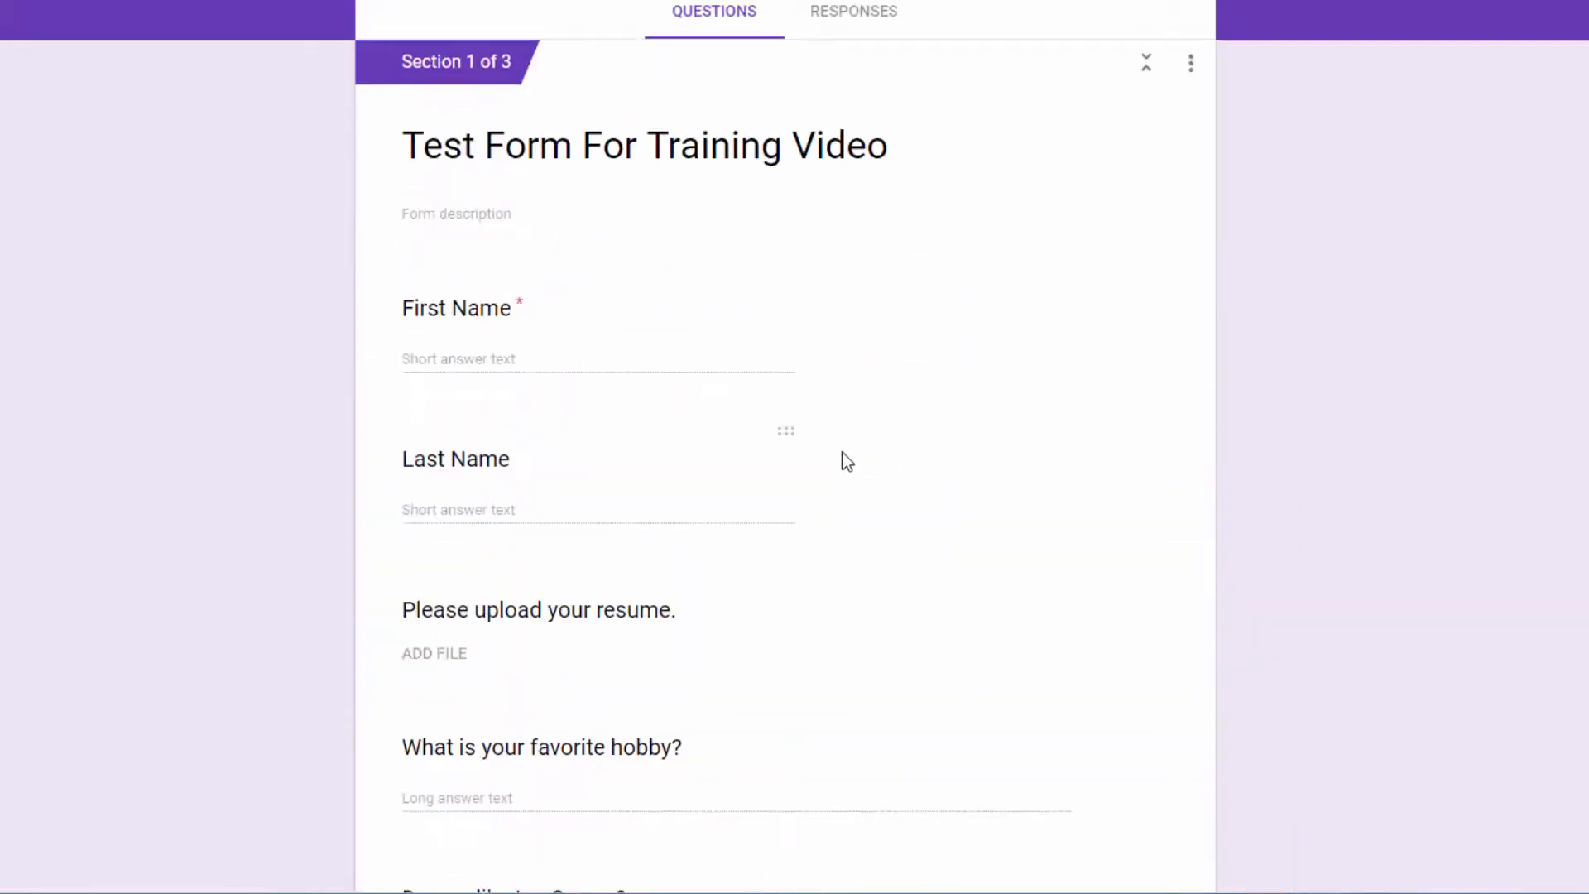
{"action": "scroll", "scroll_direction": "down", "scroll_amount": 3}
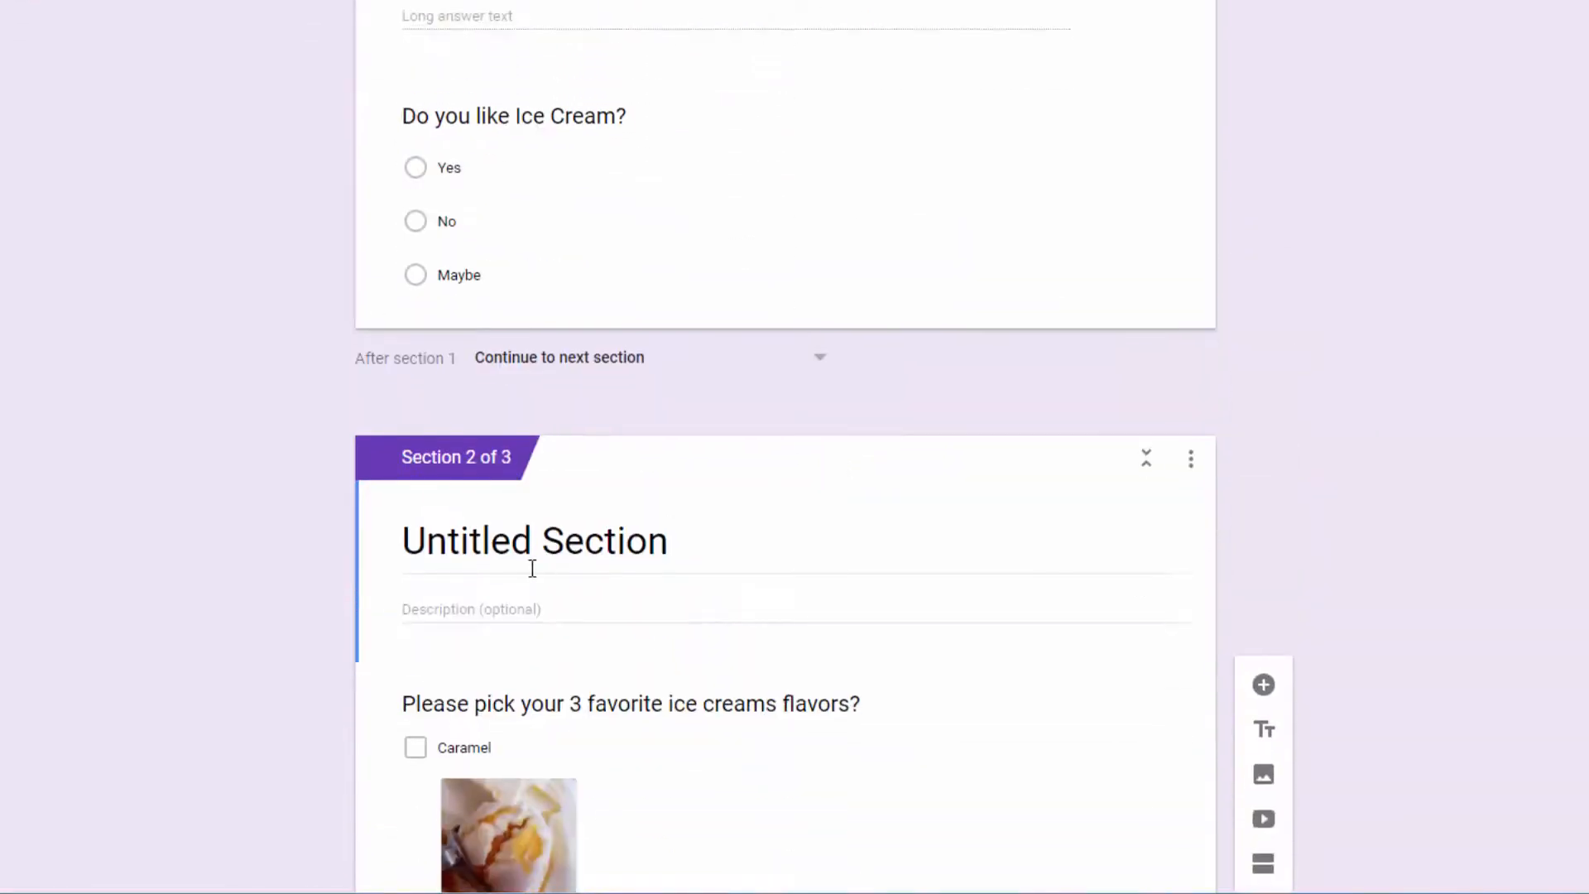
{"action": "triple_click", "coordinate": [534, 541]}
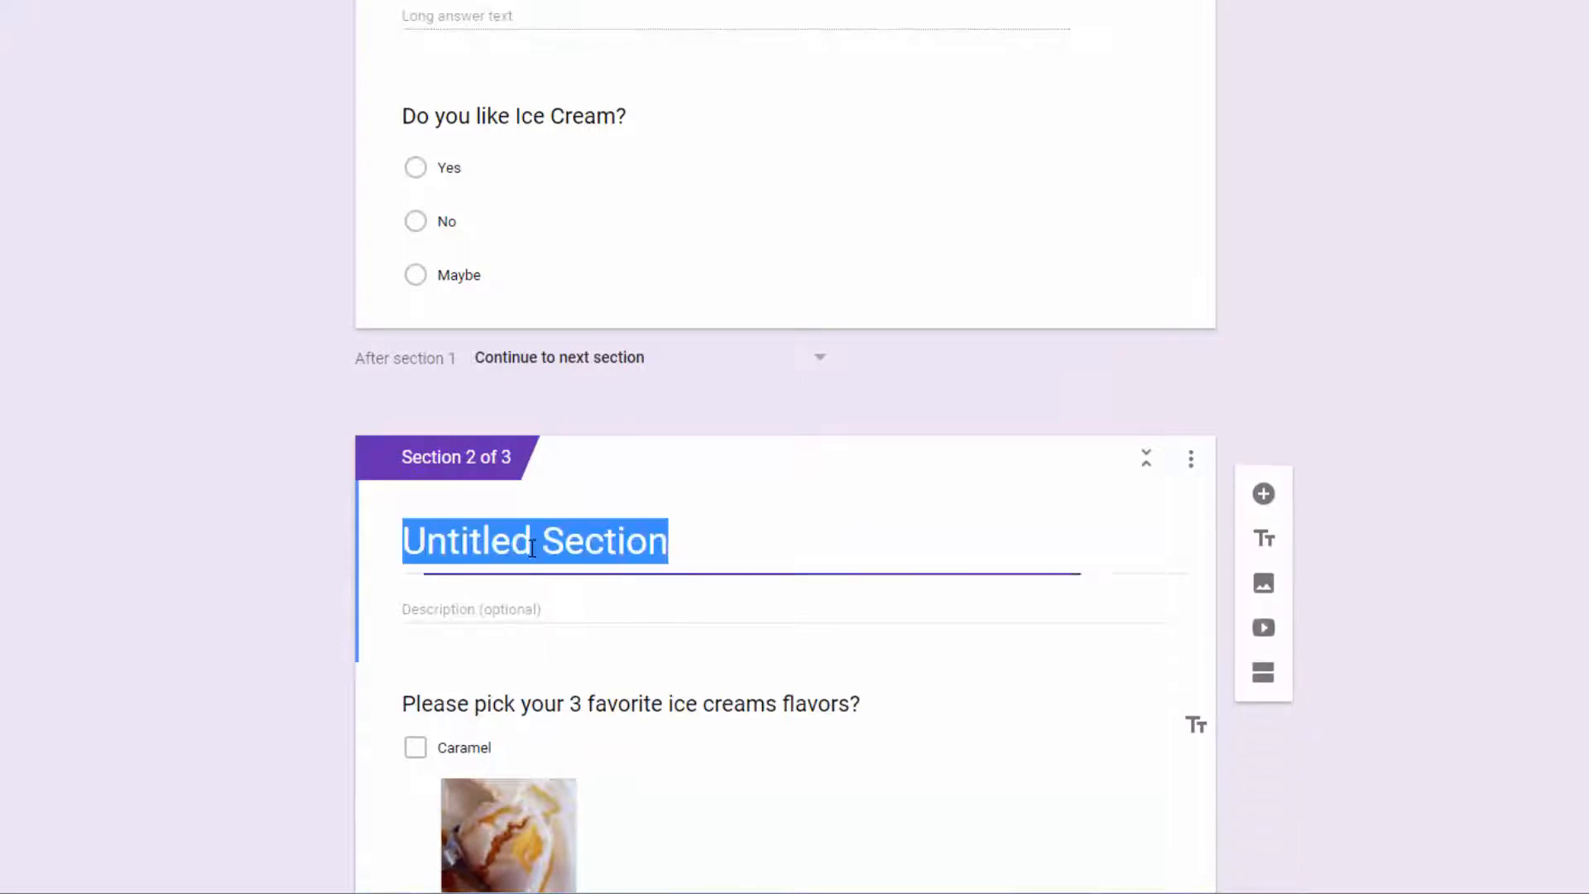
{"action": "type", "text": "Yese"}
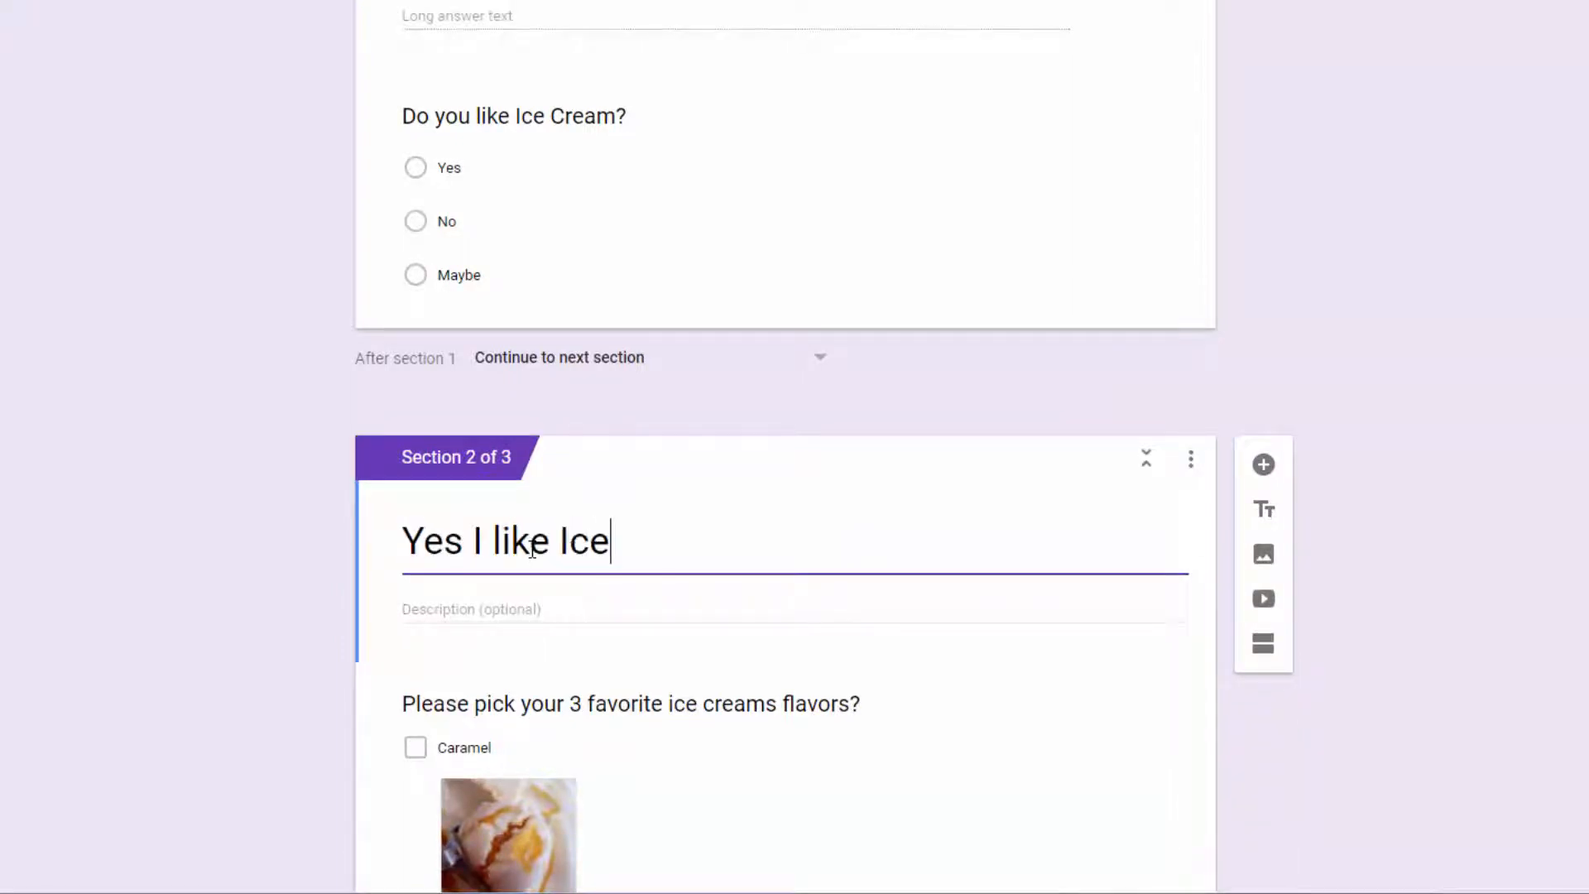
{"action": "type", "text": "Cream"}
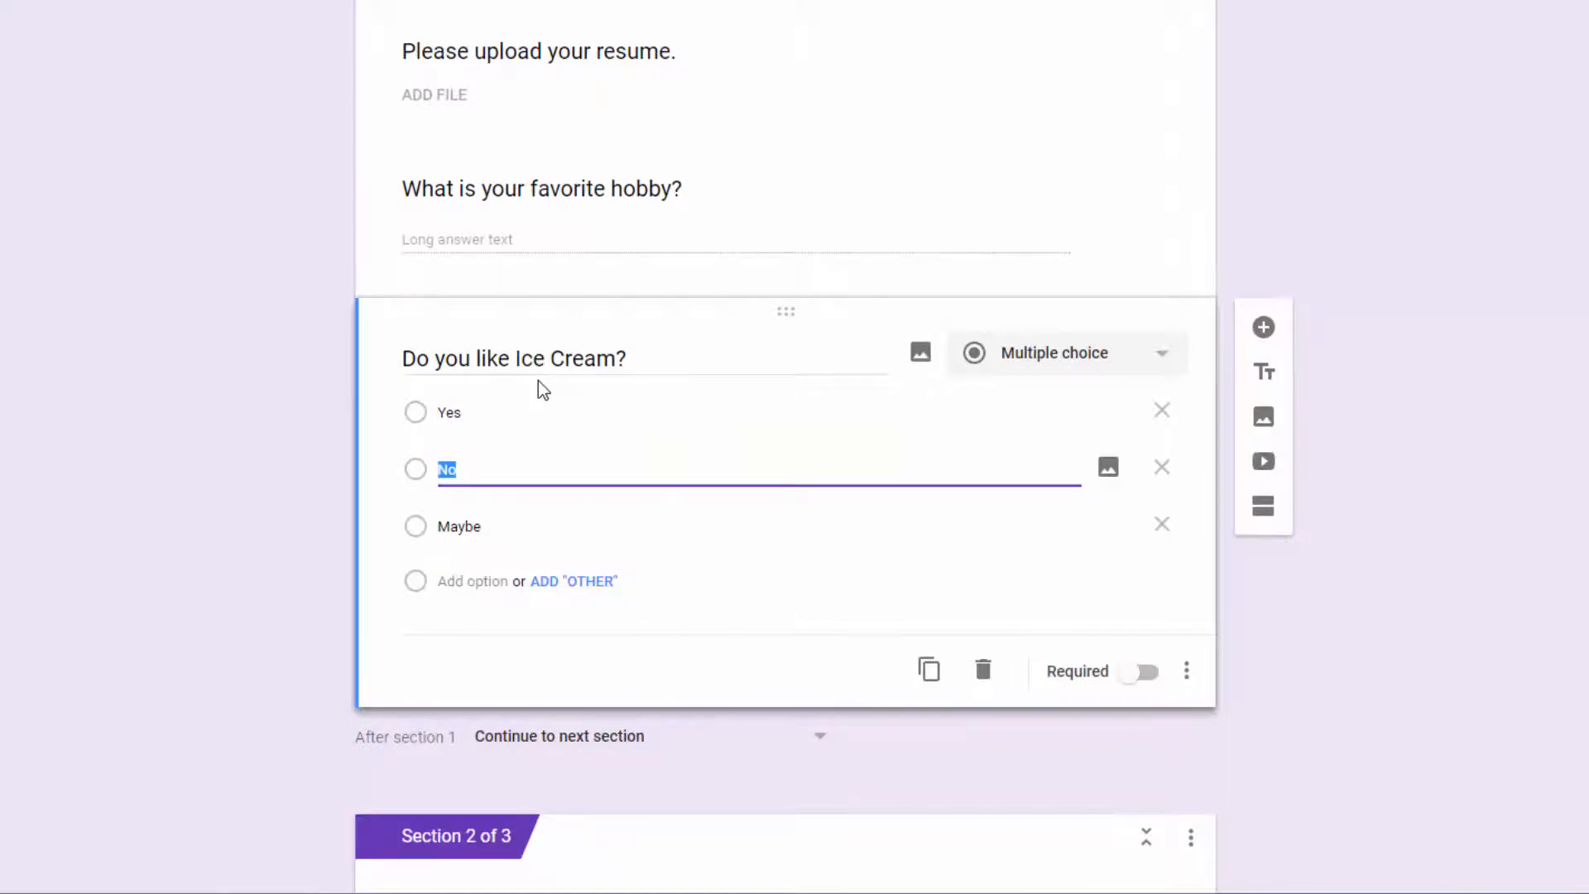
{"action": "mouse_move", "coordinate": [623, 463]}
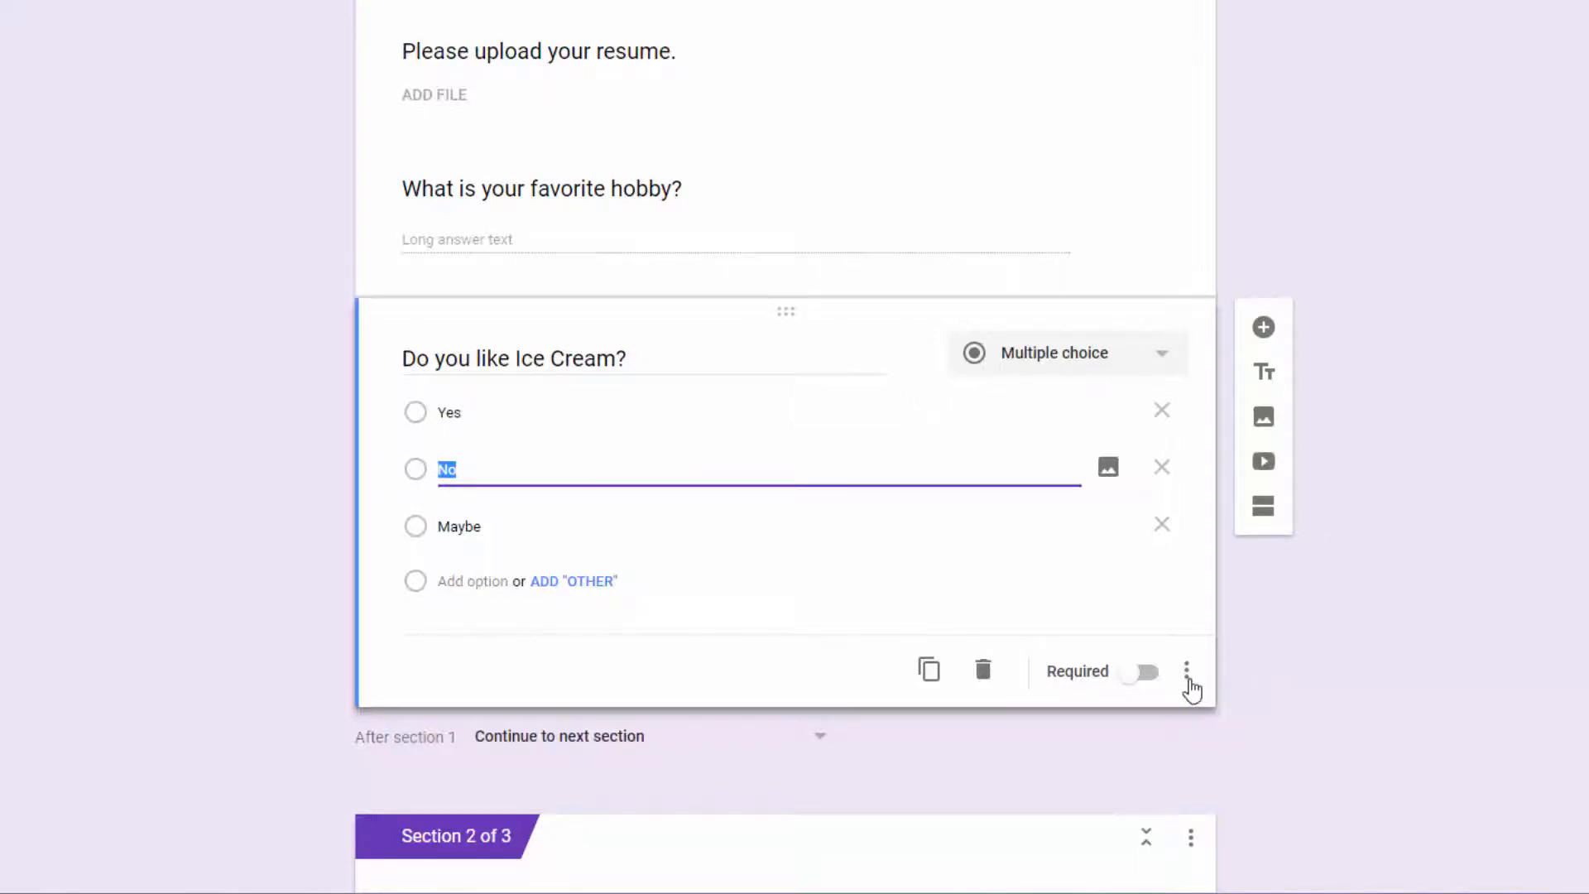
- Turn on 'Go to section based on answer': Yes and Maybe to section 2, No to section 3
{"action": "left_click", "coordinate": [1187, 671]}
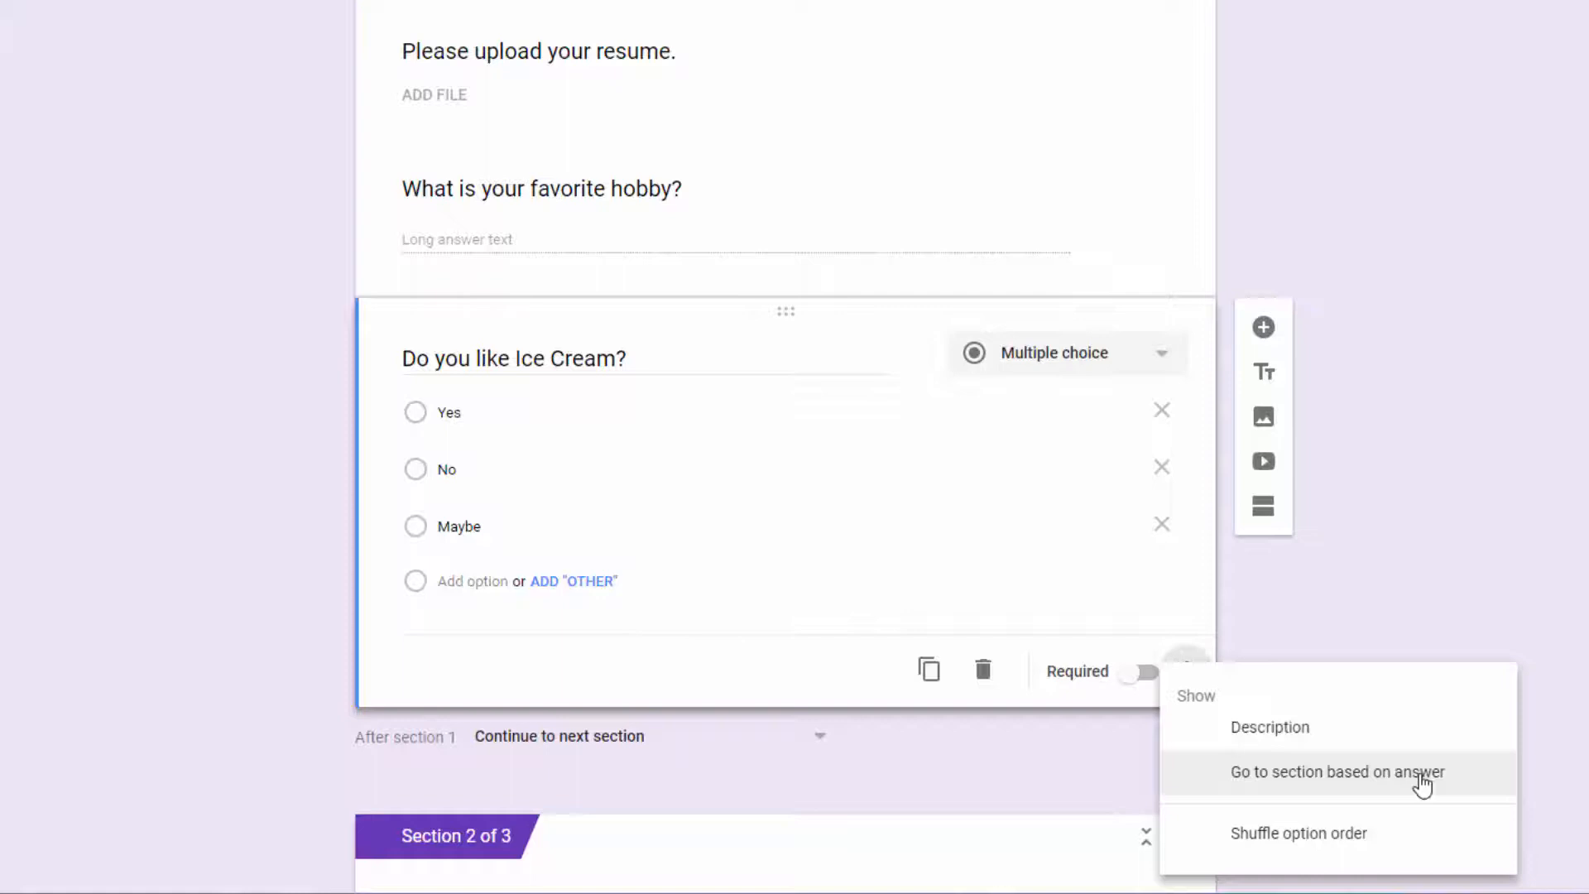
{"action": "left_click", "coordinate": [1335, 771]}
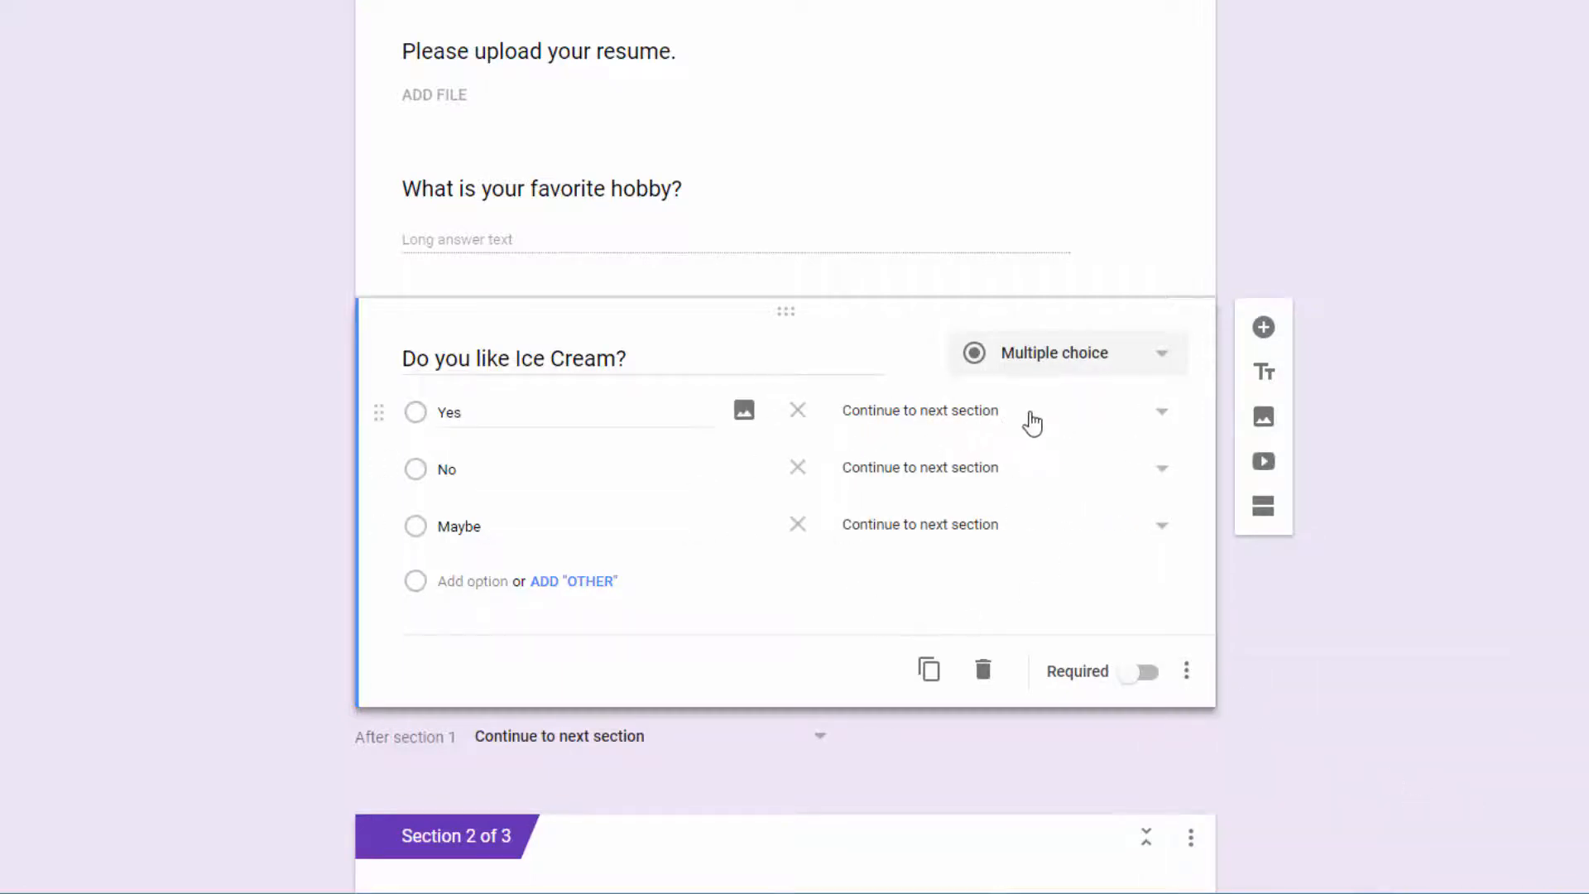
{"action": "mouse_move", "coordinate": [1164, 420]}
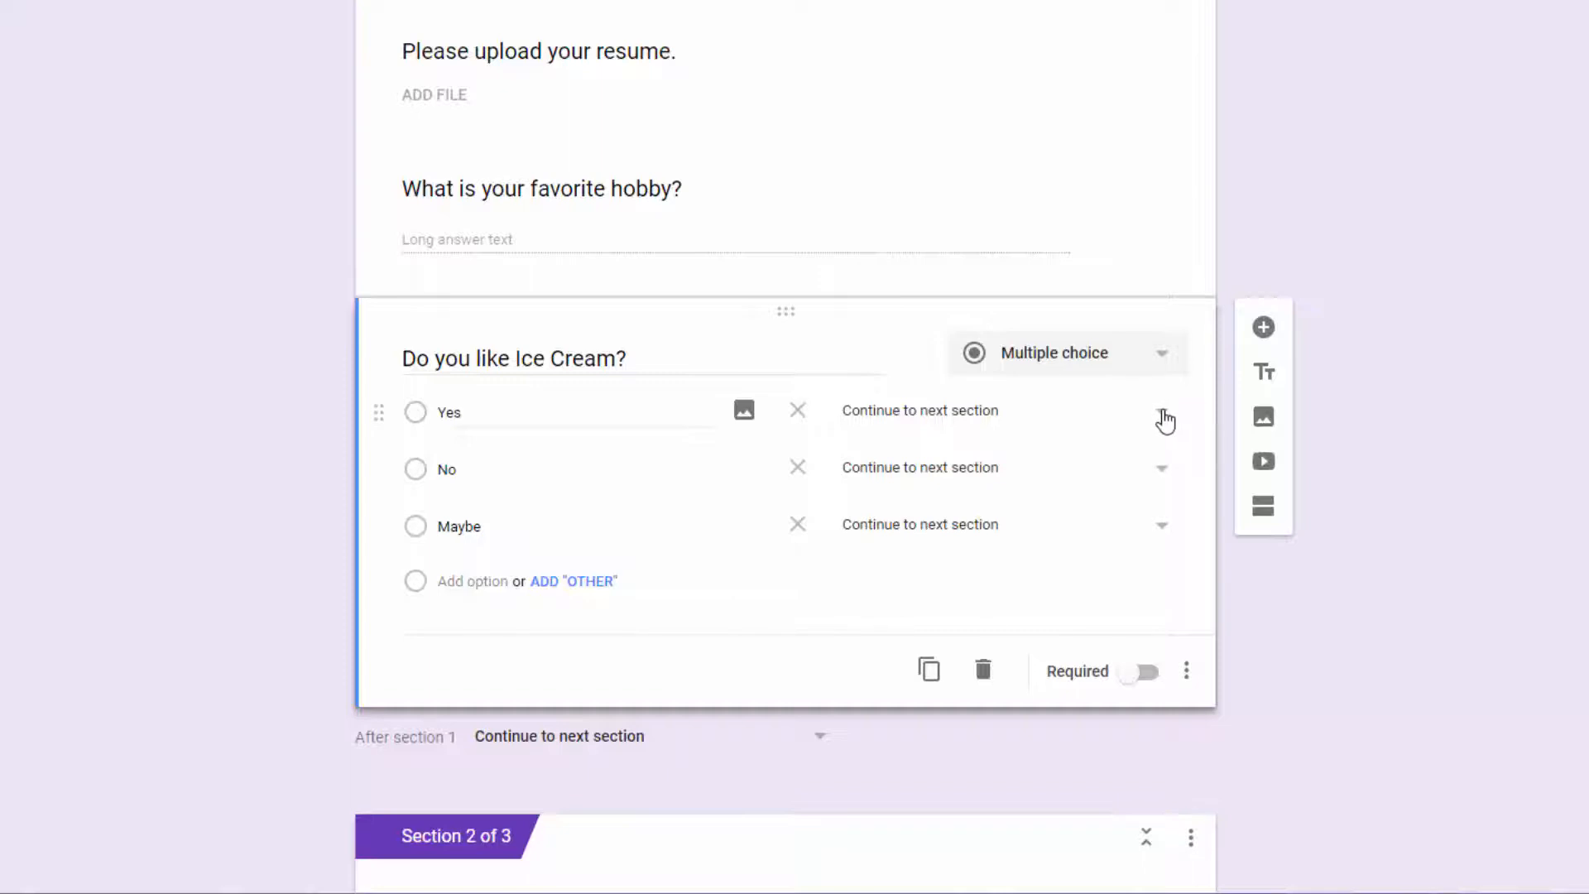
{"action": "left_click", "coordinate": [1161, 411]}
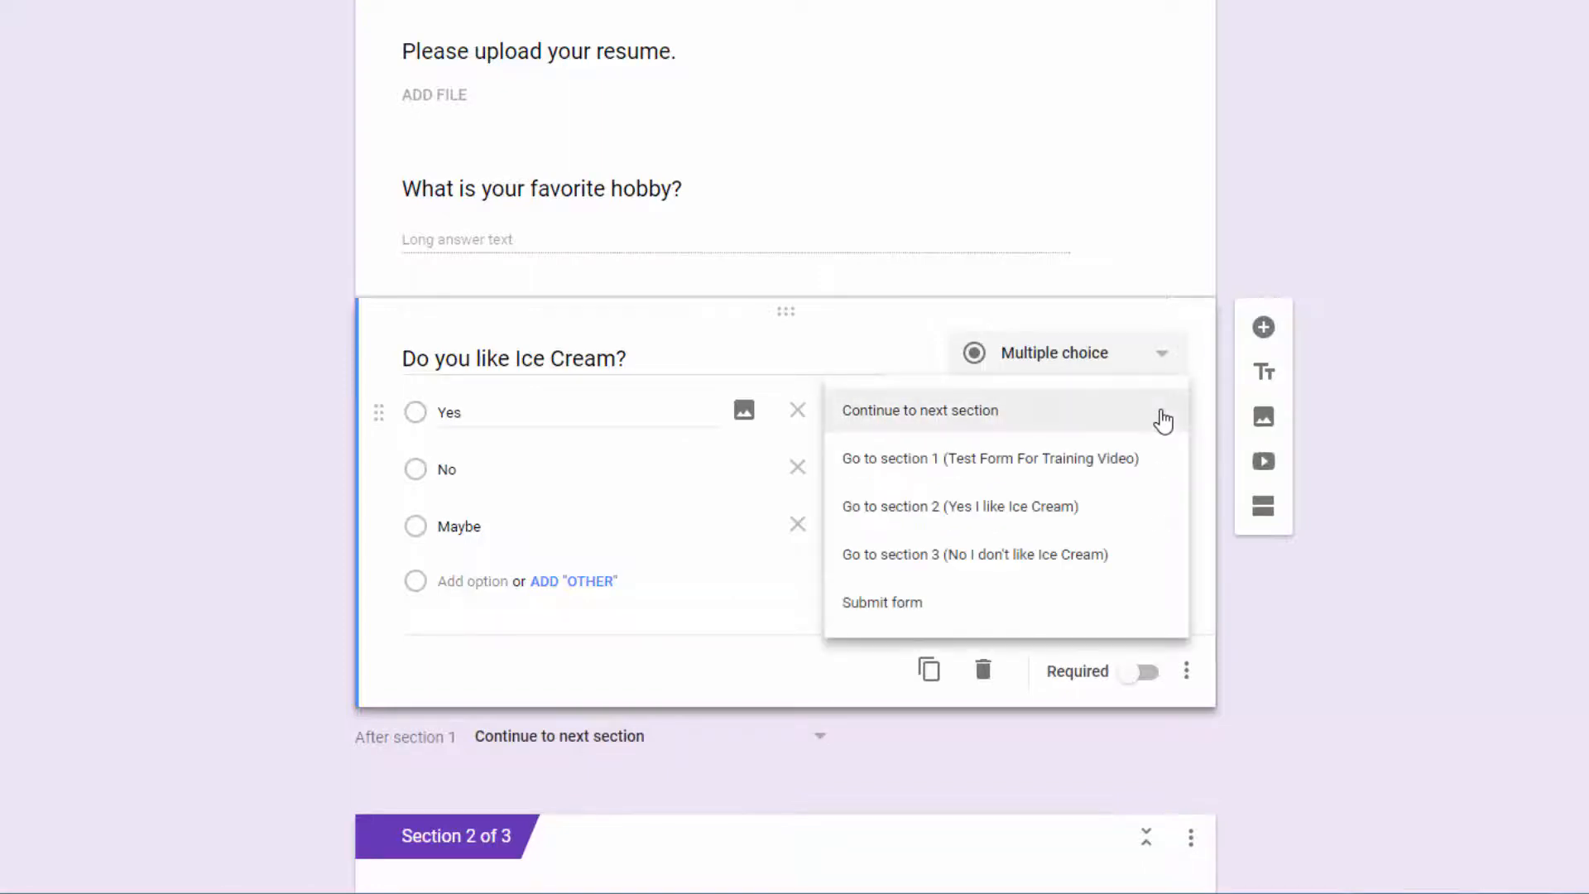
{"action": "mouse_move", "coordinate": [1052, 517]}
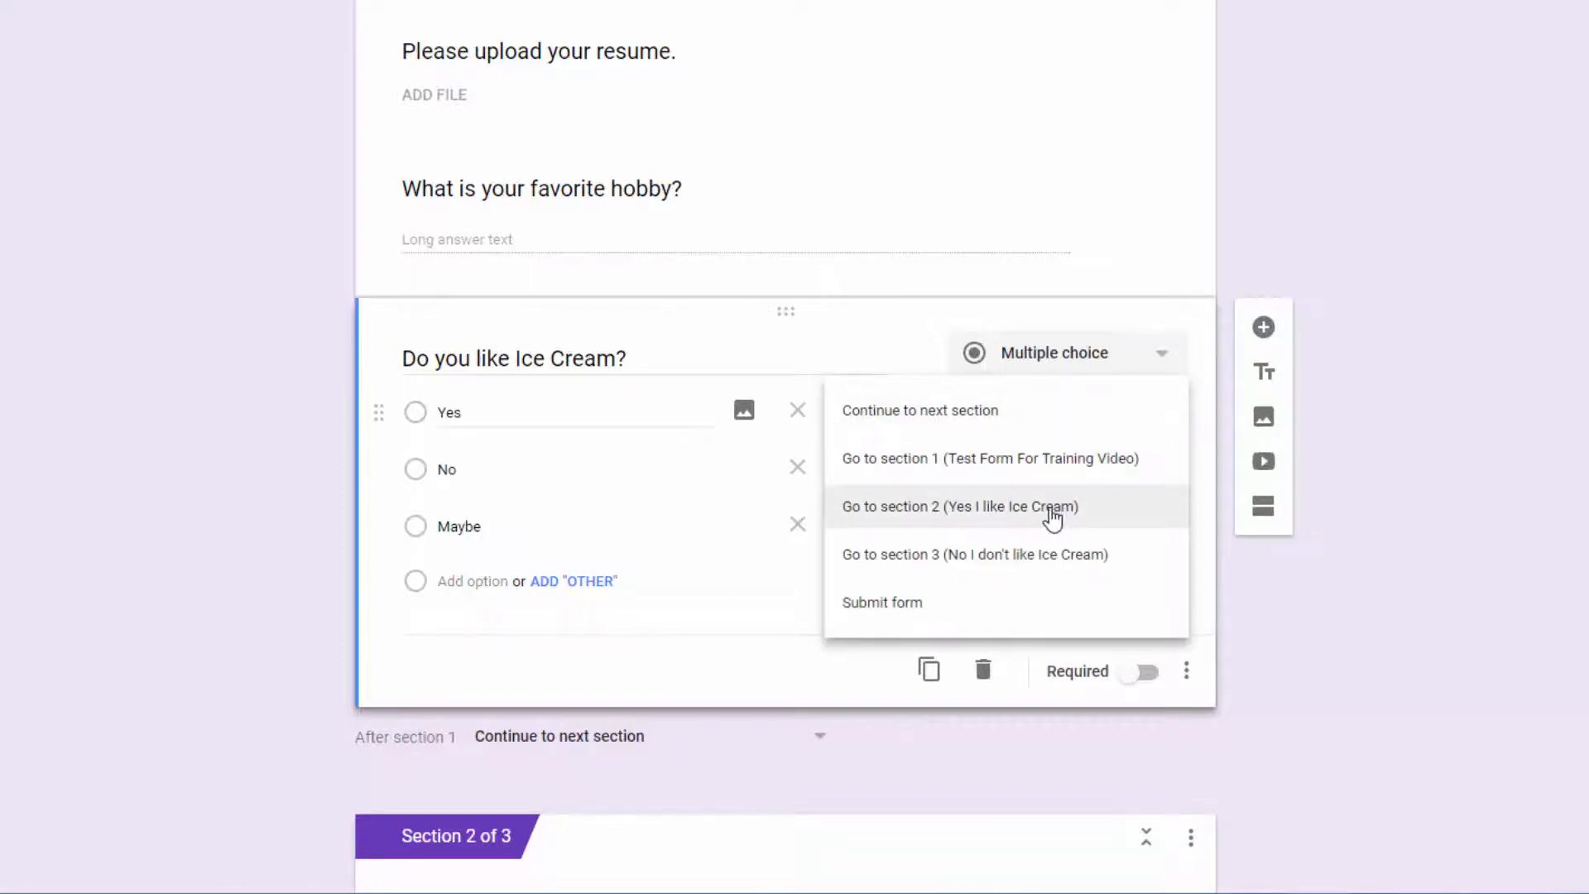
{"action": "left_click", "coordinate": [958, 506]}
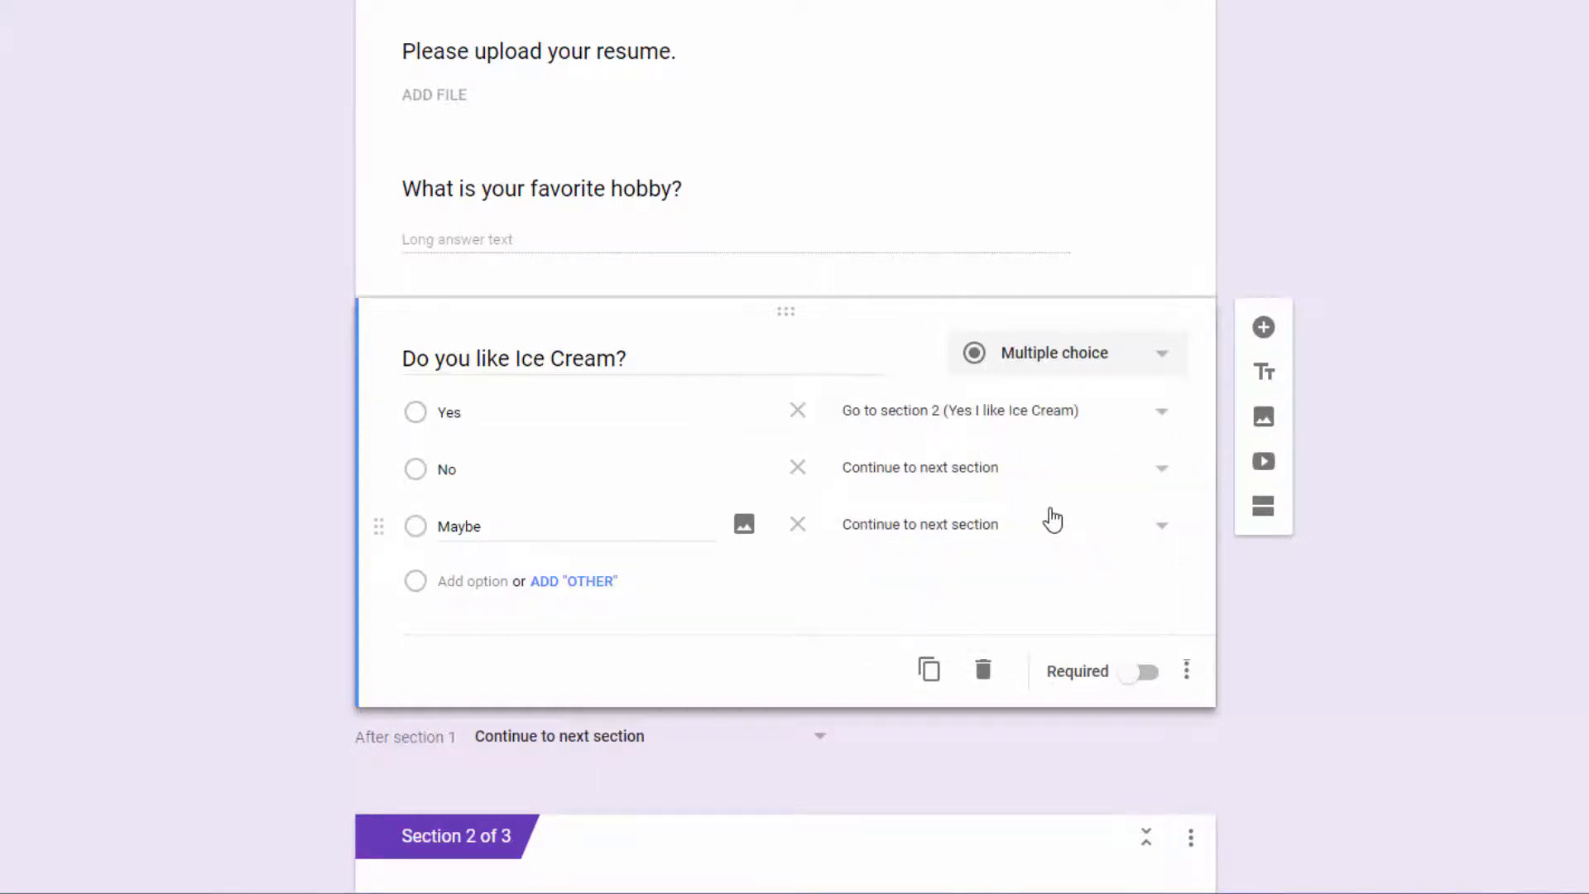
{"action": "mouse_move", "coordinate": [1156, 477]}
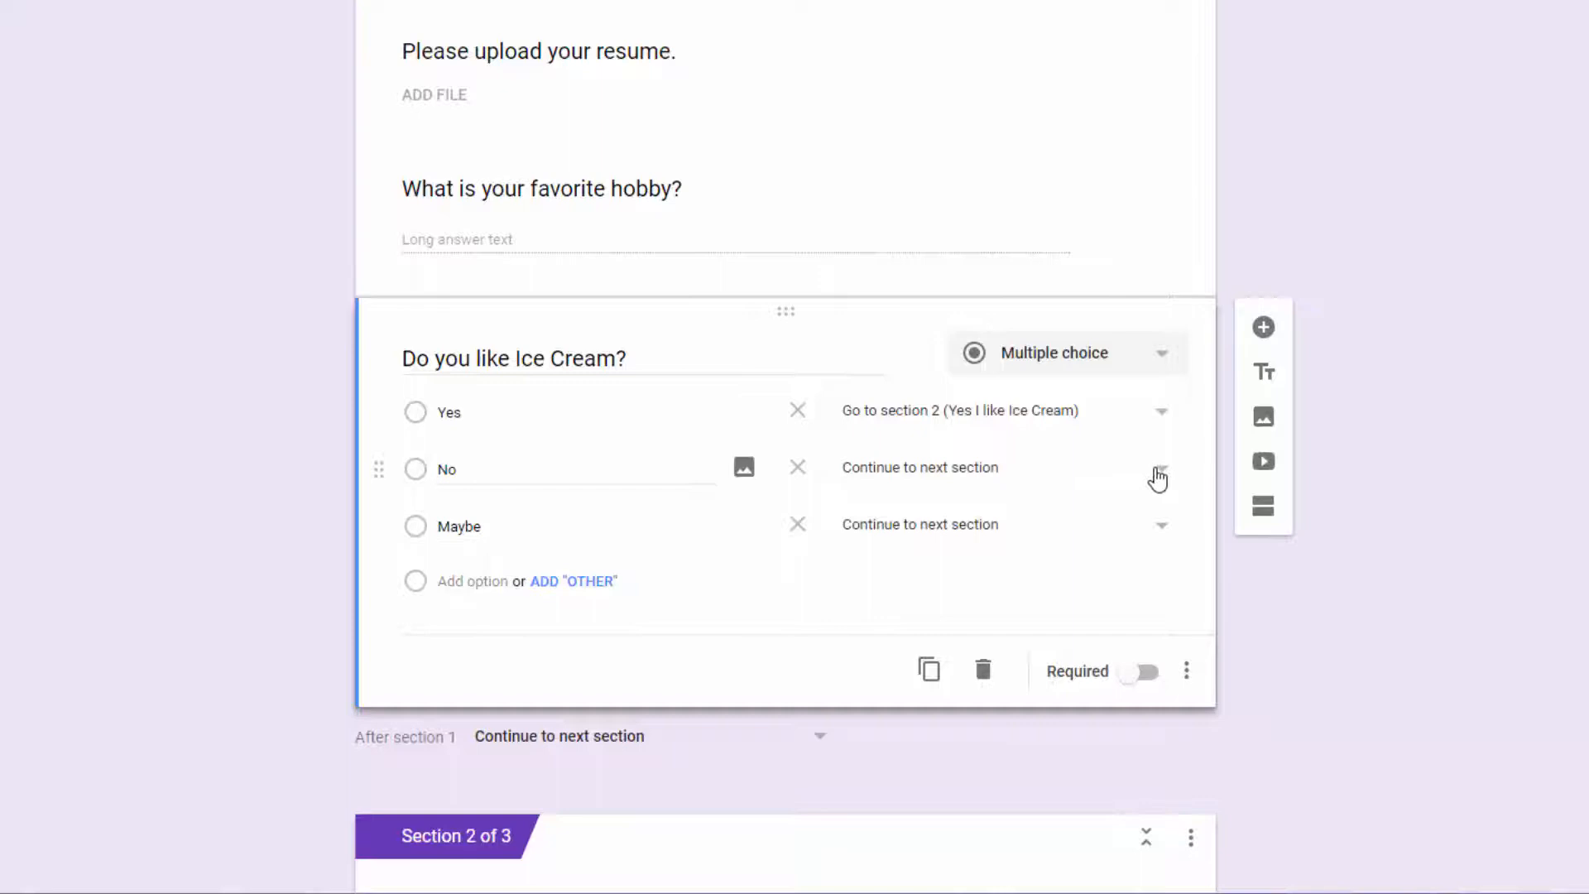
{"action": "left_click", "coordinate": [1159, 466]}
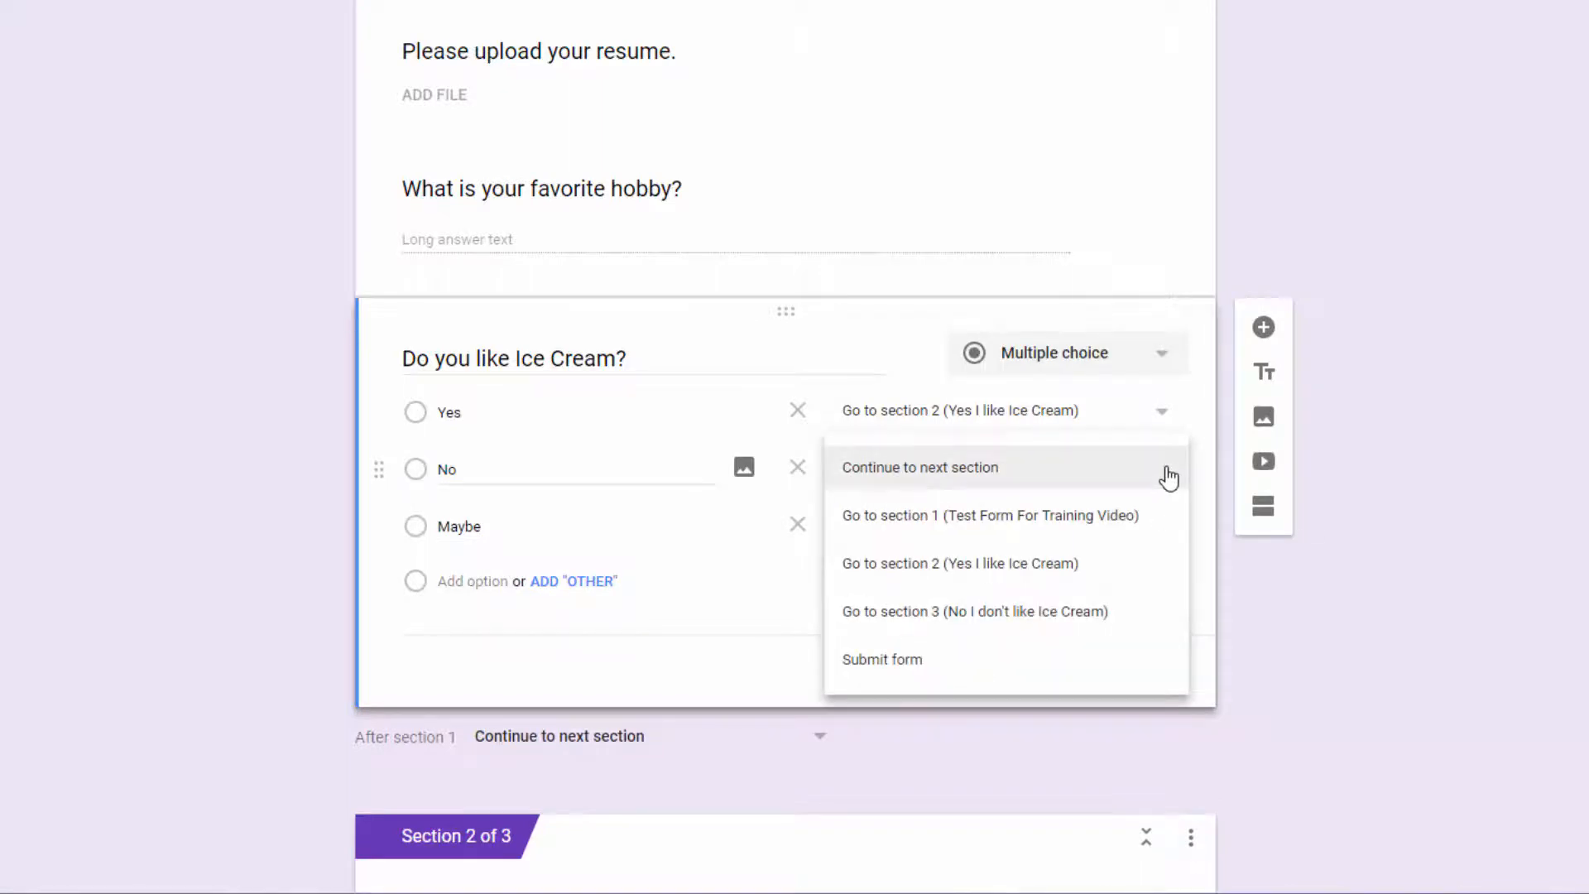
{"action": "mouse_move", "coordinate": [960, 611]}
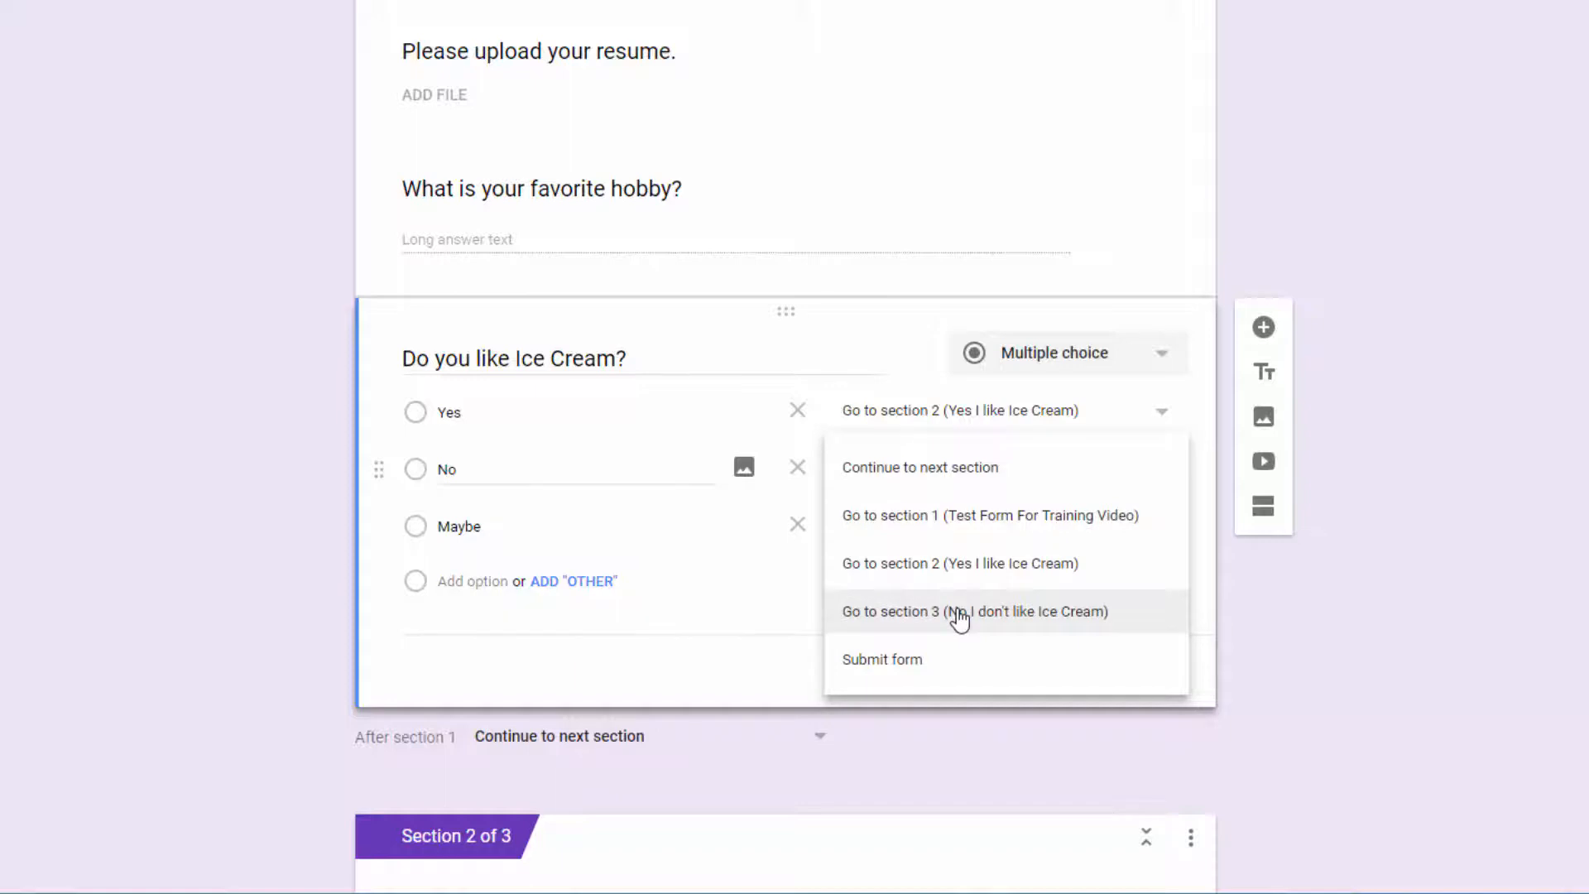
{"action": "left_click", "coordinate": [974, 610]}
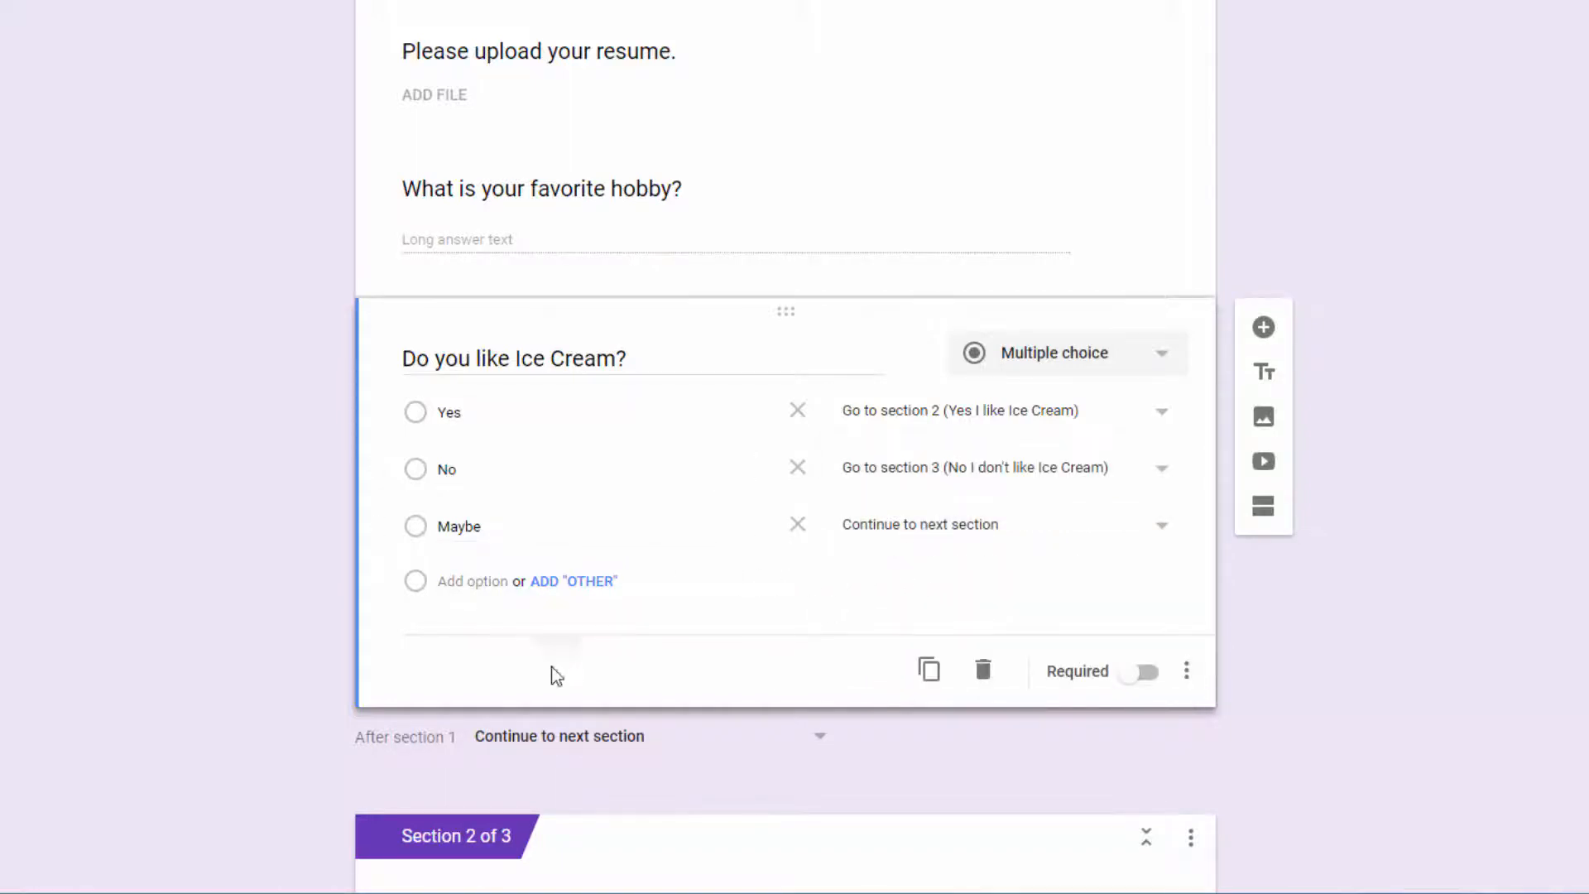
{"action": "scroll", "scroll_direction": "down", "scroll_amount": 3}
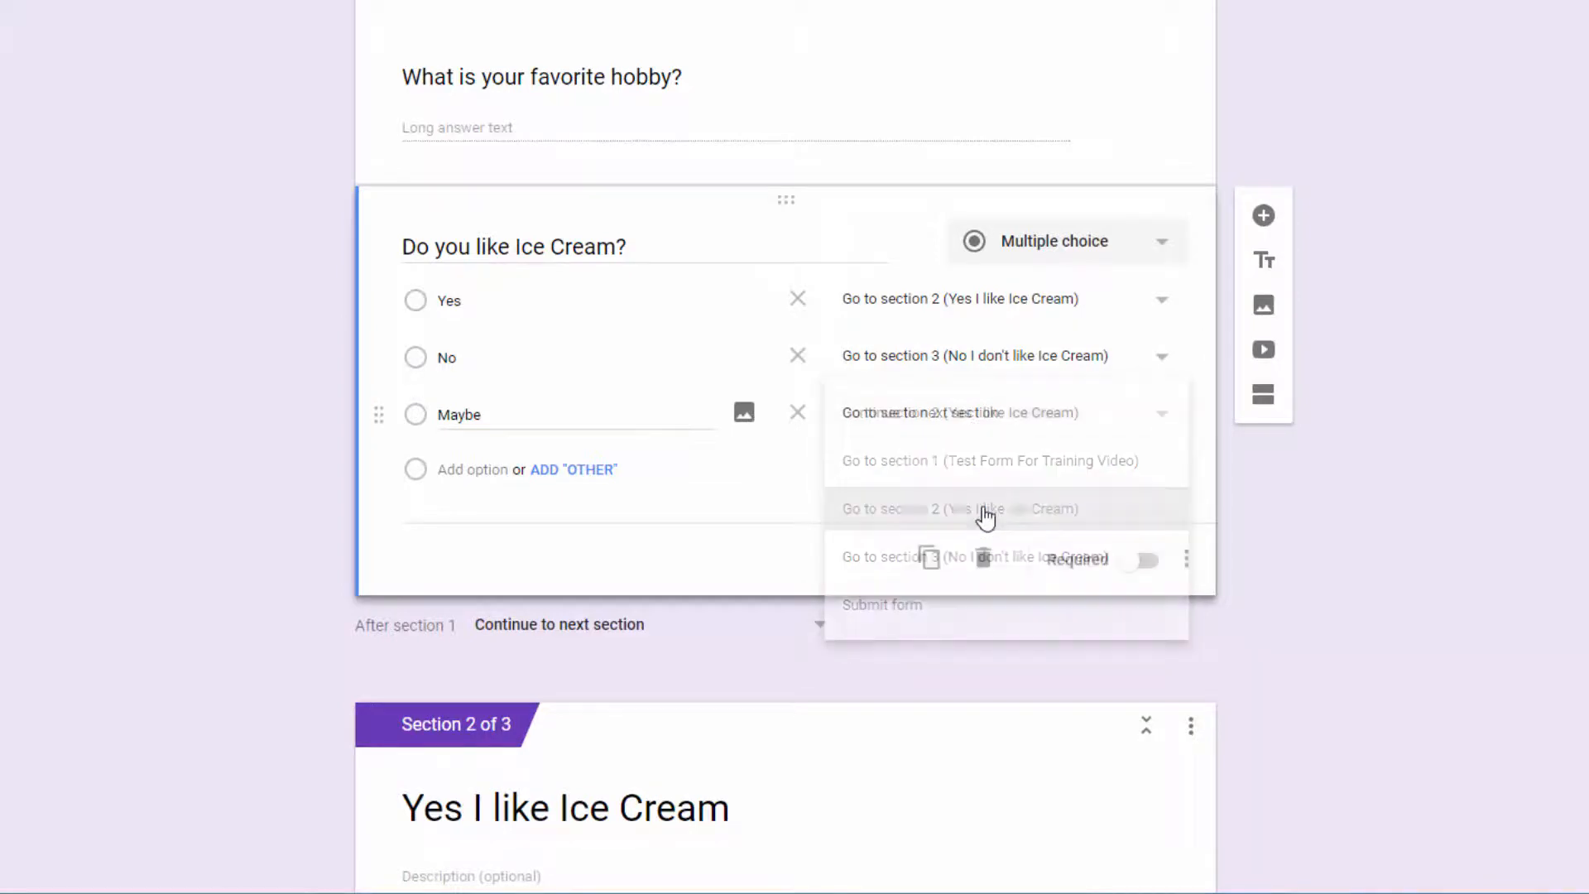
{"action": "left_click", "coordinate": [958, 507]}
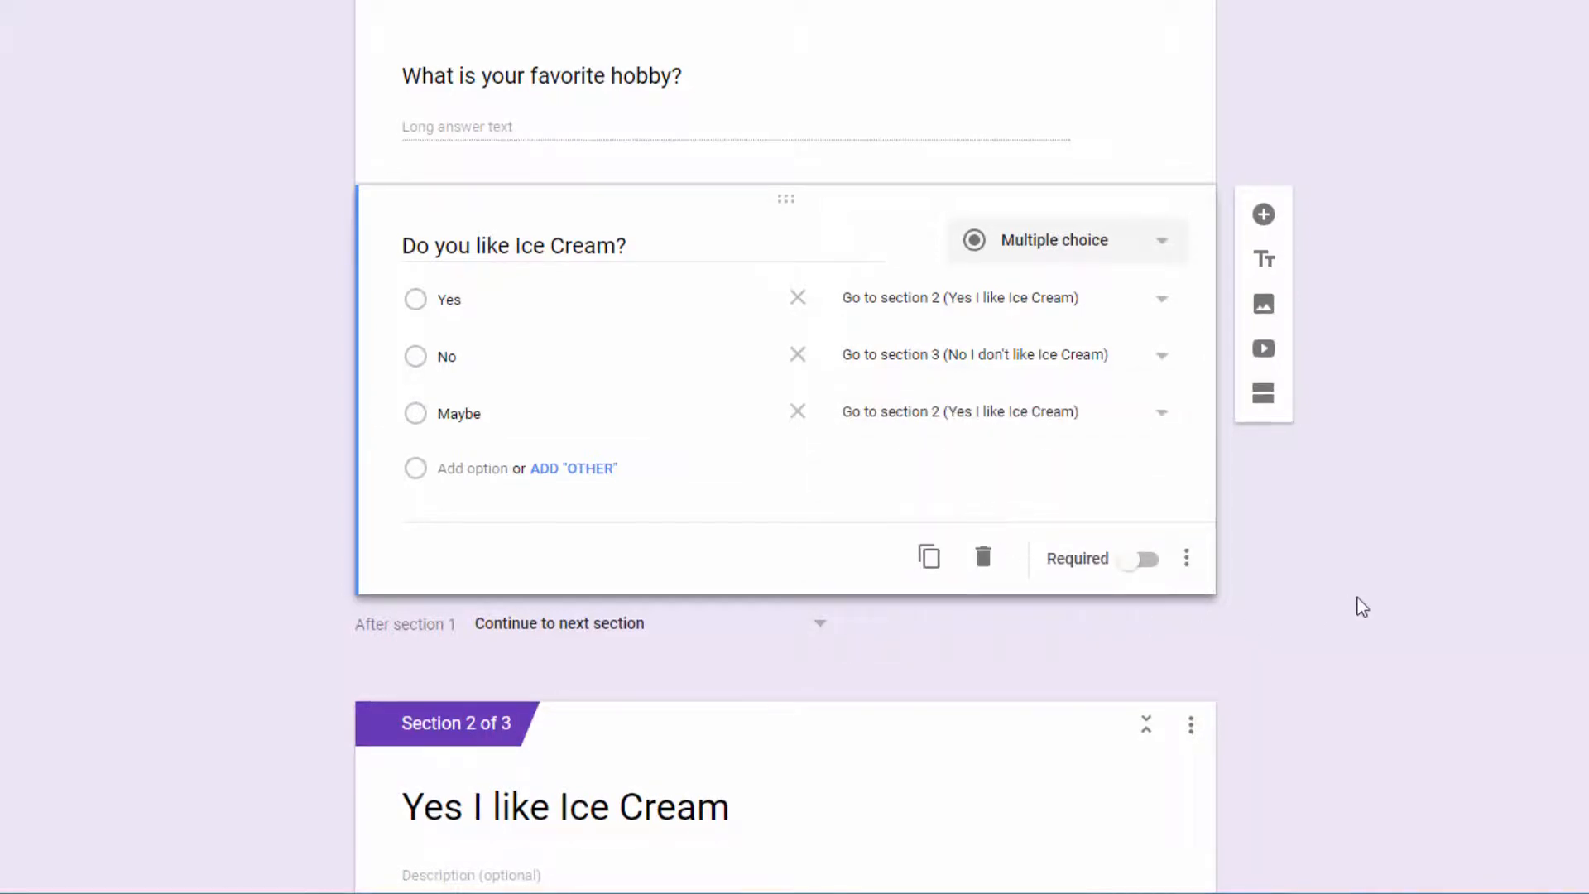
{"action": "scroll", "scroll_direction": "down", "scroll_amount": 3}
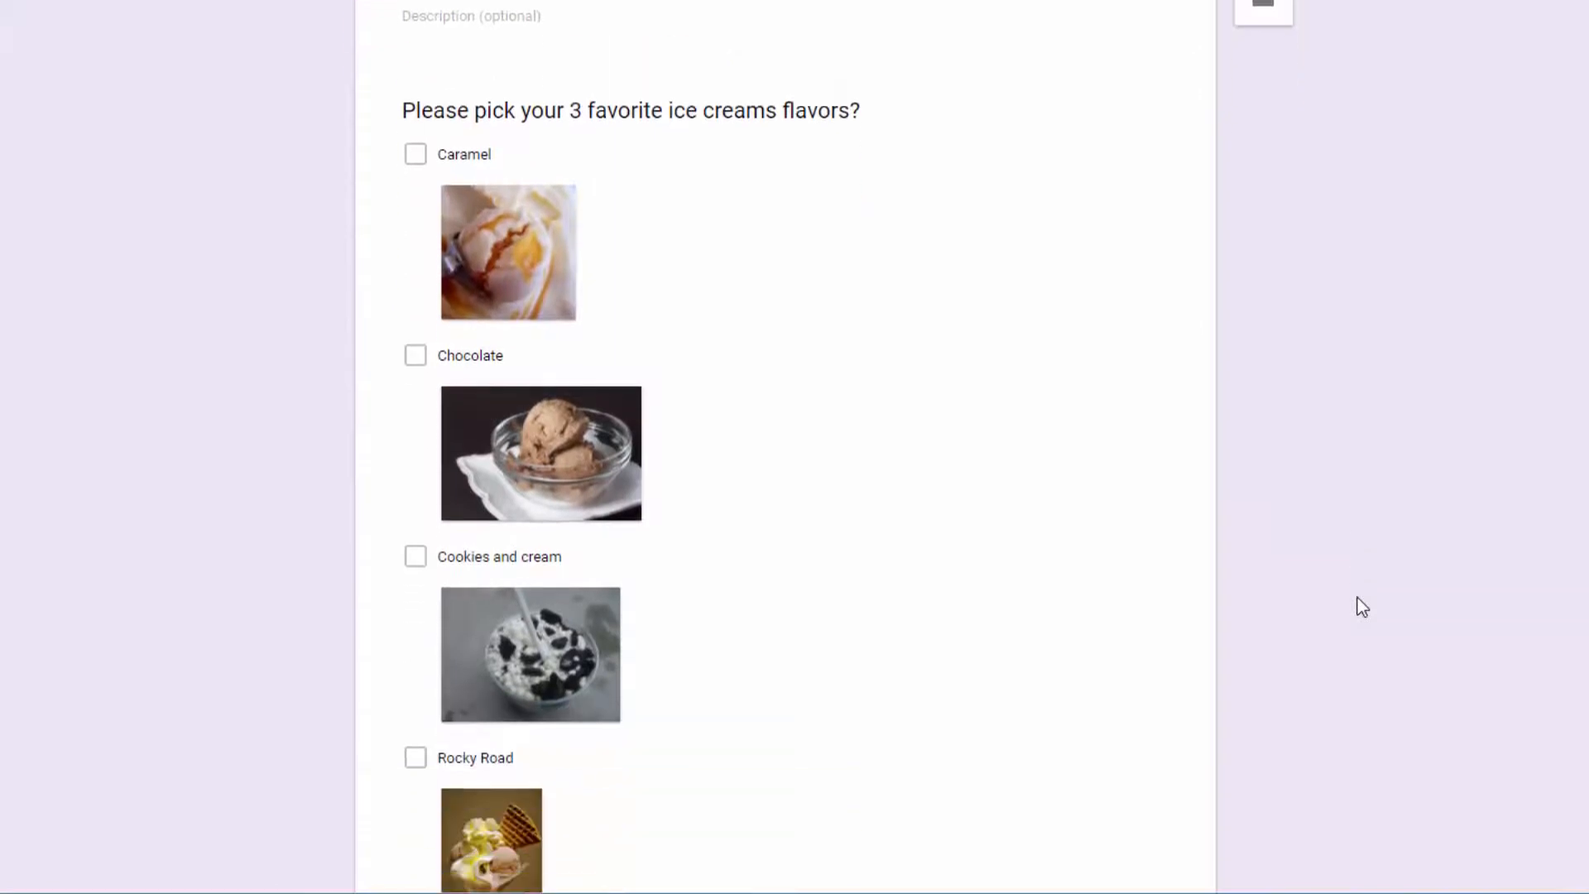
{"action": "scroll", "scroll_direction": "down", "scroll_amount": 3}
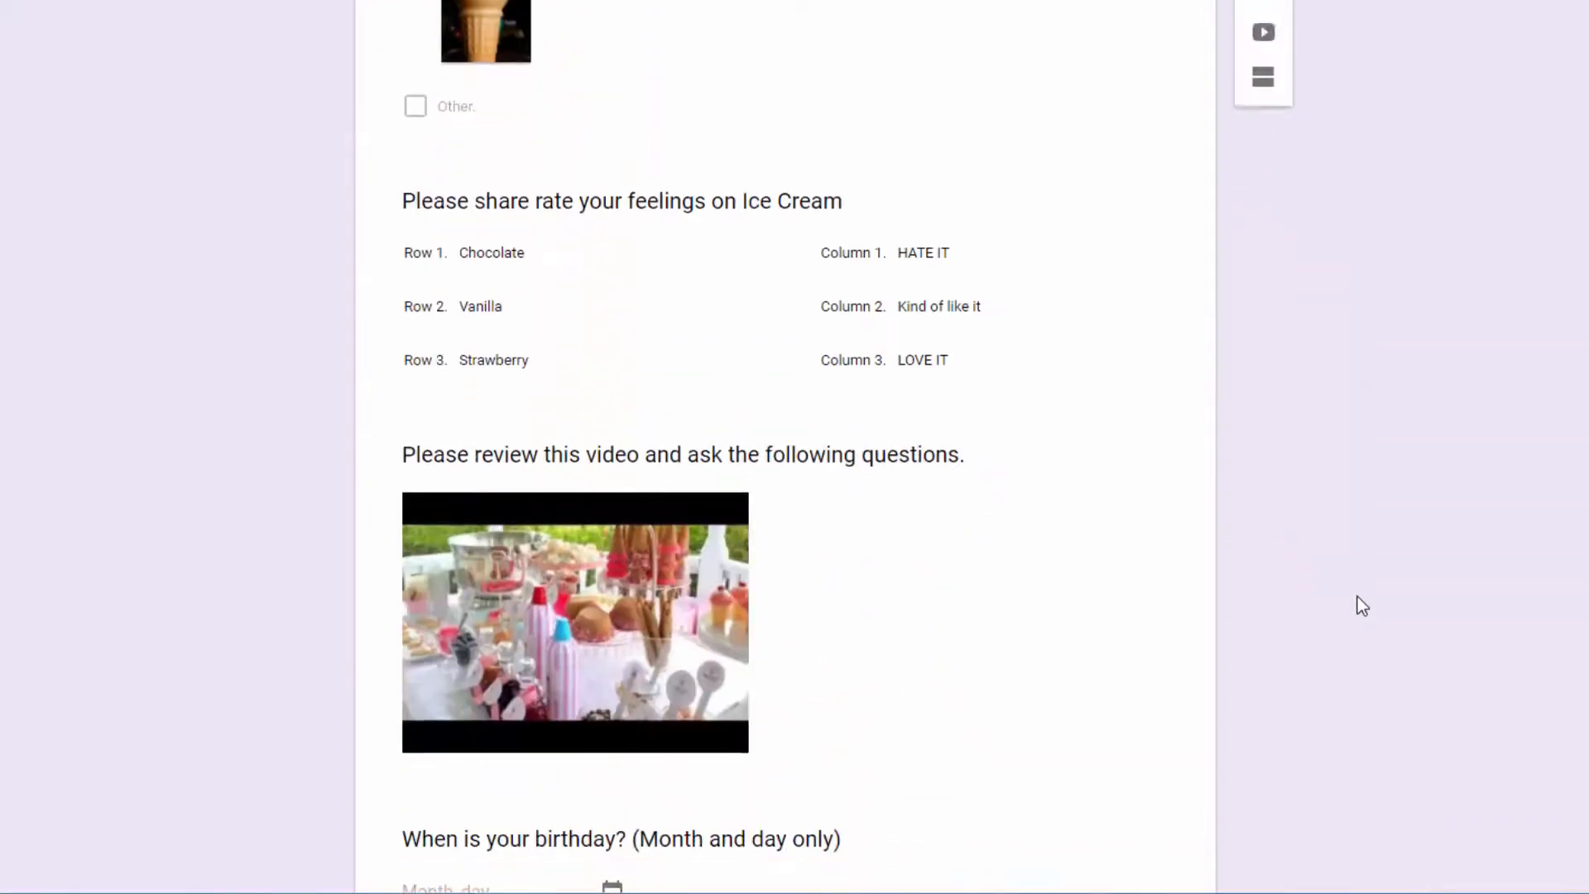
{"action": "scroll", "scroll_direction": "down", "scroll_amount": 3}
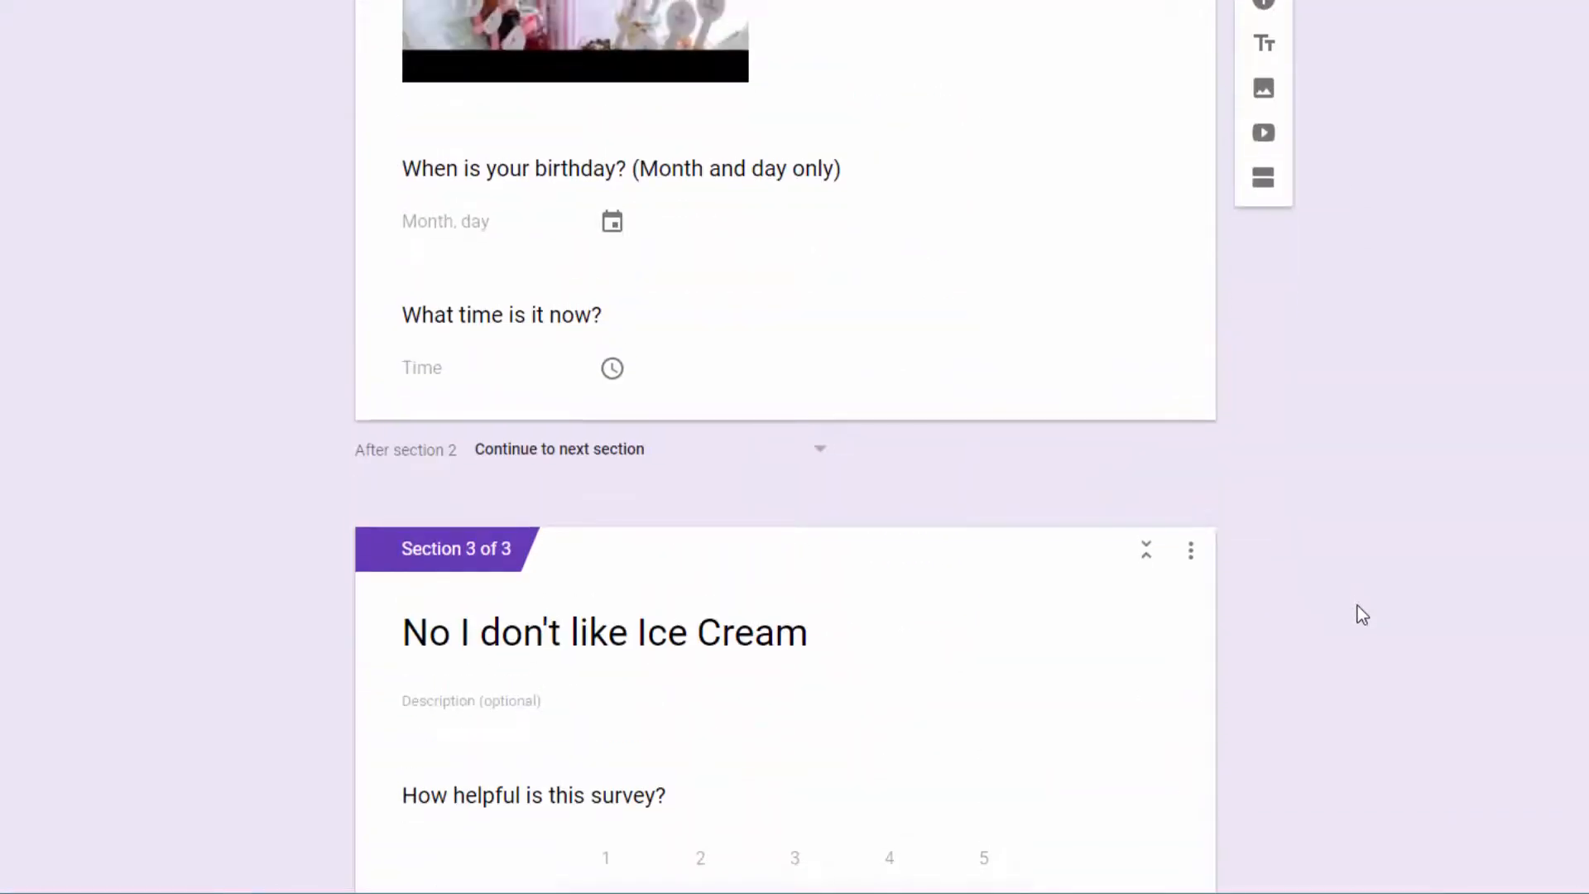
{"action": "mouse_move", "coordinate": [1188, 615]}
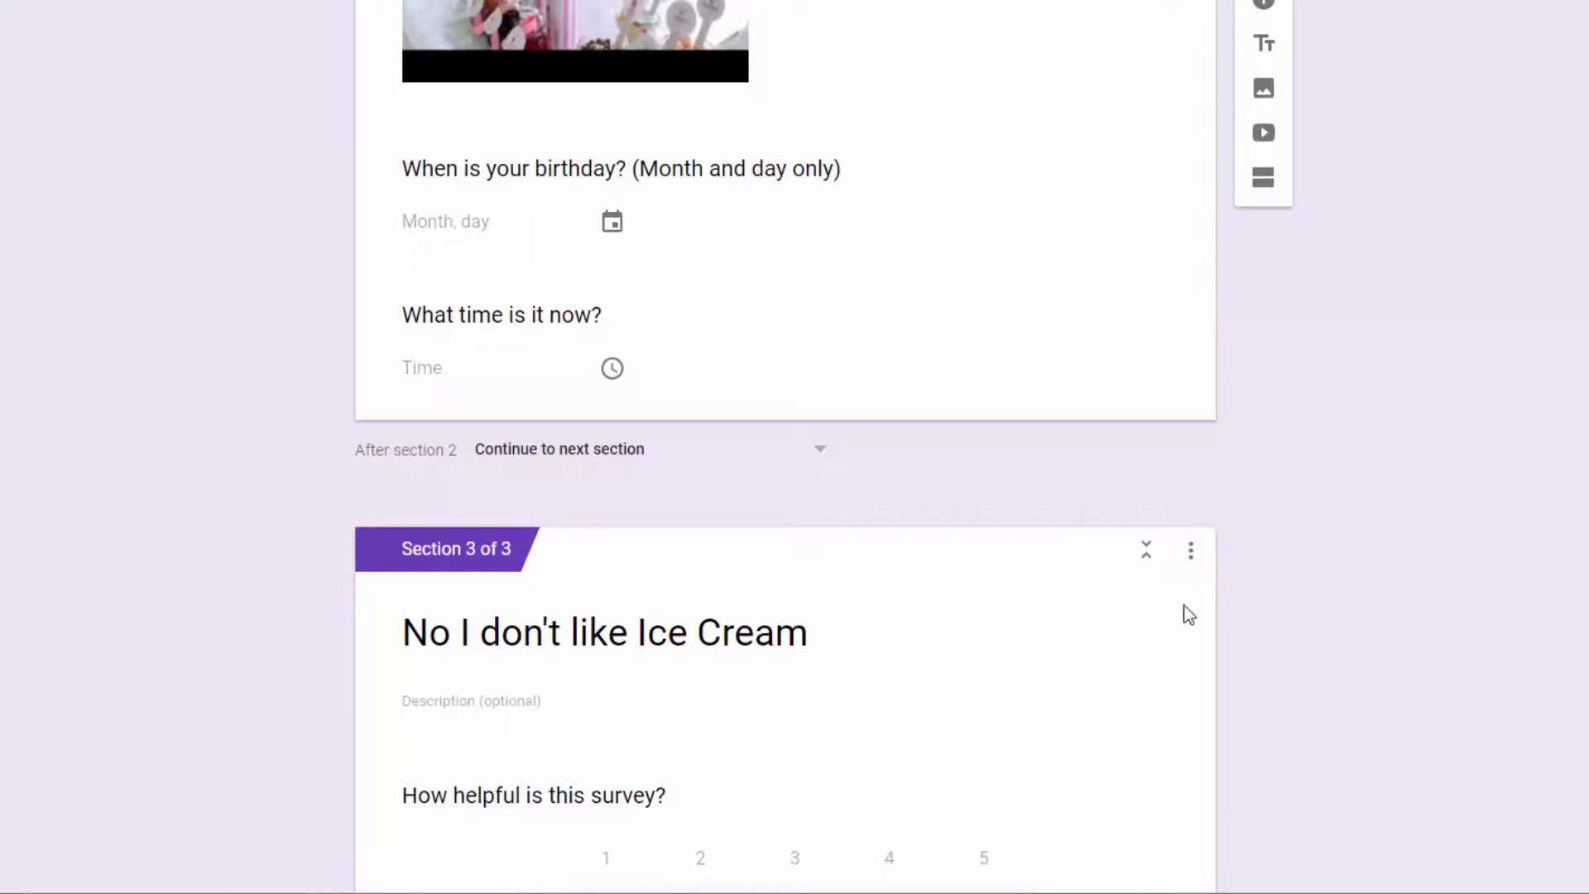
{"action": "mouse_move", "coordinate": [549, 472]}
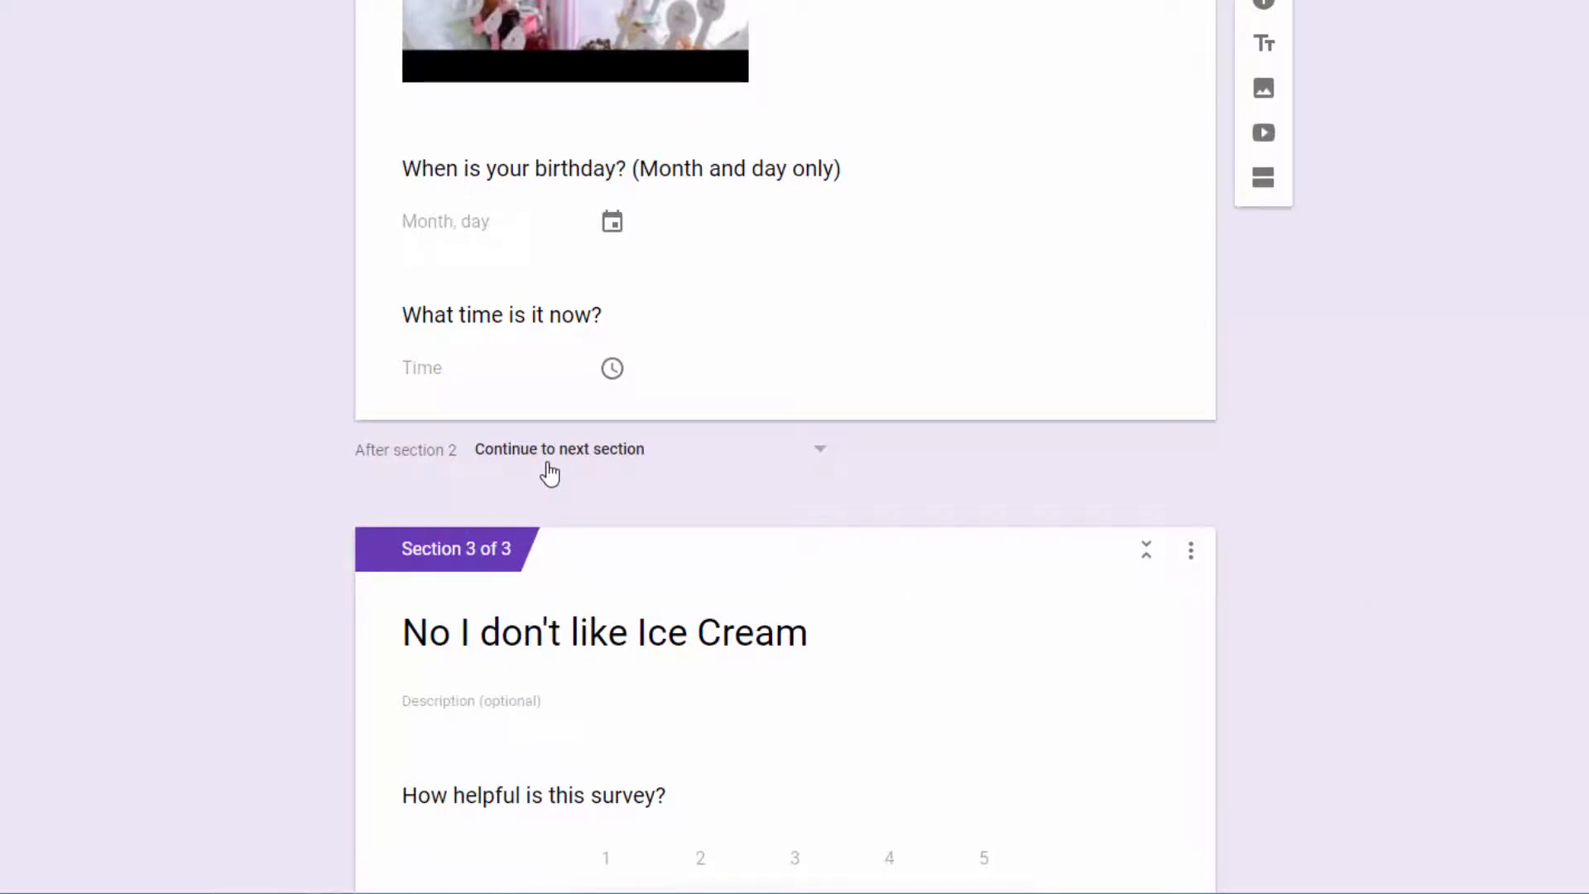
{"action": "mouse_move", "coordinate": [550, 486]}
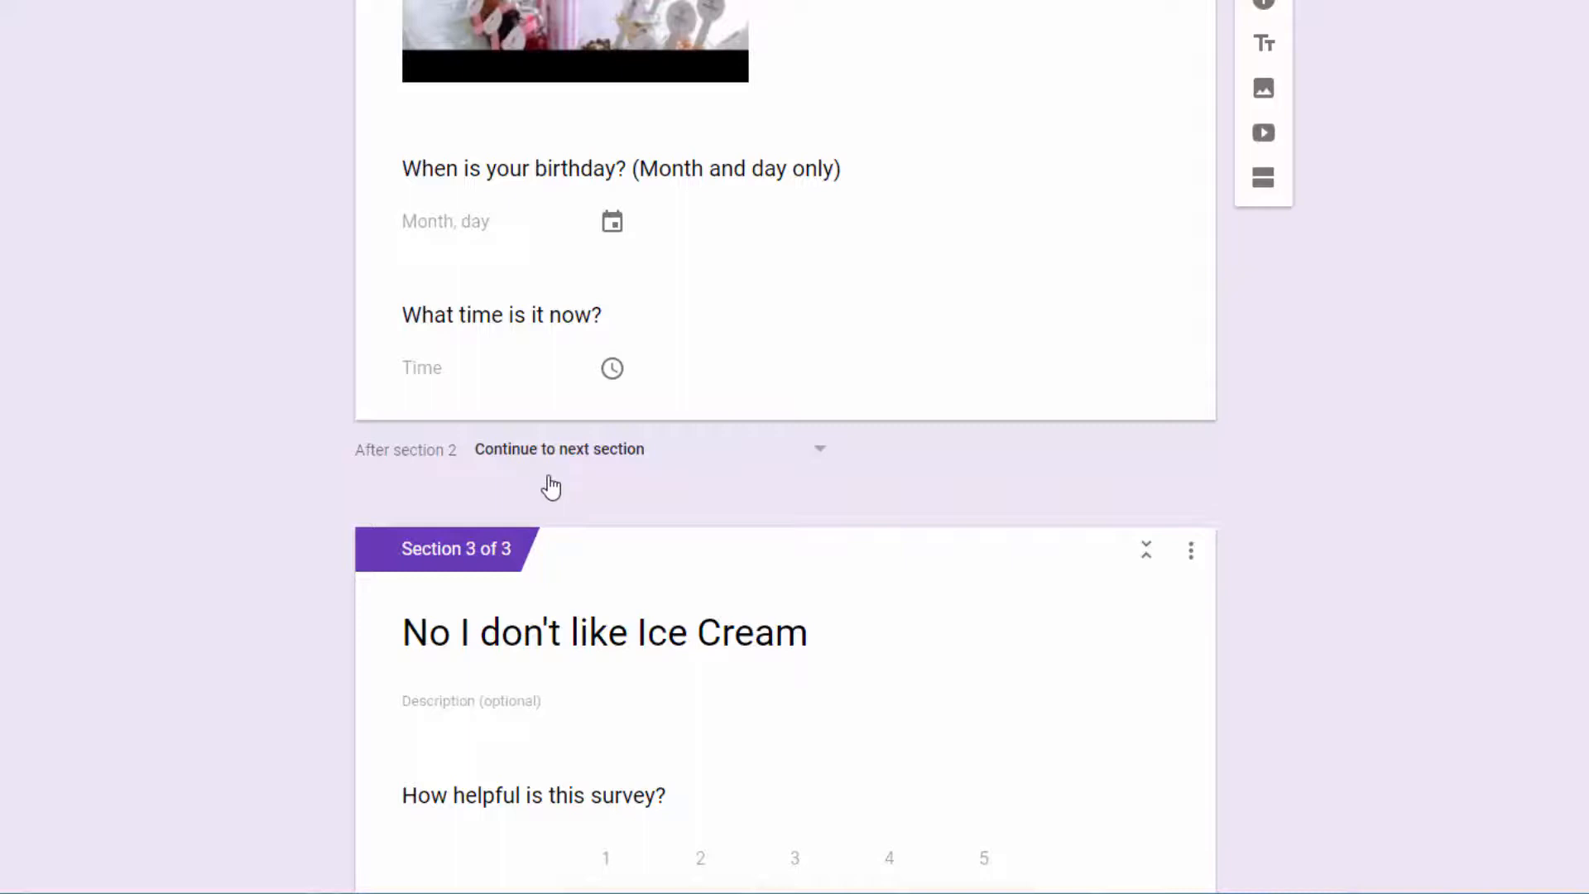
{"action": "scroll", "scroll_direction": "down", "scroll_amount": 3}
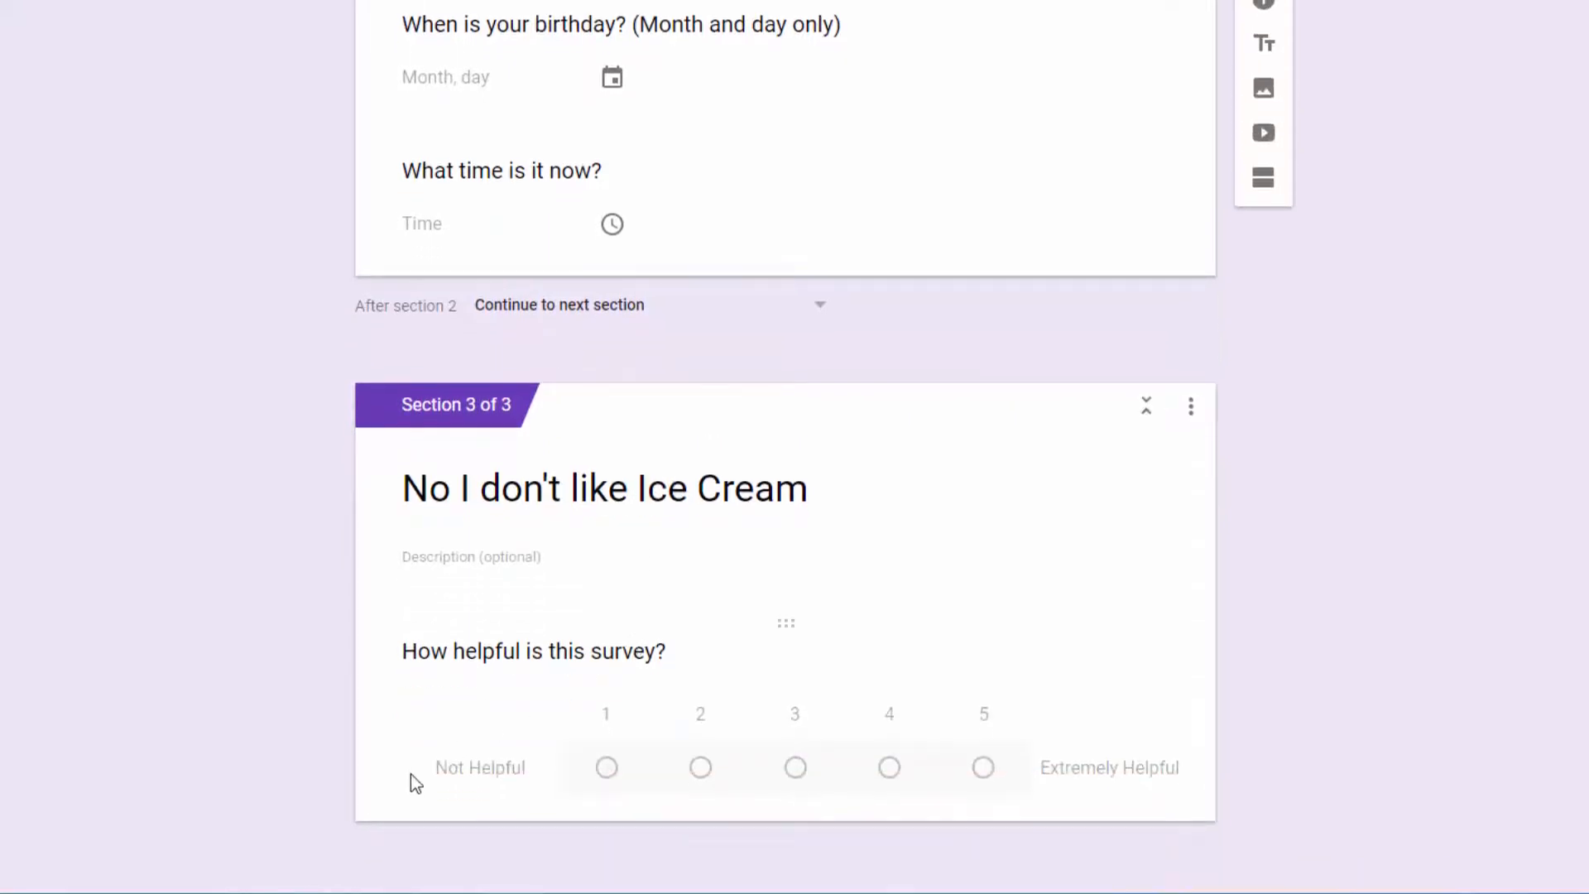
{"action": "mouse_move", "coordinate": [987, 812]}
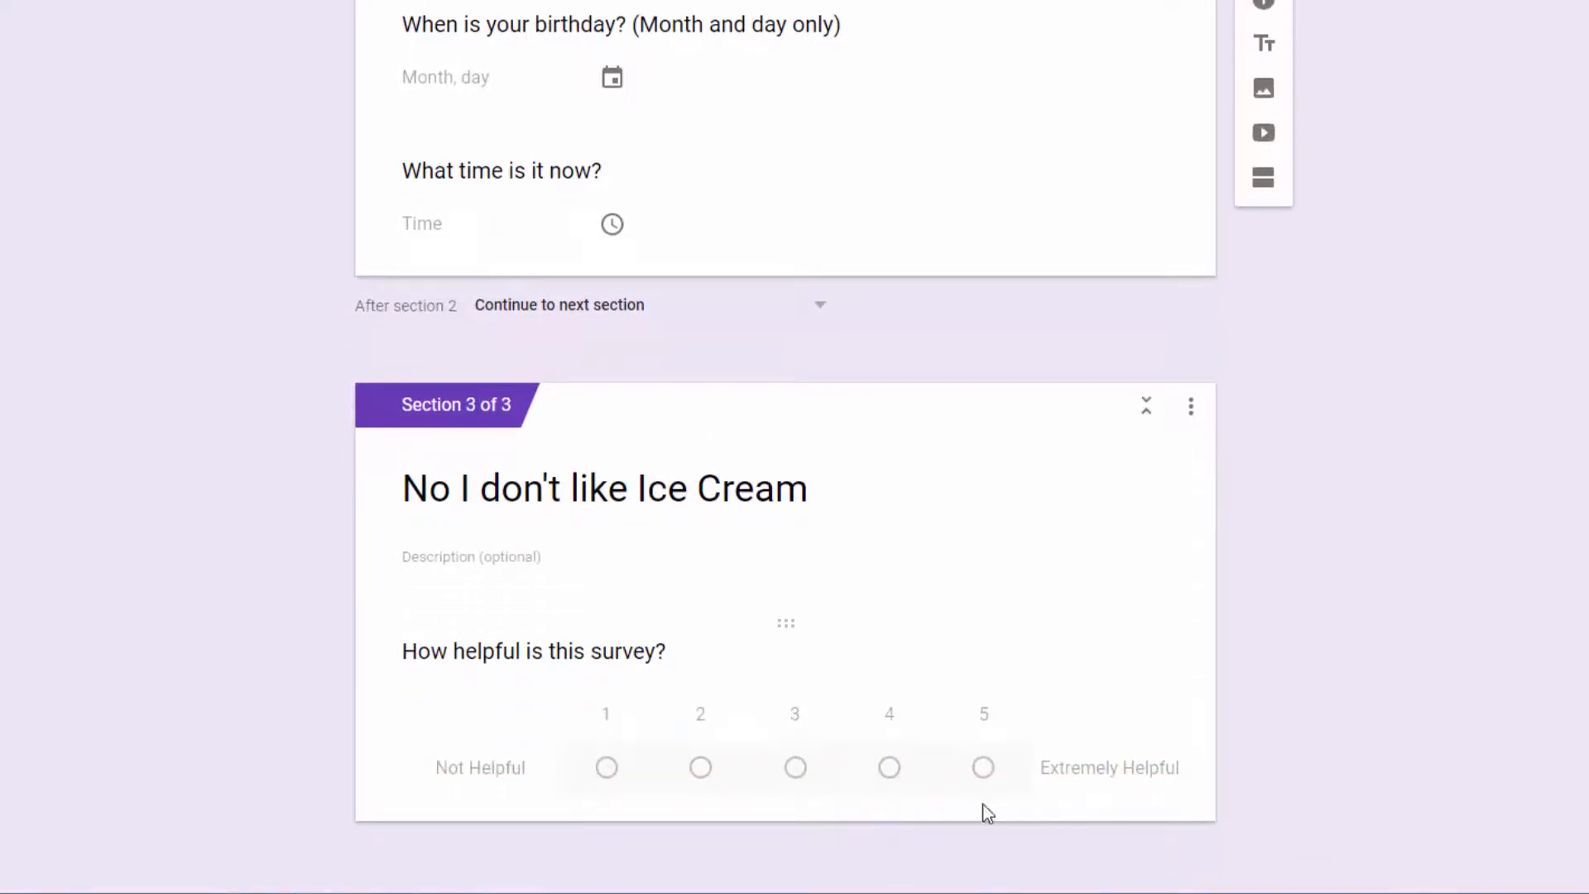
{"action": "mouse_move", "coordinate": [804, 653]}
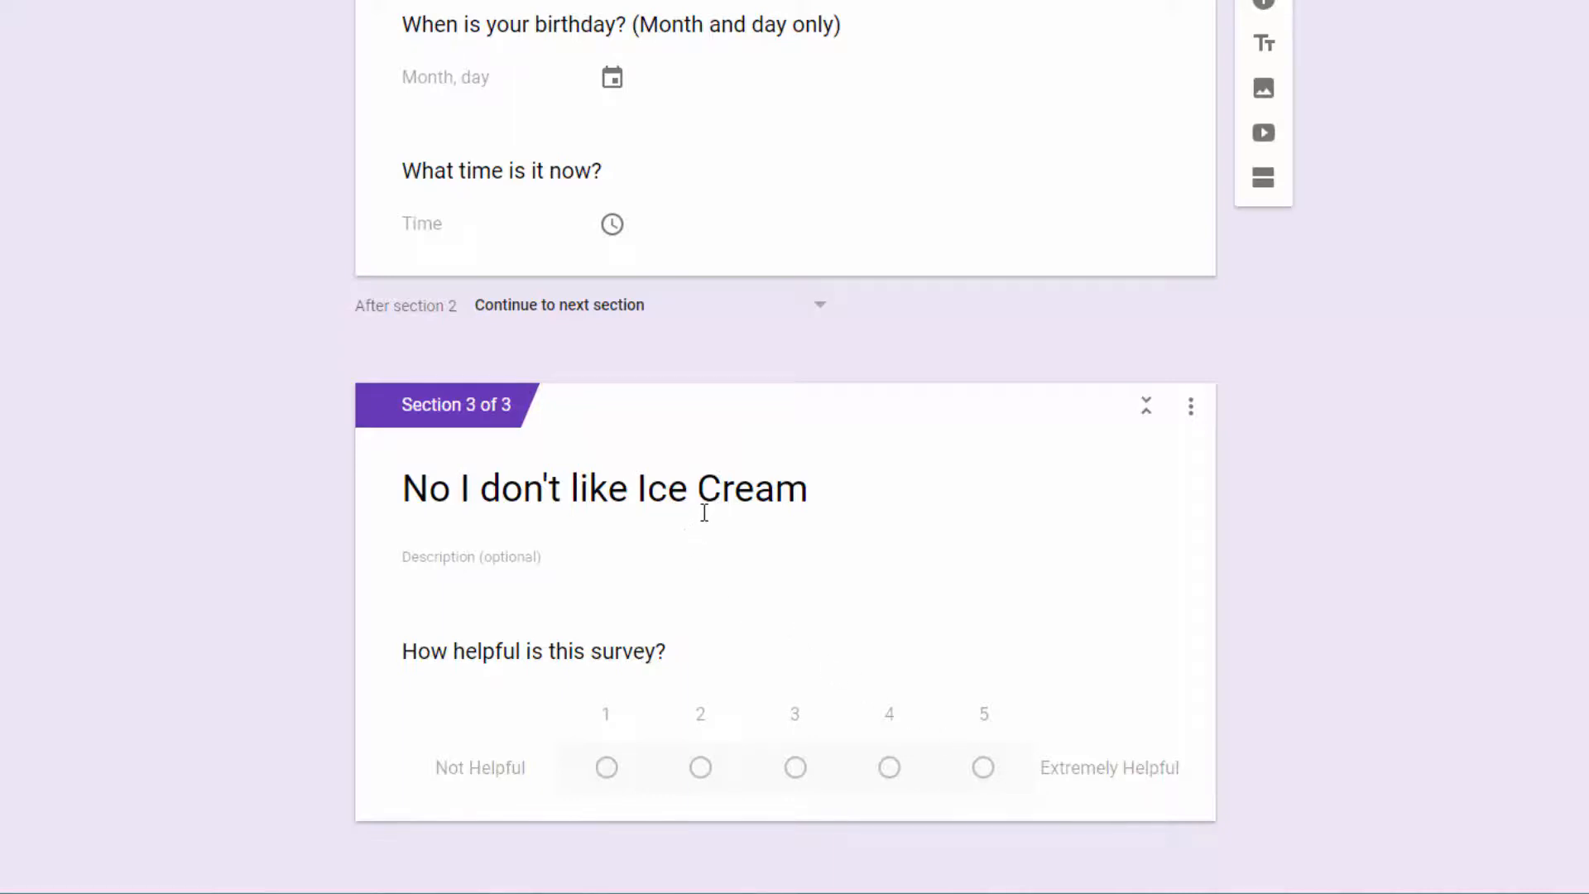
{"action": "mouse_move", "coordinate": [563, 473]}
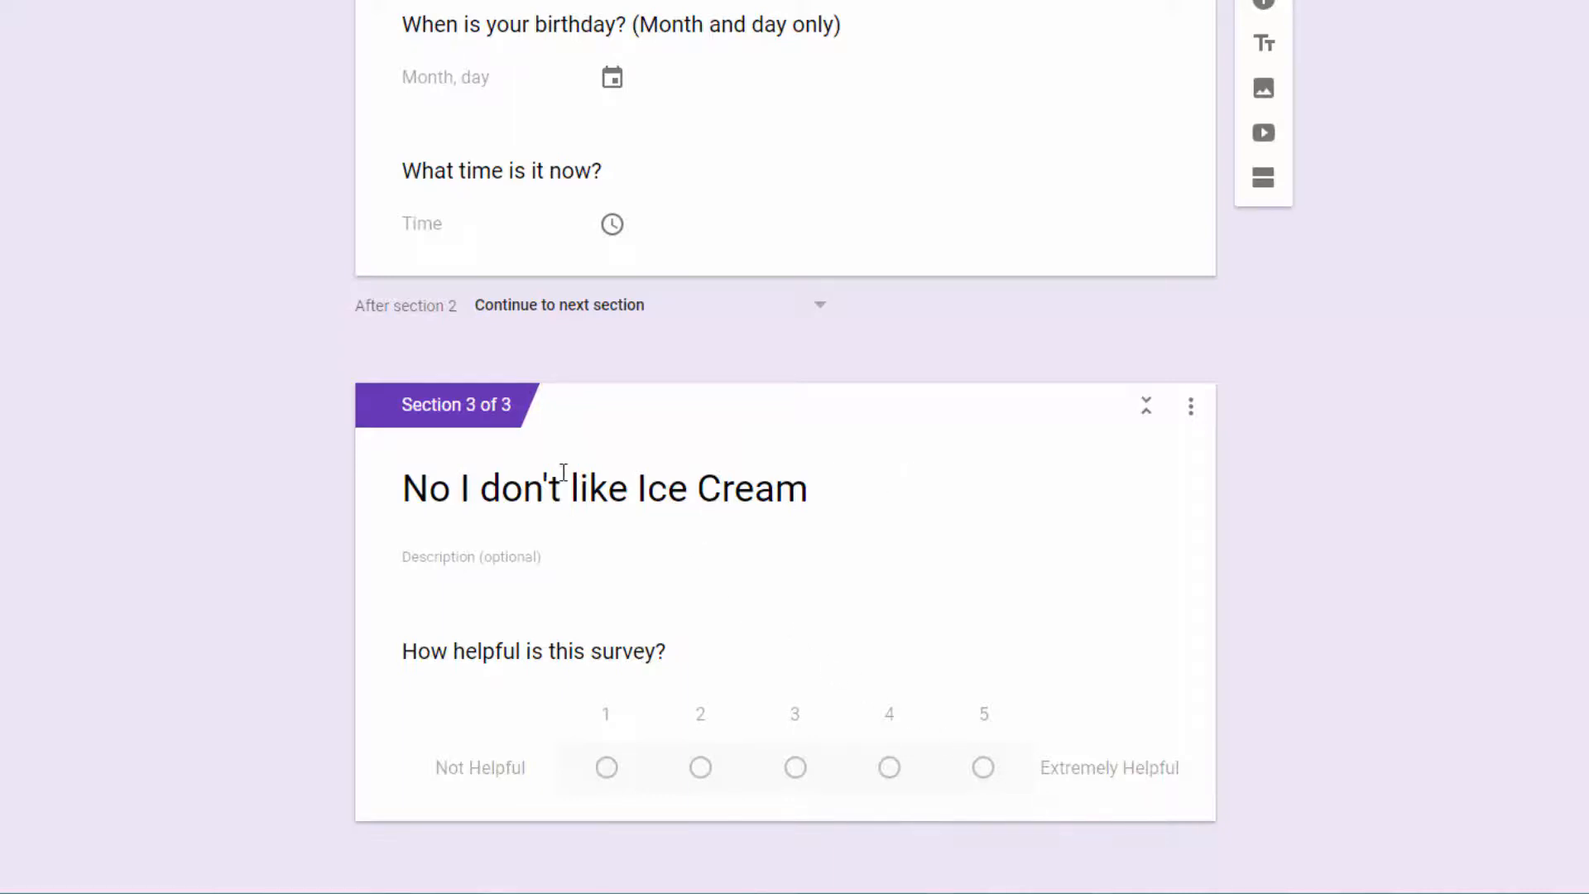
- Replace the 'No I don't like Ice Cream' section 3 title with 'Helpfulness'
{"action": "triple_click", "coordinate": [603, 488]}
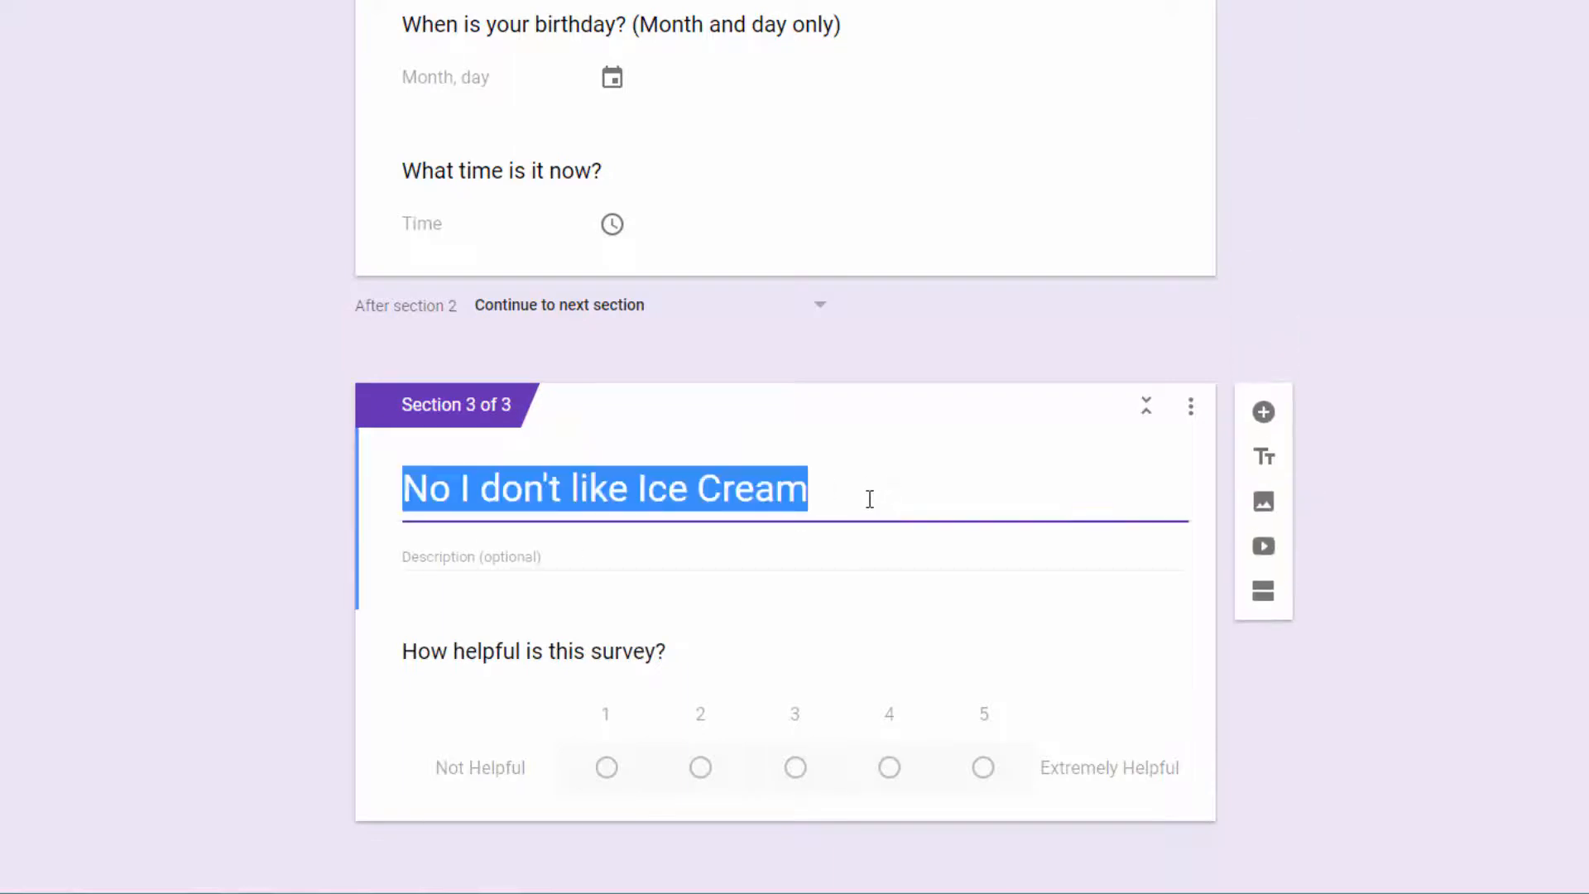
{"action": "type", "text": "Hel"}
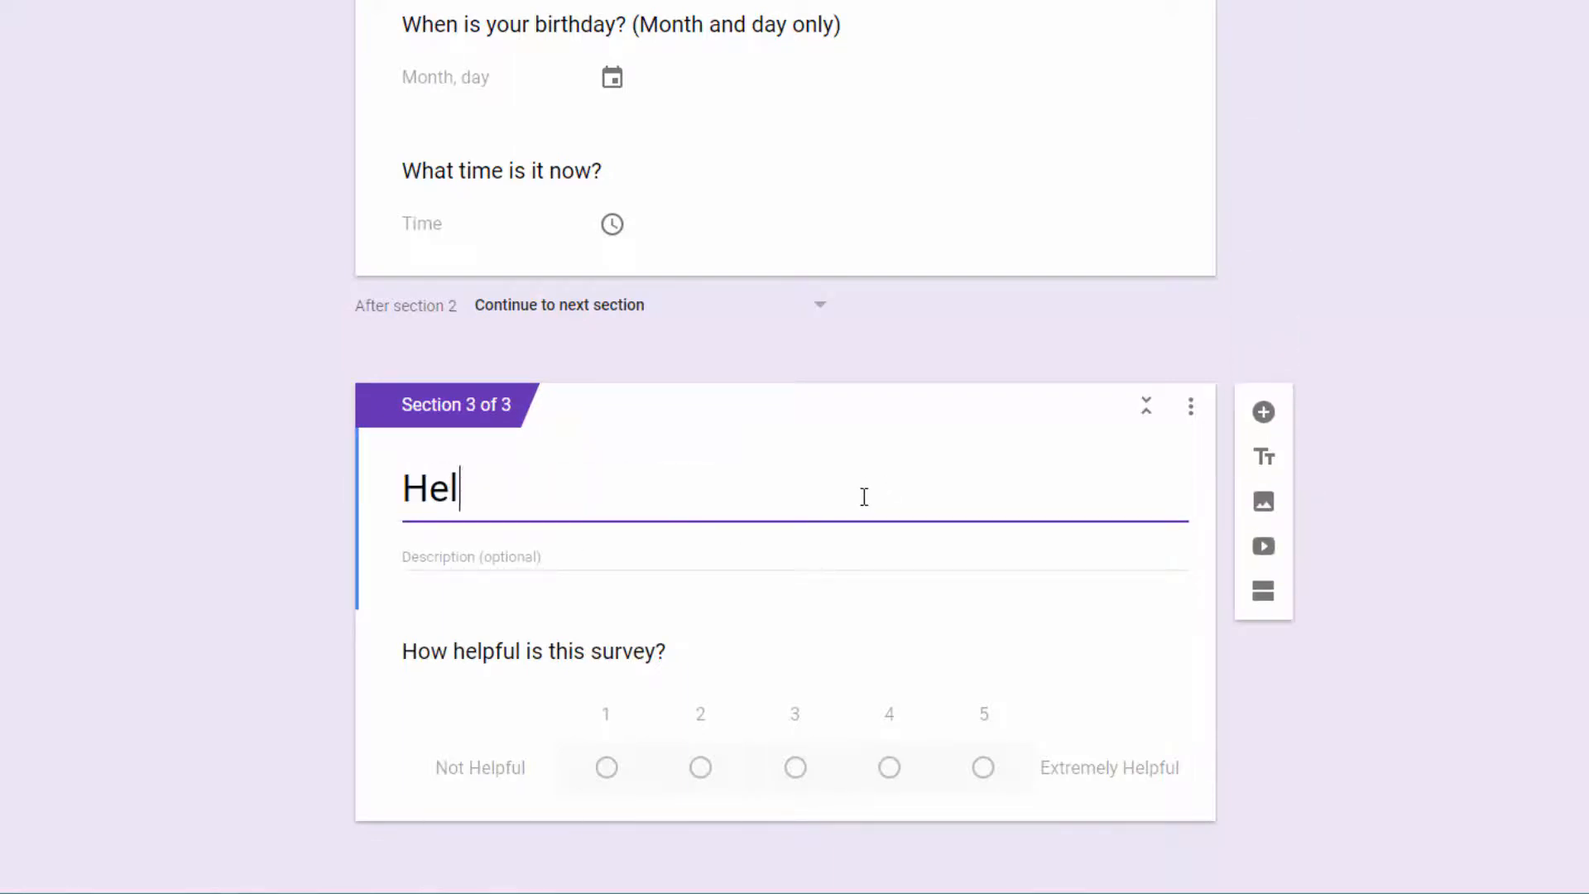
{"action": "type", "text": "pful"}
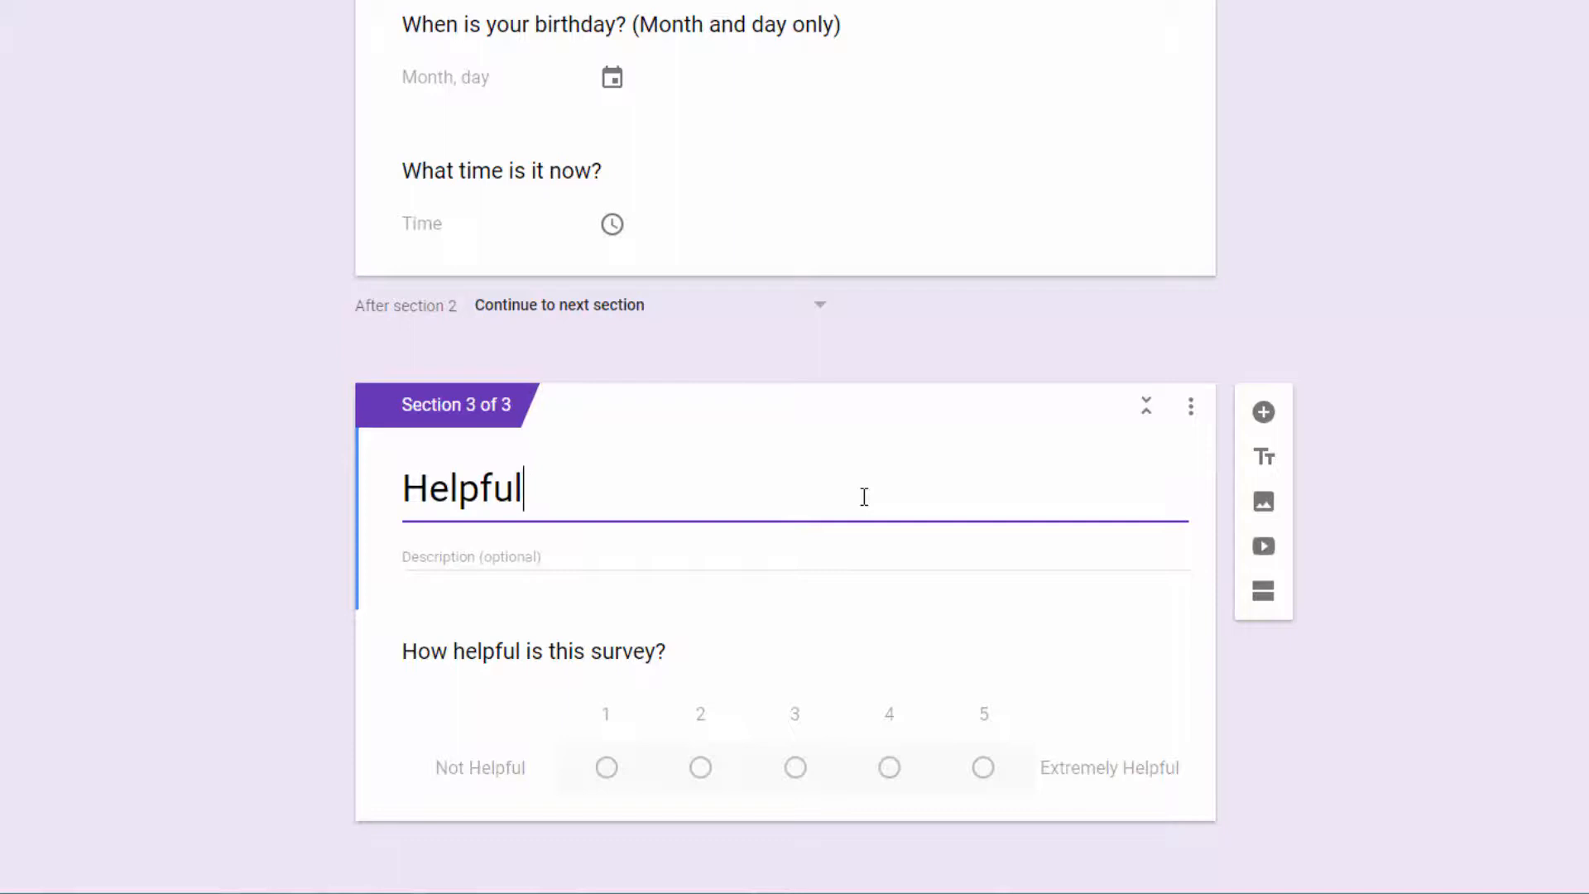
{"action": "type", "text": "ne"}
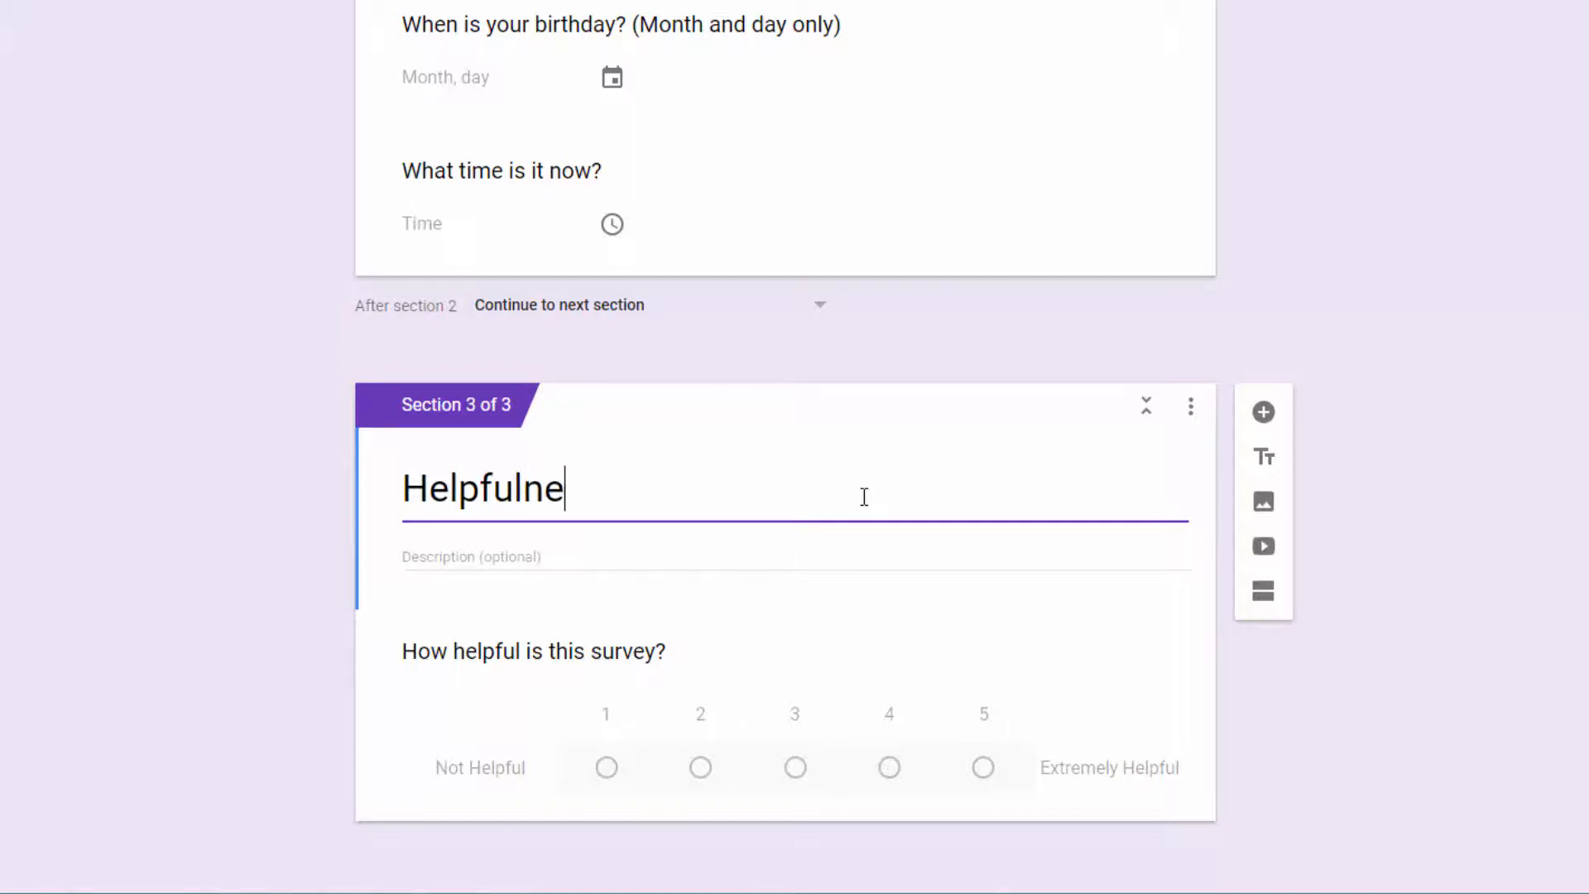
{"action": "type", "text": "ss"}
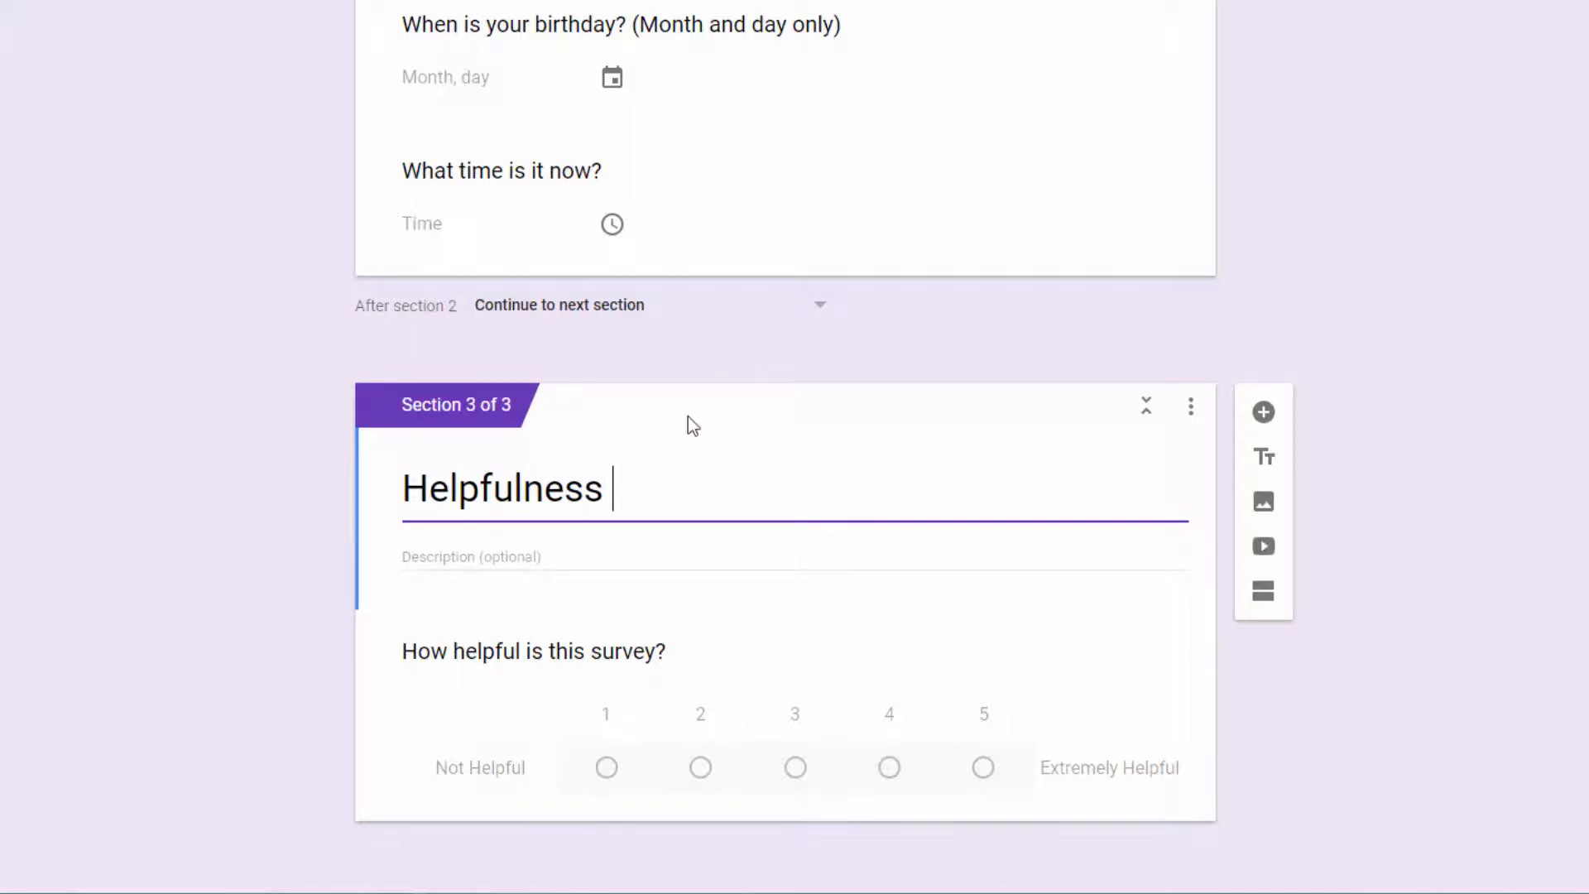
{"action": "mouse_move", "coordinate": [663, 623]}
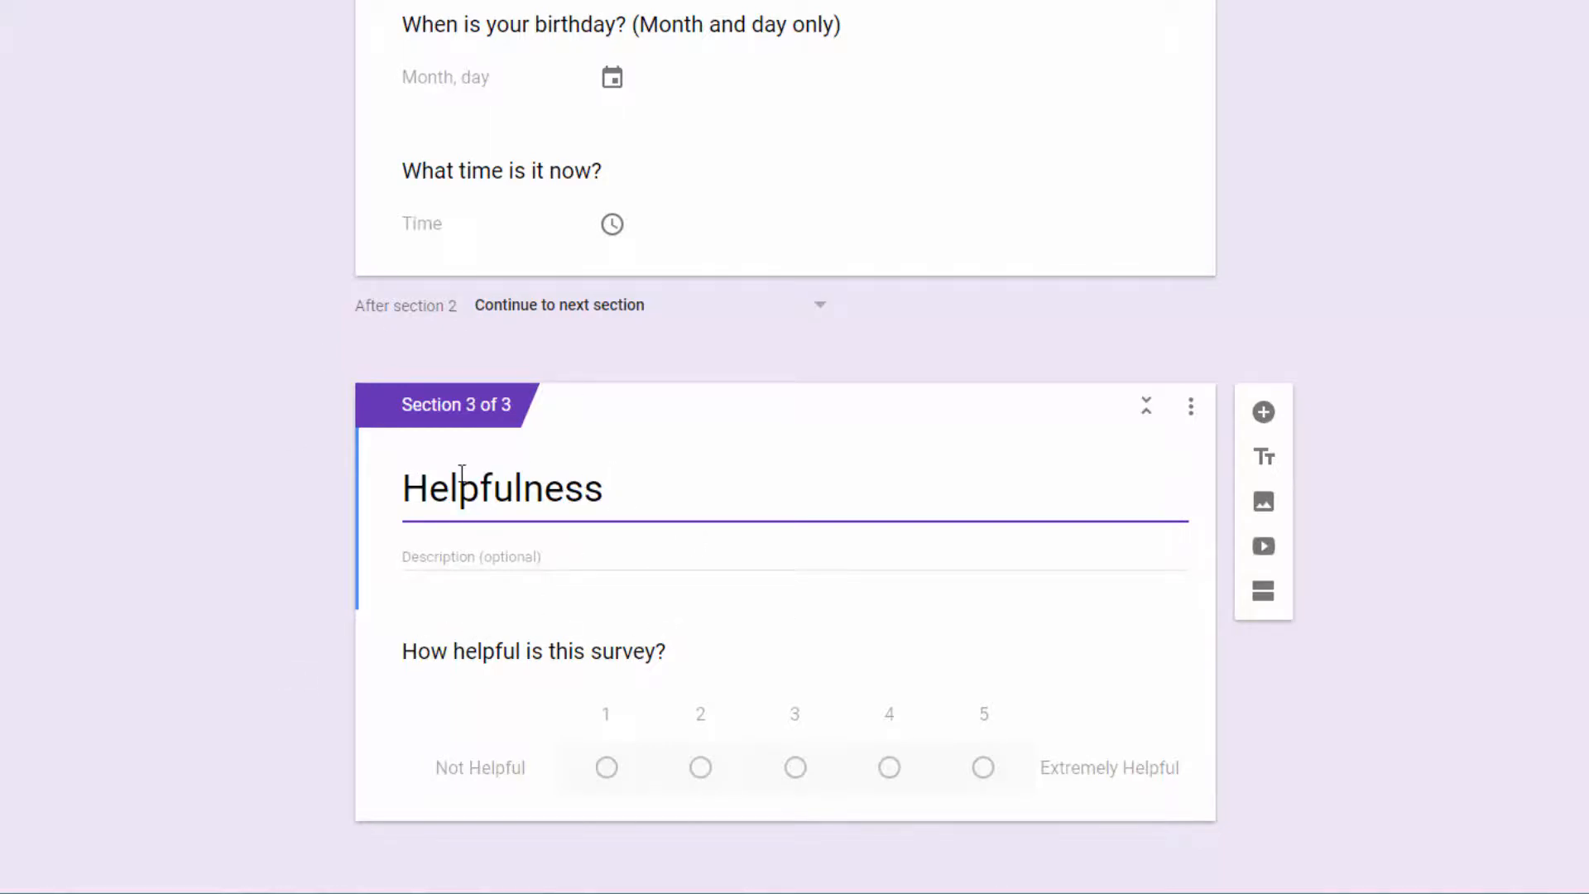
{"action": "mouse_move", "coordinate": [504, 328]}
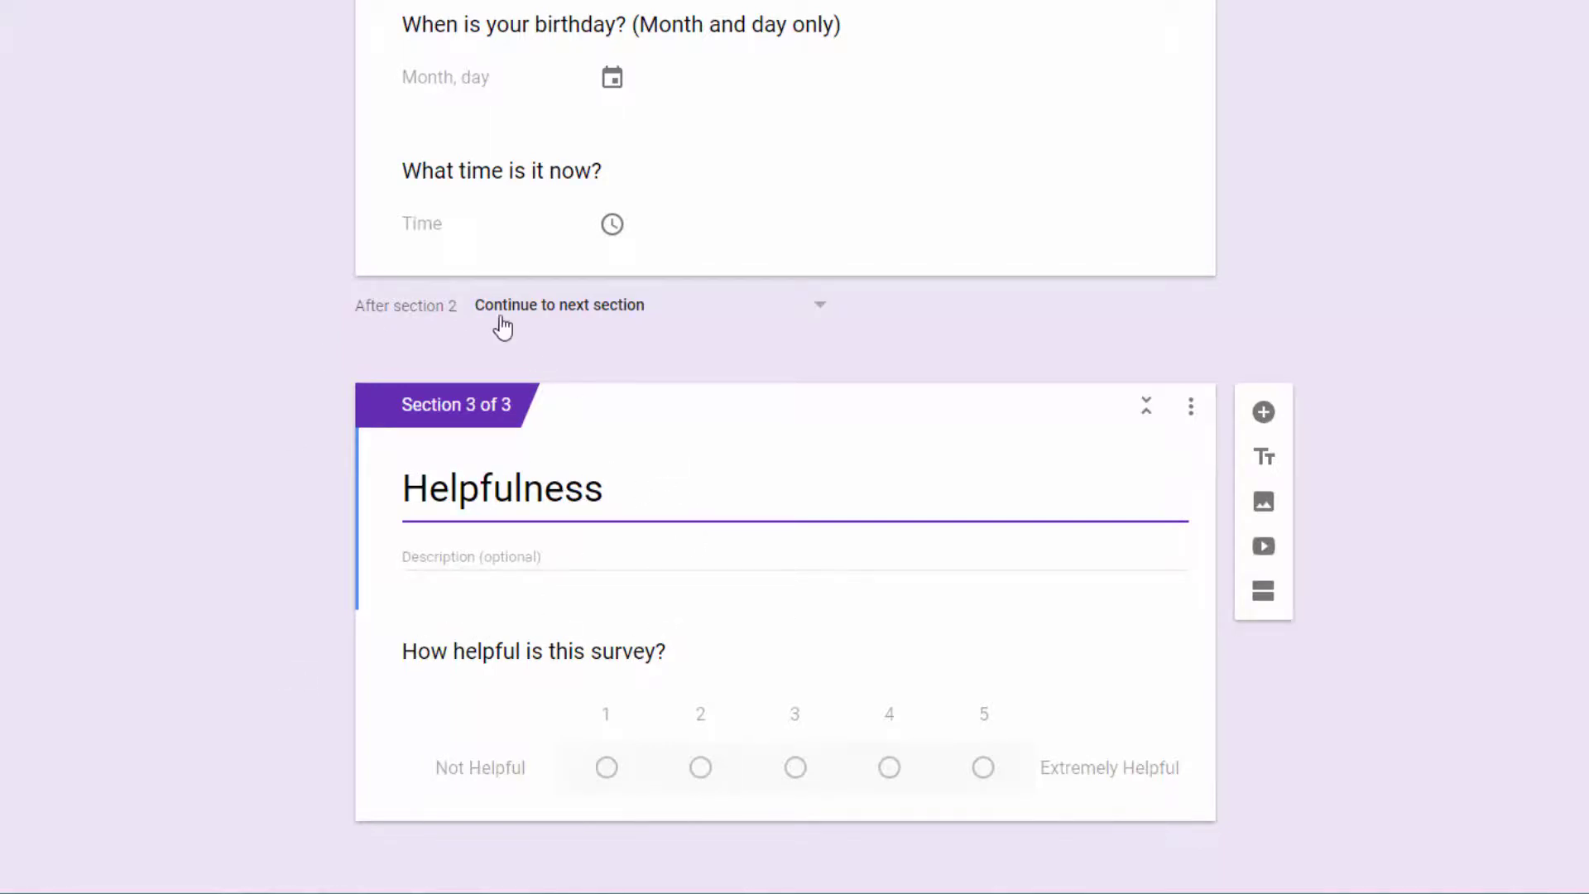
{"action": "left_click", "coordinate": [818, 305]}
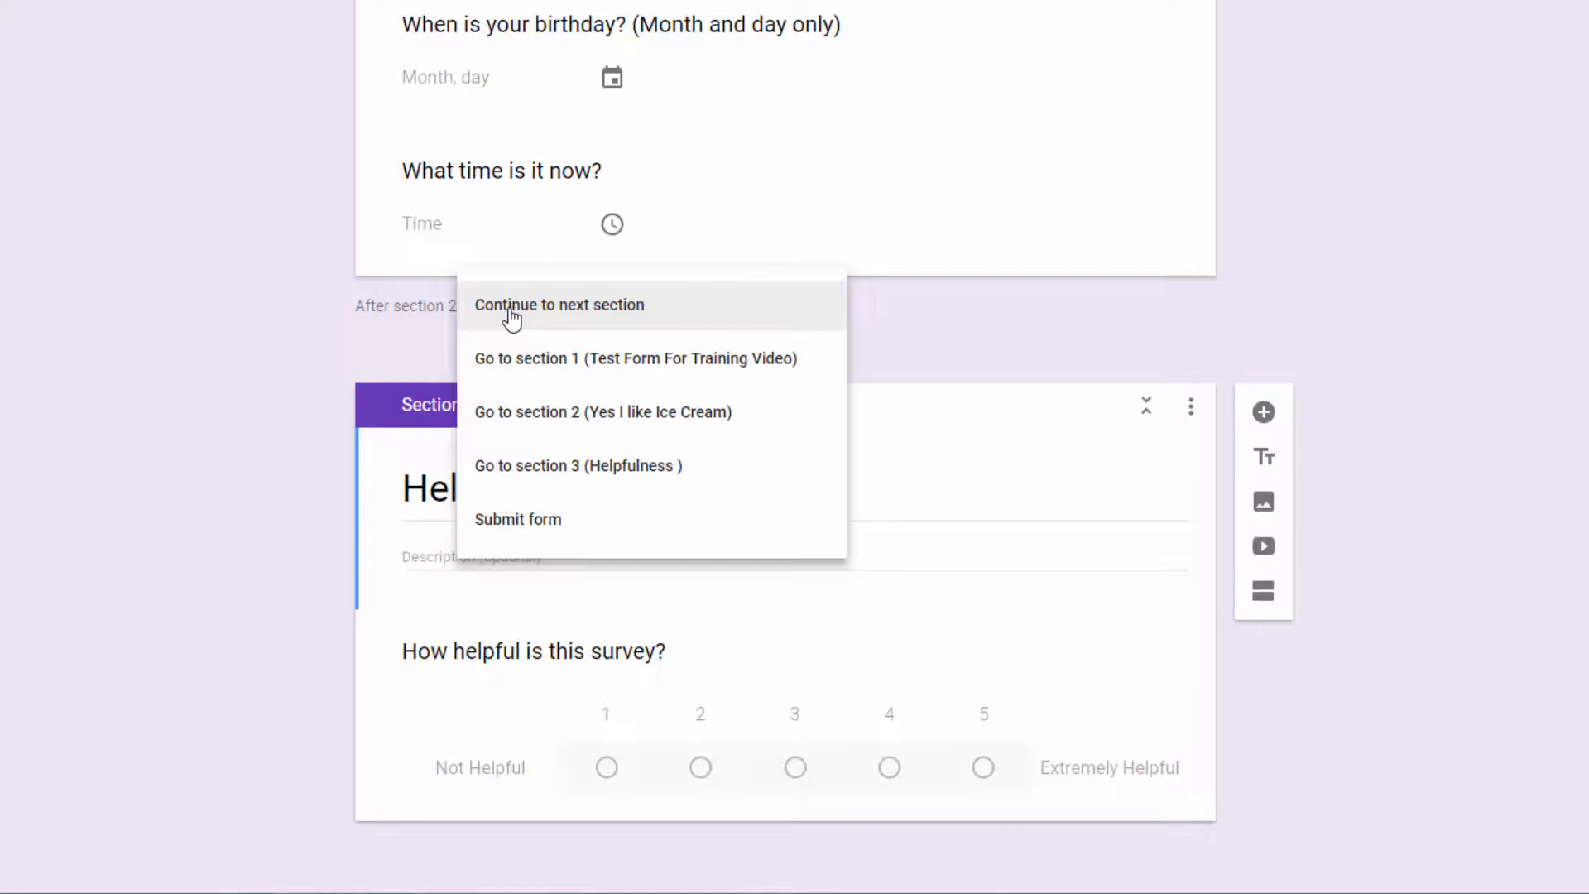
{"action": "mouse_move", "coordinate": [511, 512]}
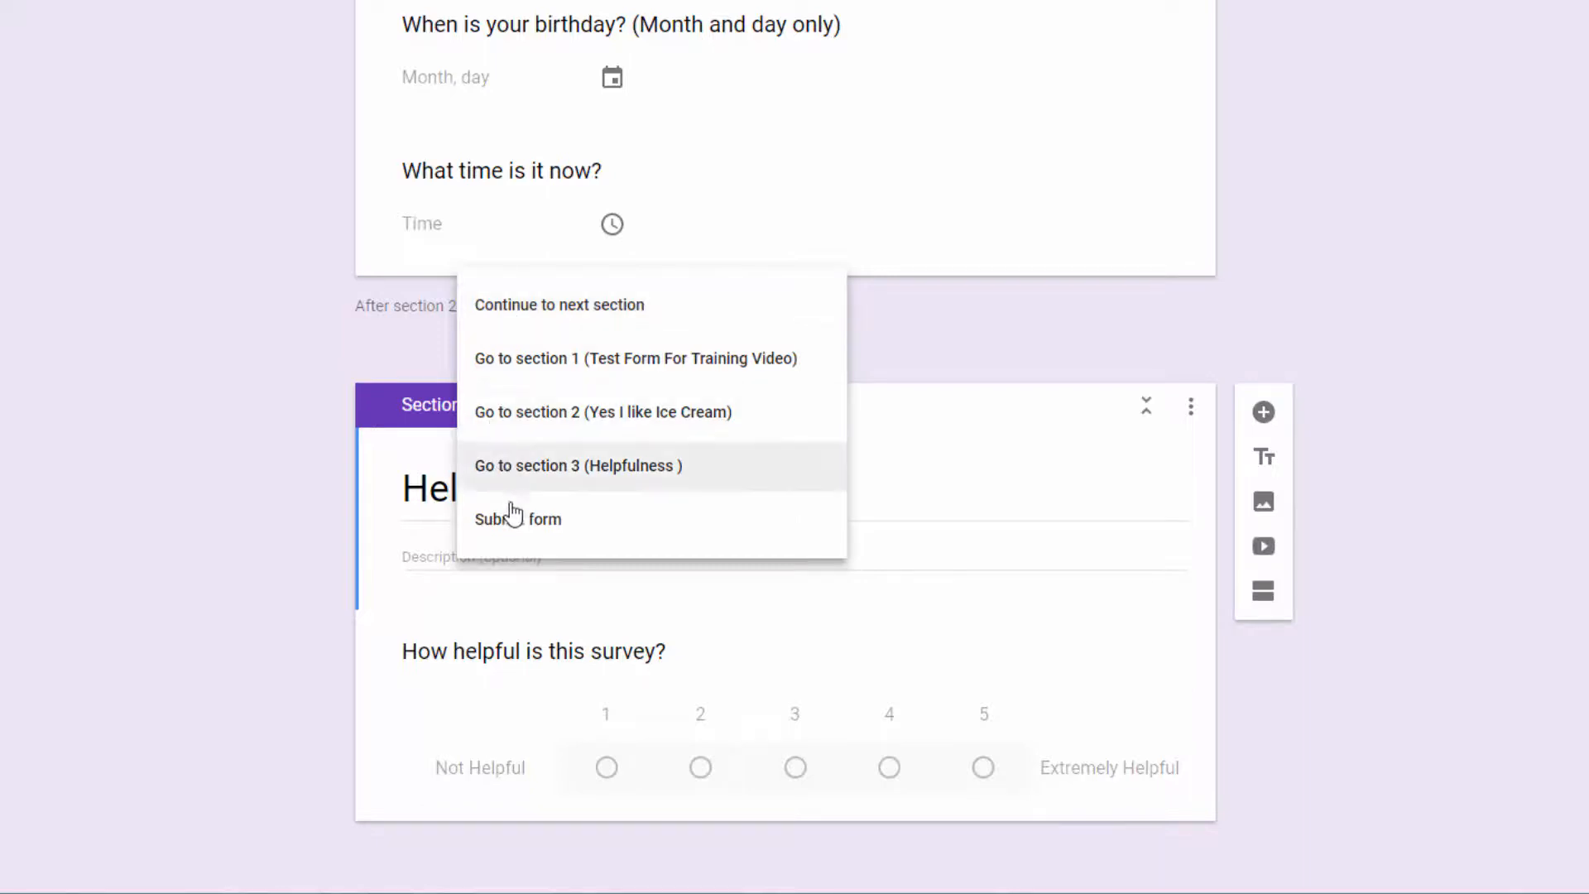
{"action": "left_click", "coordinate": [558, 304]}
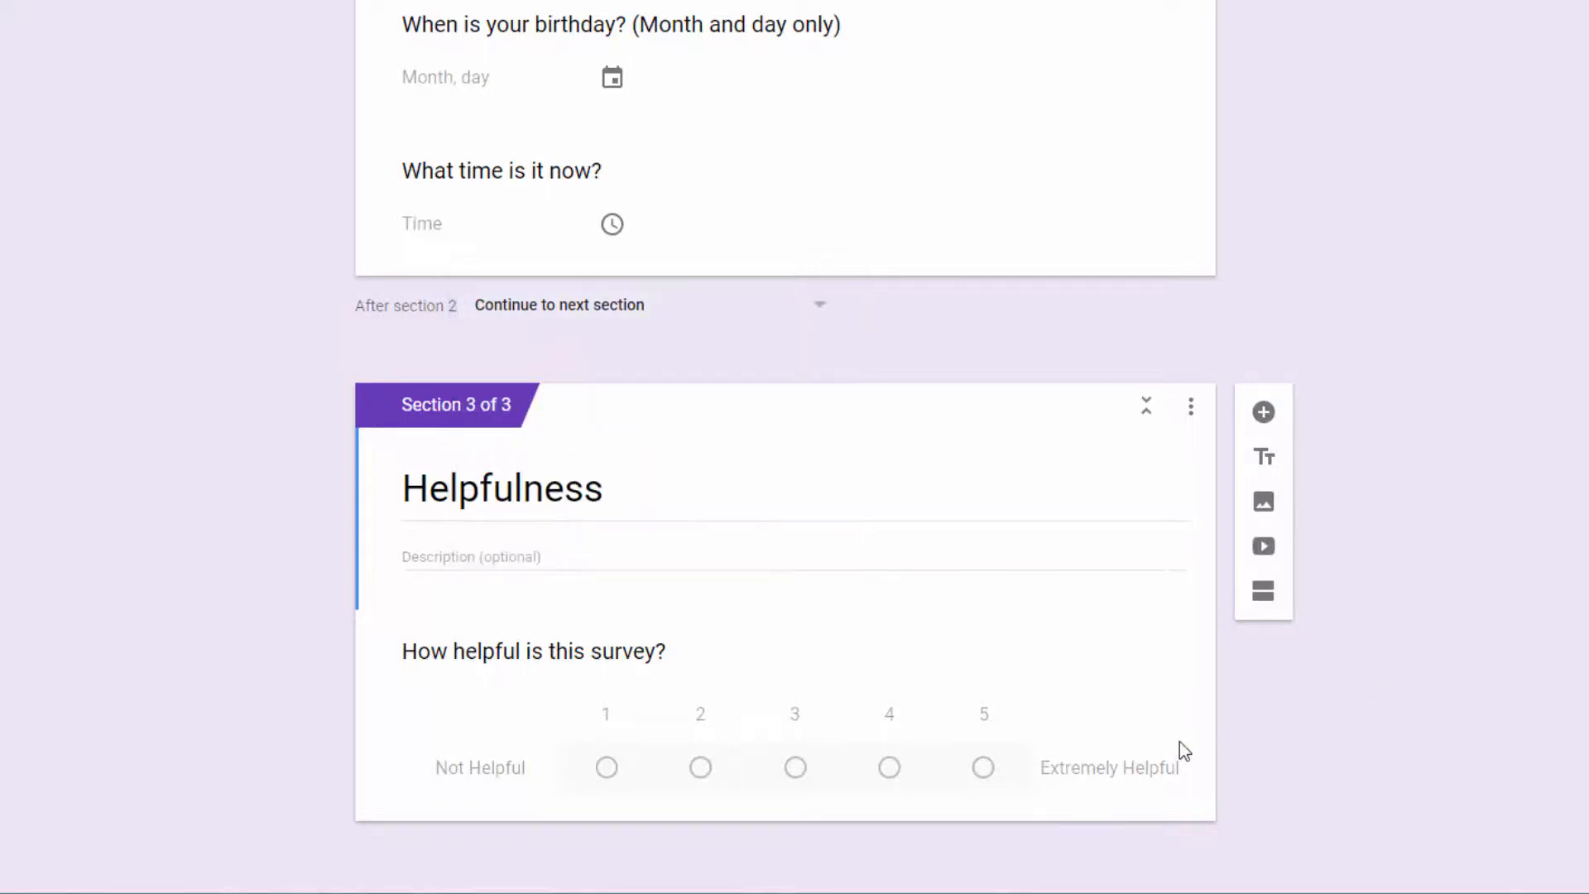
{"action": "mouse_move", "coordinate": [573, 237]}
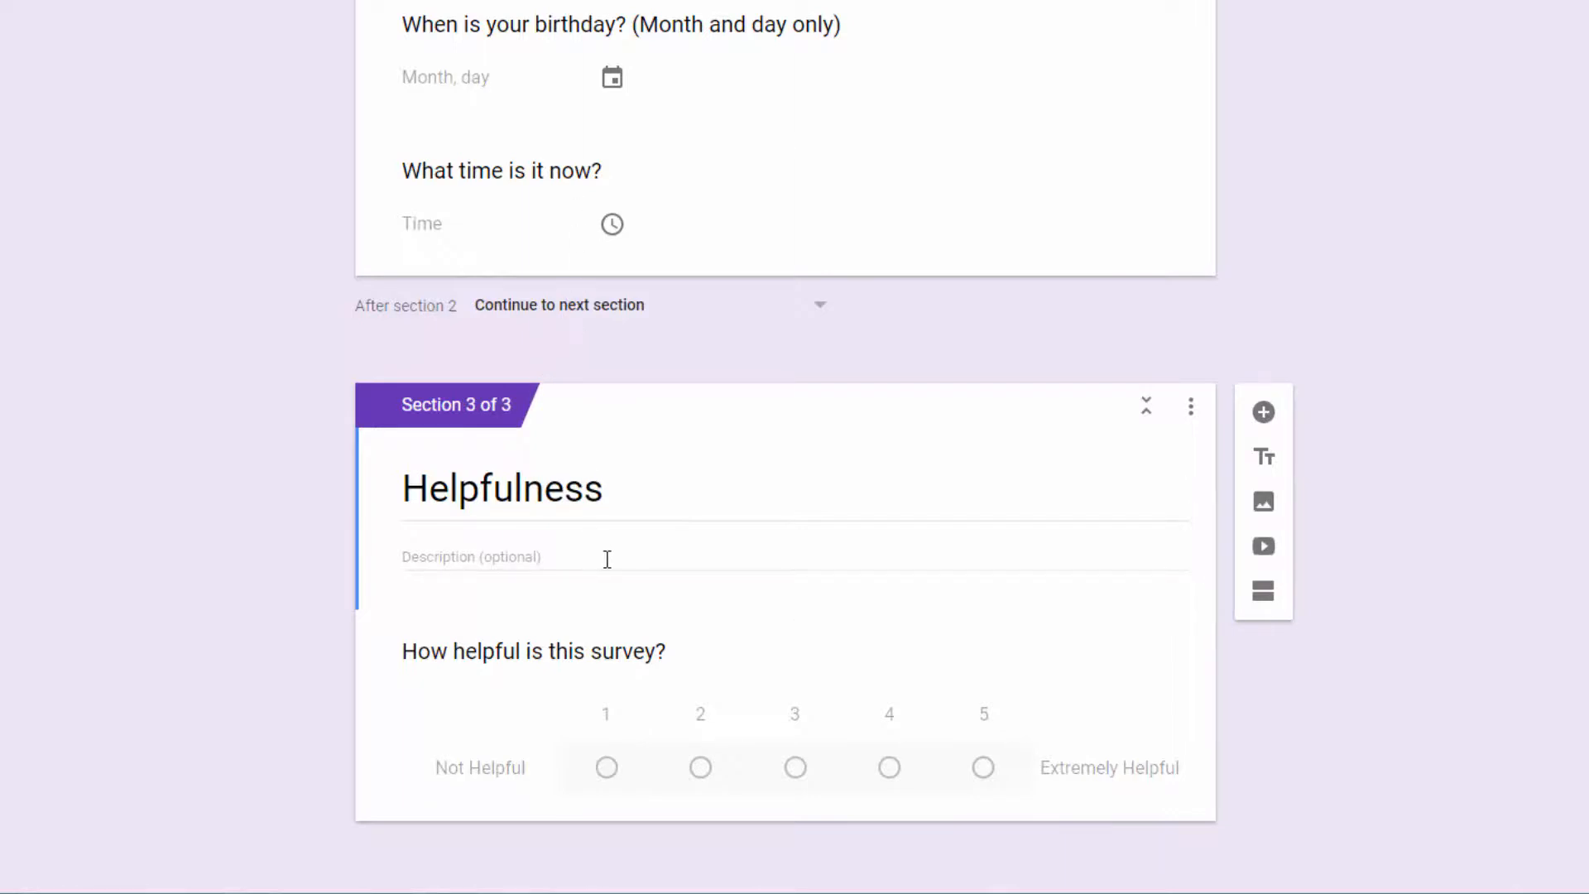
{"action": "mouse_move", "coordinate": [617, 579]}
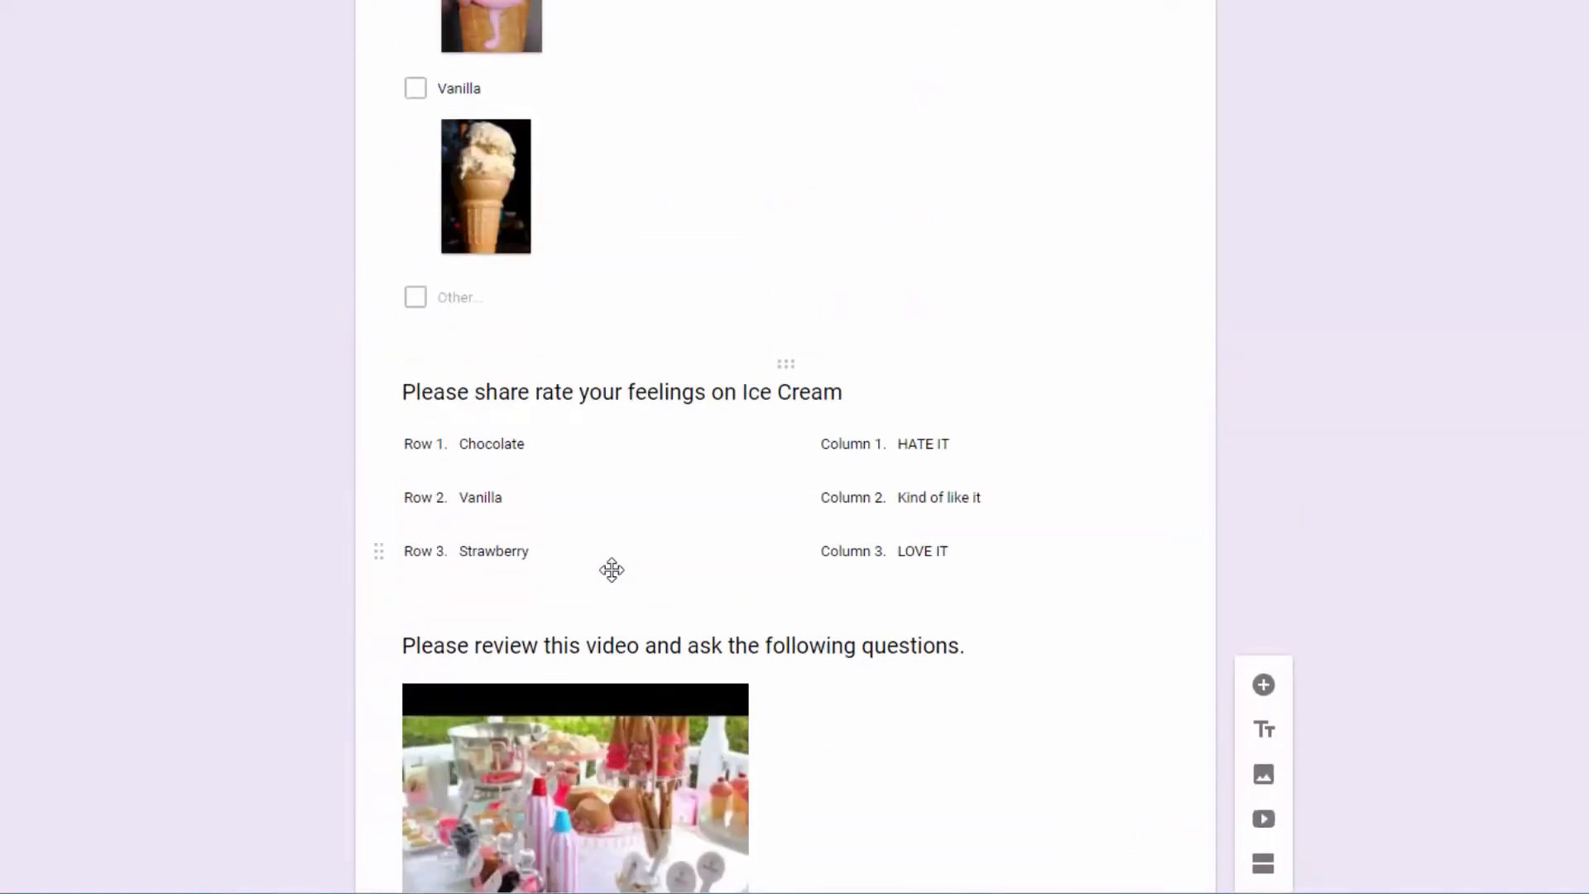
{"action": "scroll", "scroll_direction": "down", "scroll_amount": 3}
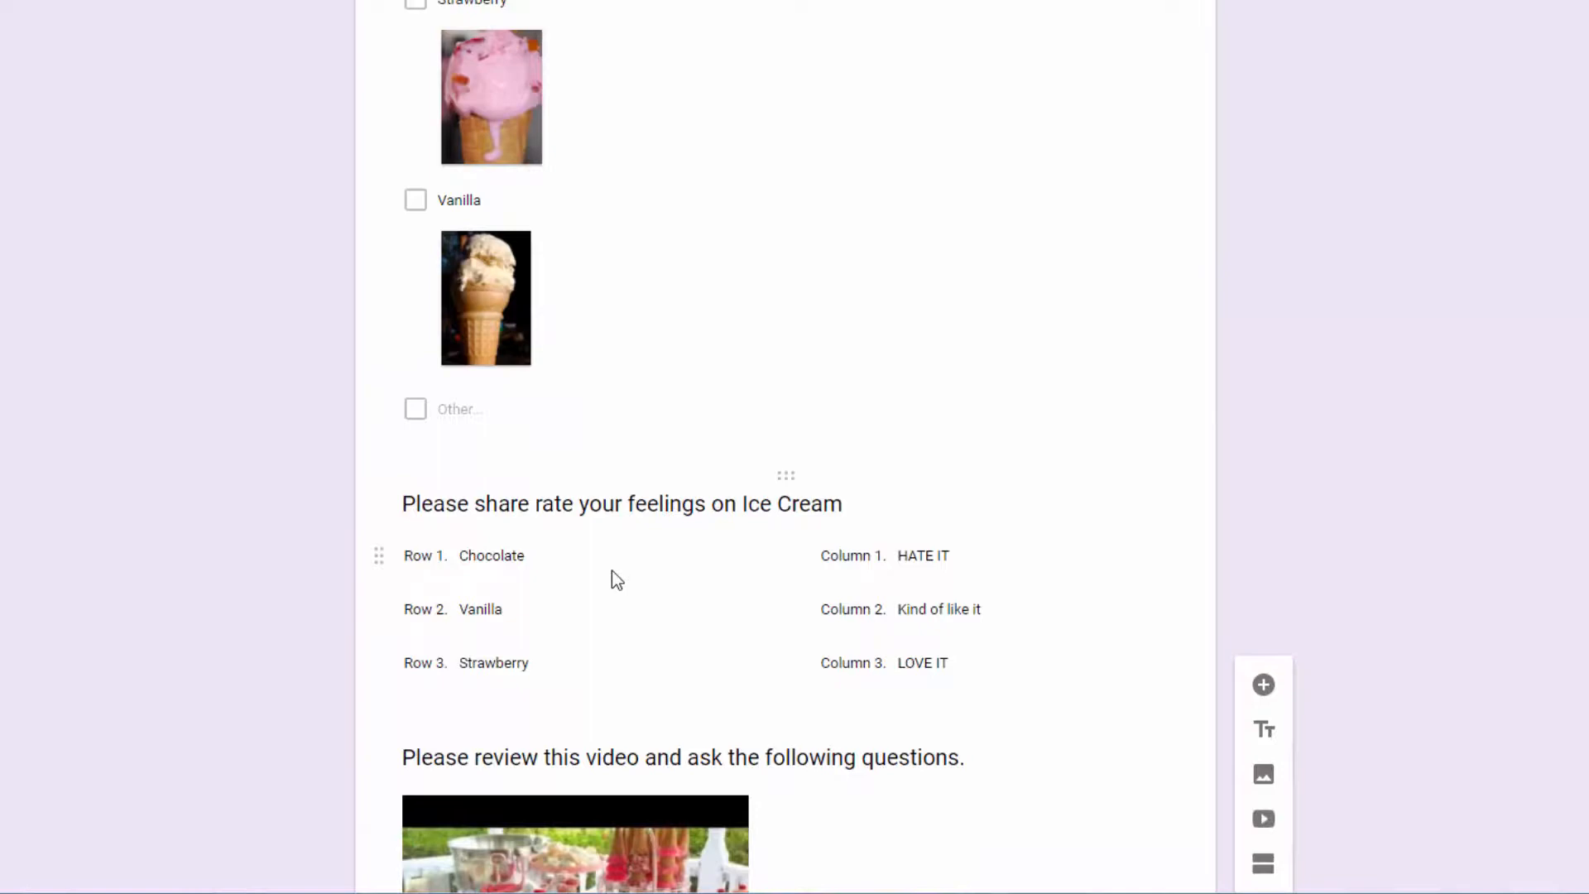
{"action": "scroll", "scroll_direction": "up", "scroll_amount": 3}
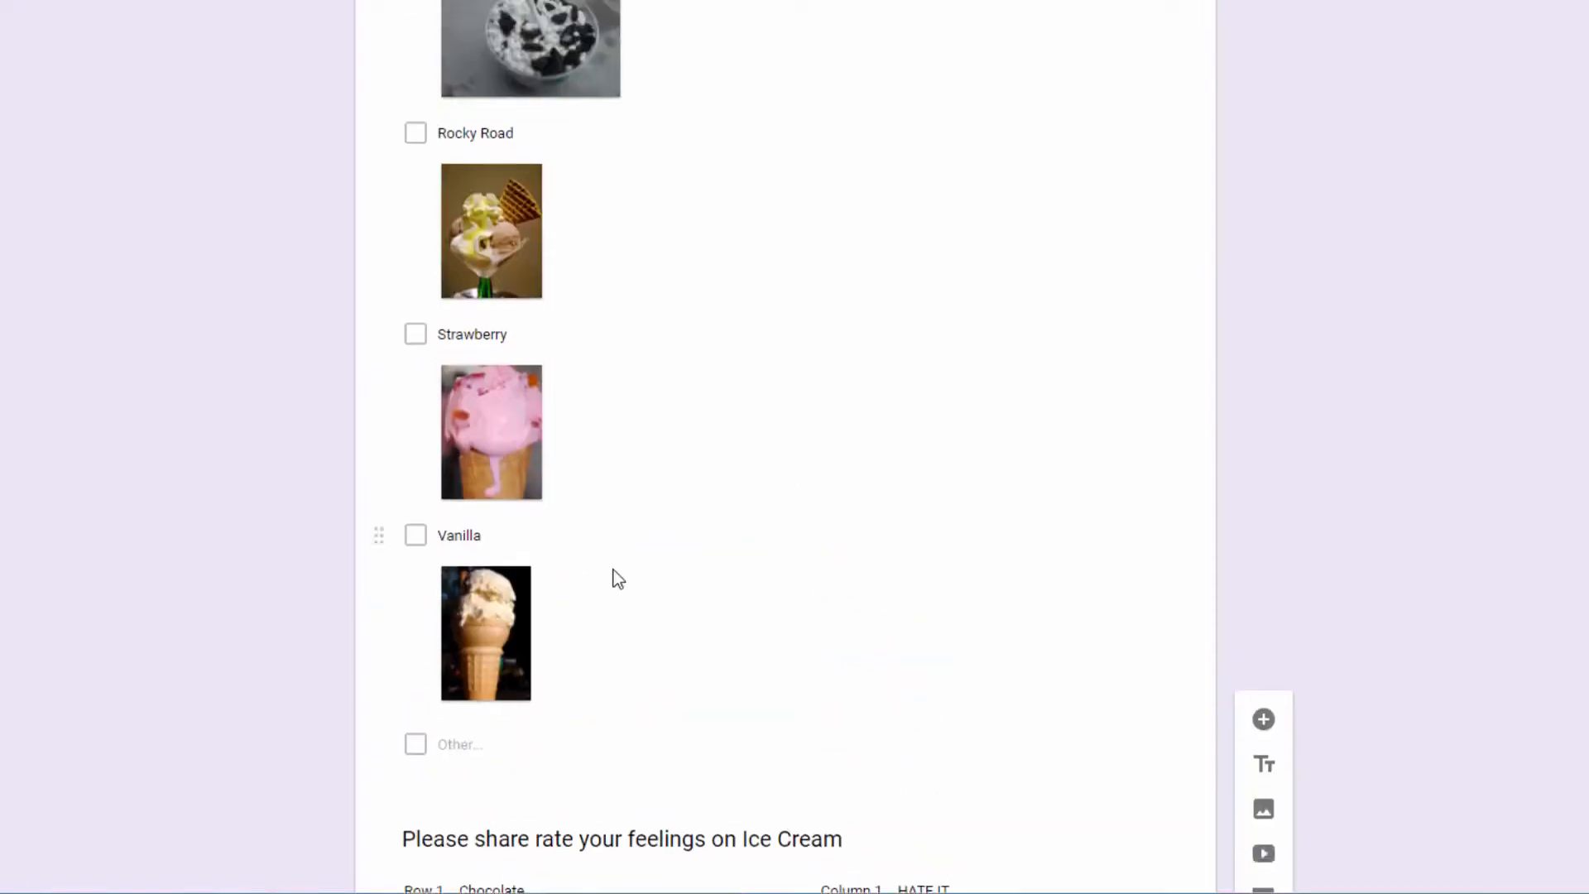
{"action": "scroll", "scroll_direction": "up", "scroll_amount": 3}
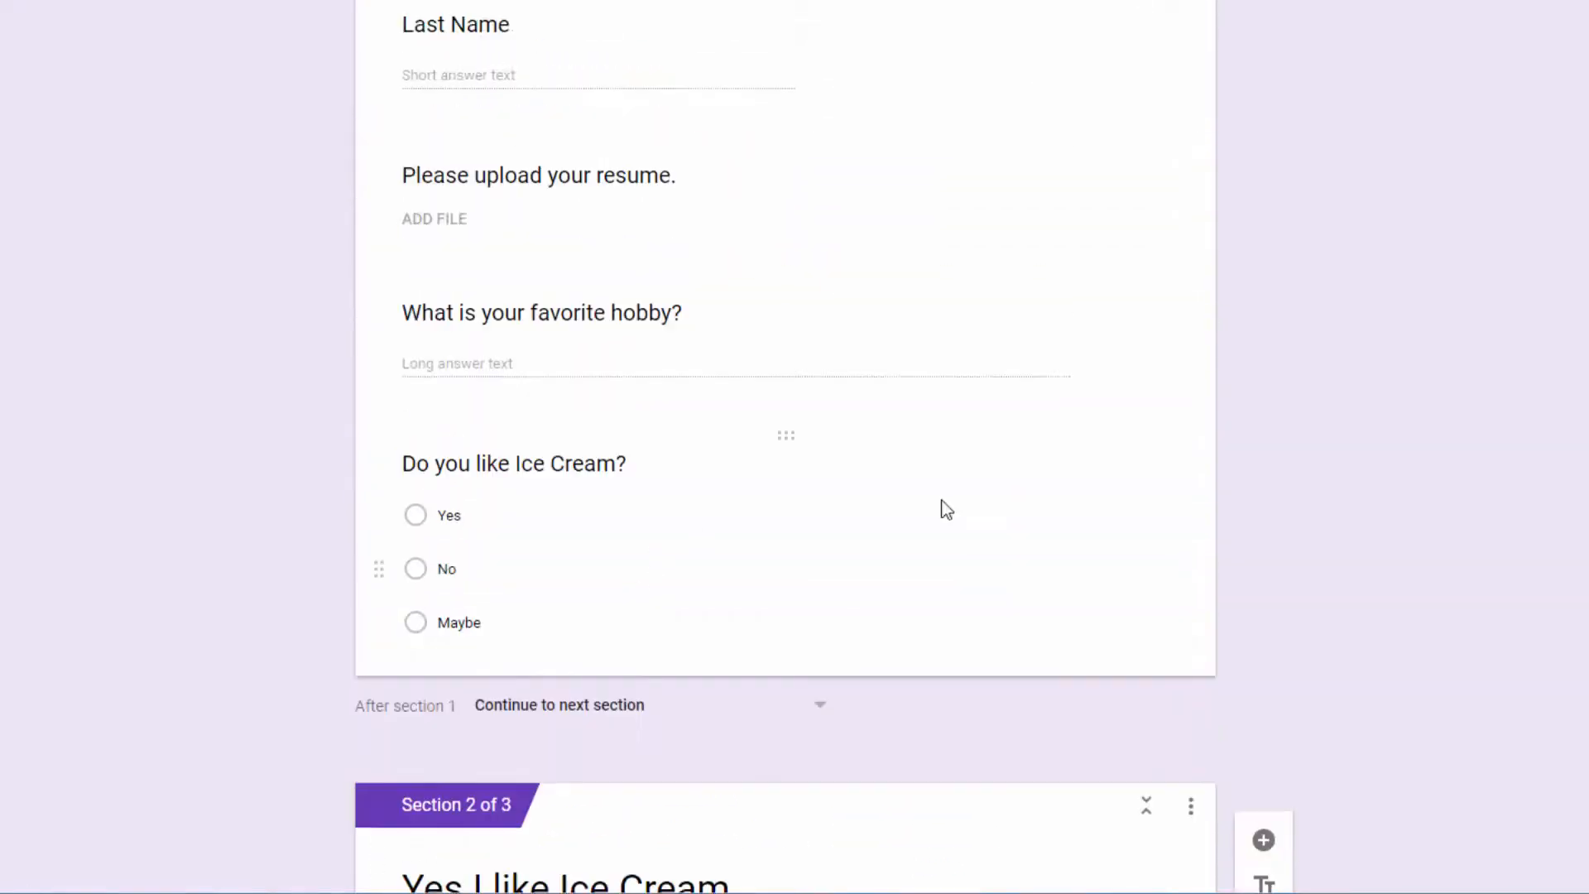
{"action": "scroll", "scroll_direction": "down", "scroll_amount": 3}
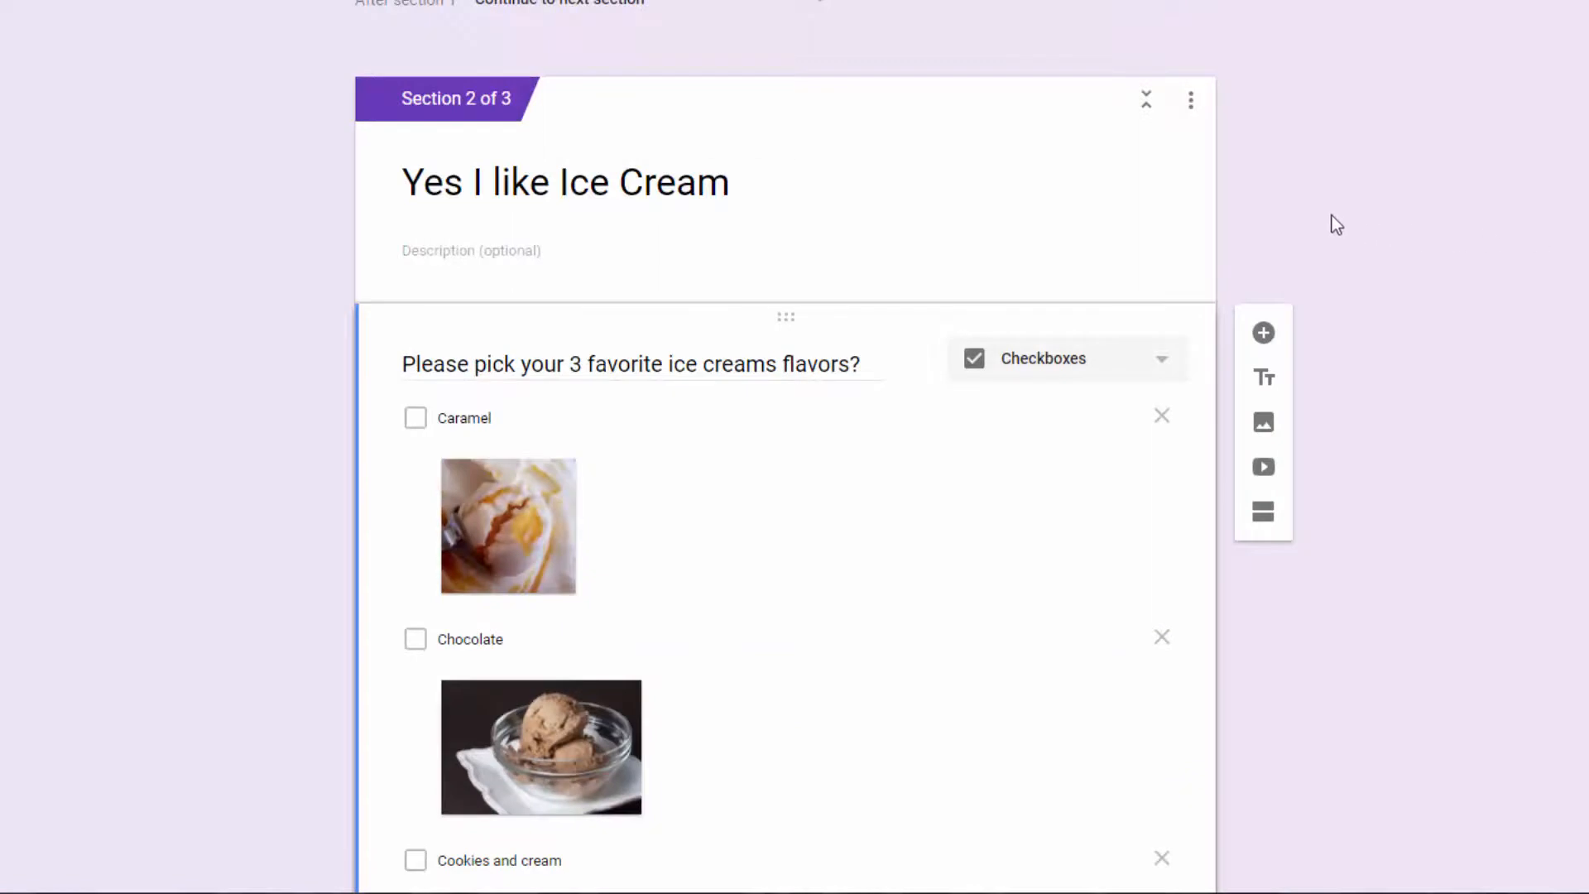
{"action": "scroll", "scroll_direction": "up", "scroll_amount": 3}
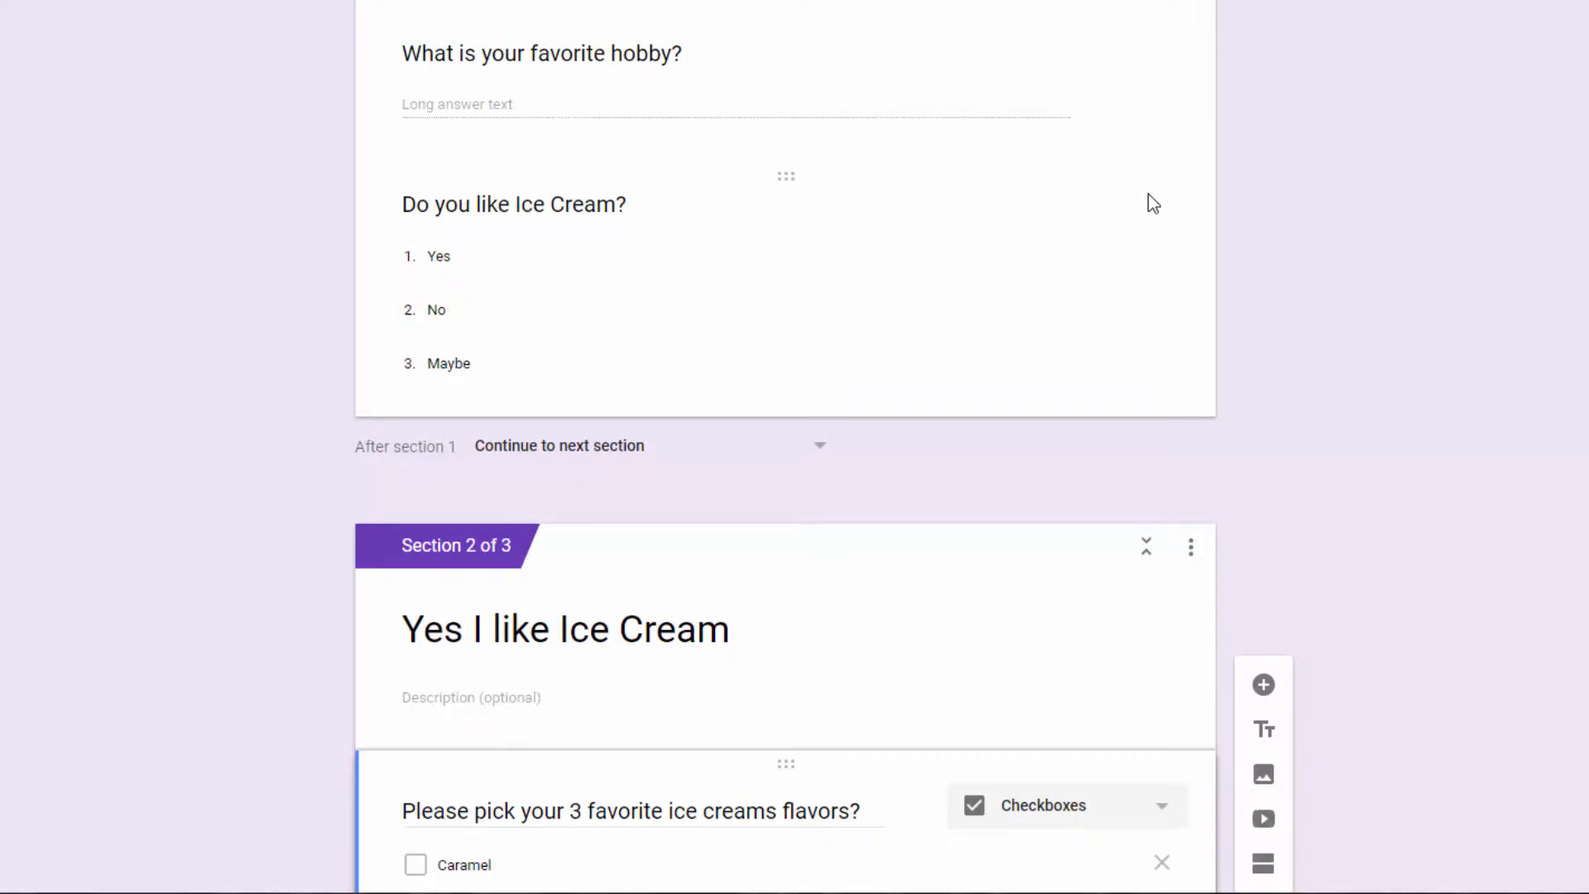
{"action": "scroll", "scroll_direction": "up", "scroll_amount": 3}
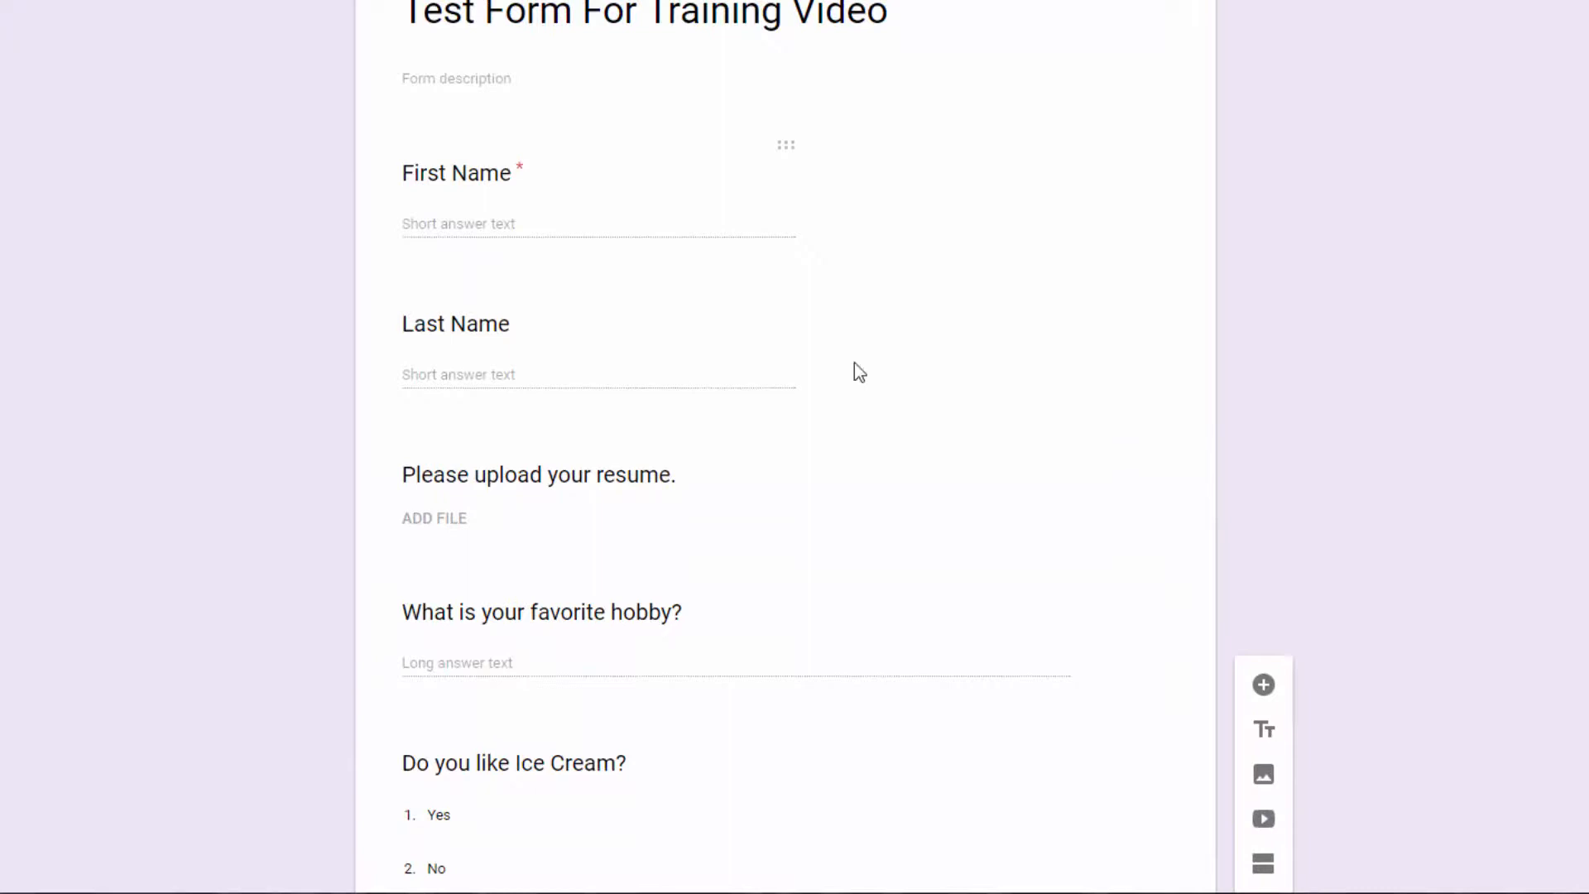
- Add a short-answer 'Email Address' question after the Last Name question
{"action": "left_click", "coordinate": [456, 324]}
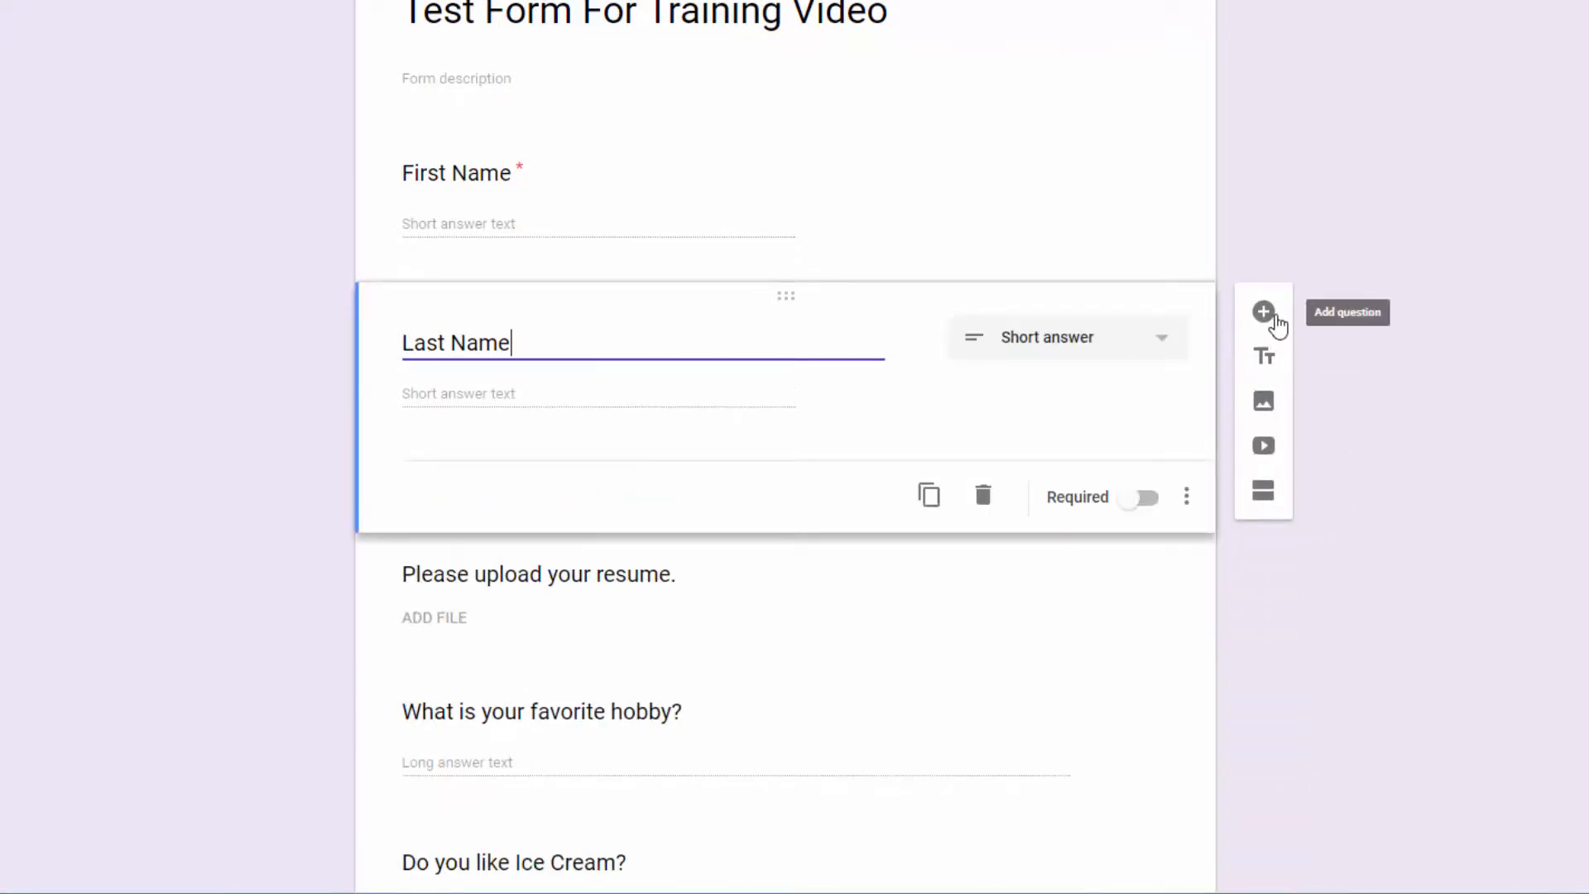
{"action": "left_click", "coordinate": [1263, 311]}
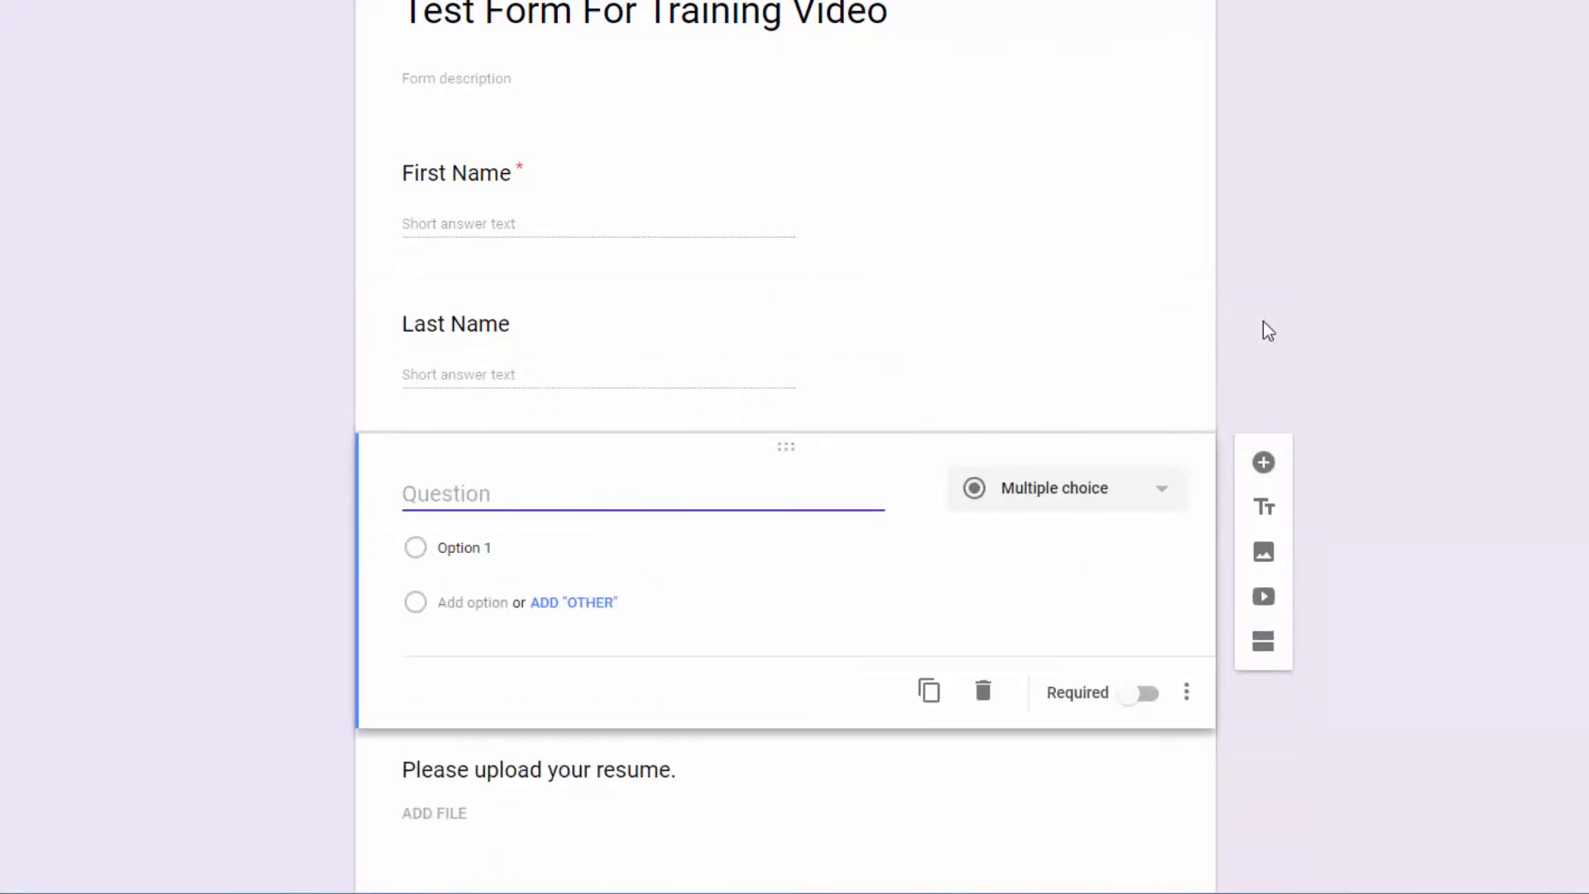
{"action": "type", "text": "Email Address"}
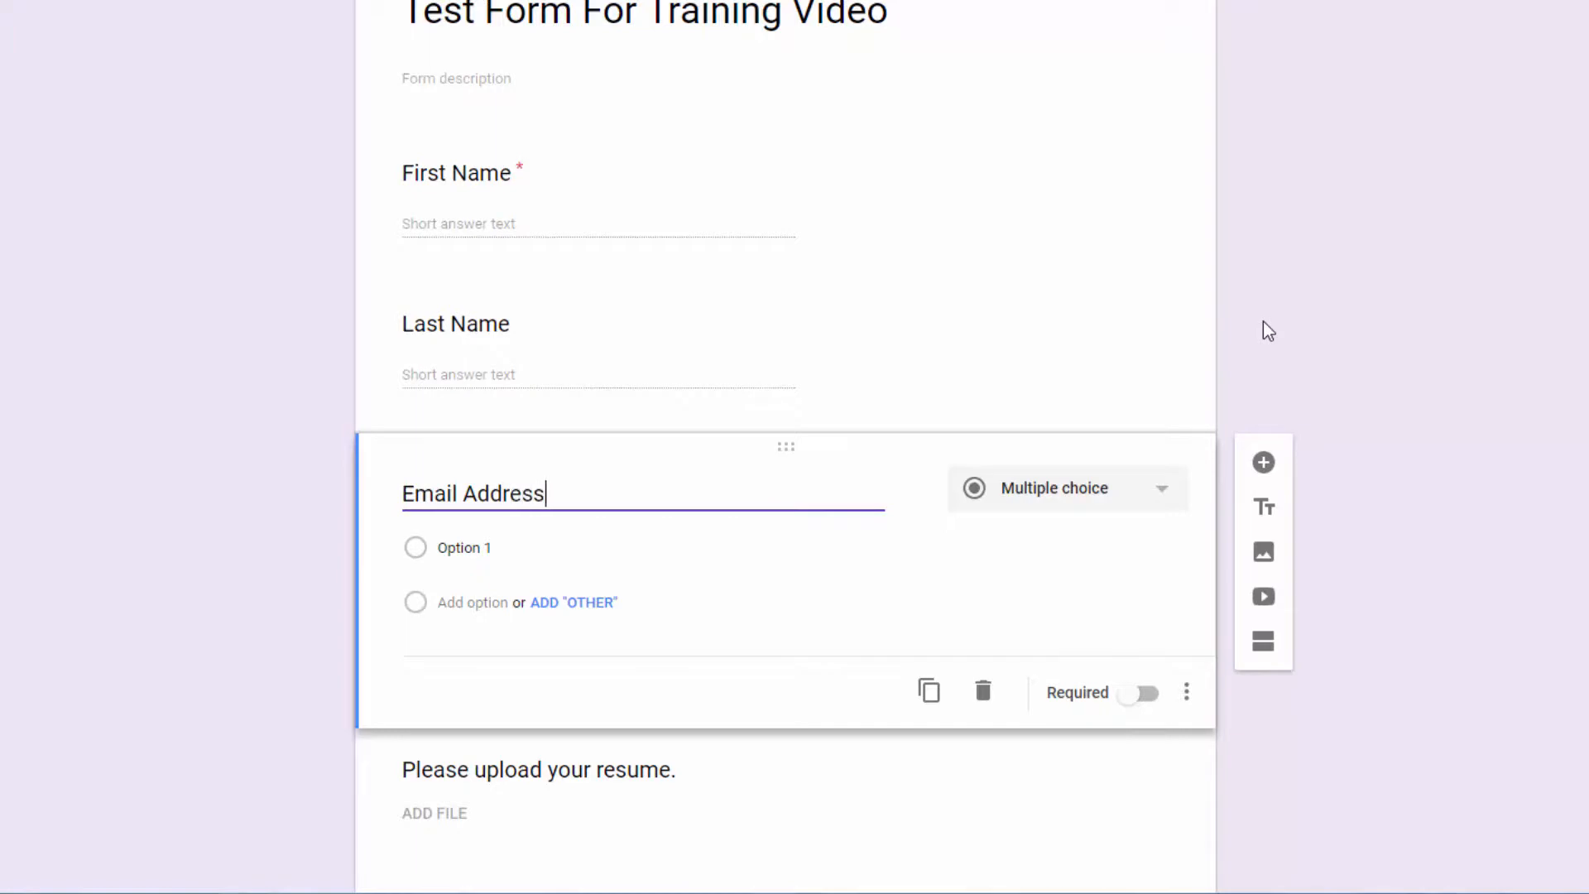
{"action": "left_click", "coordinate": [1066, 487]}
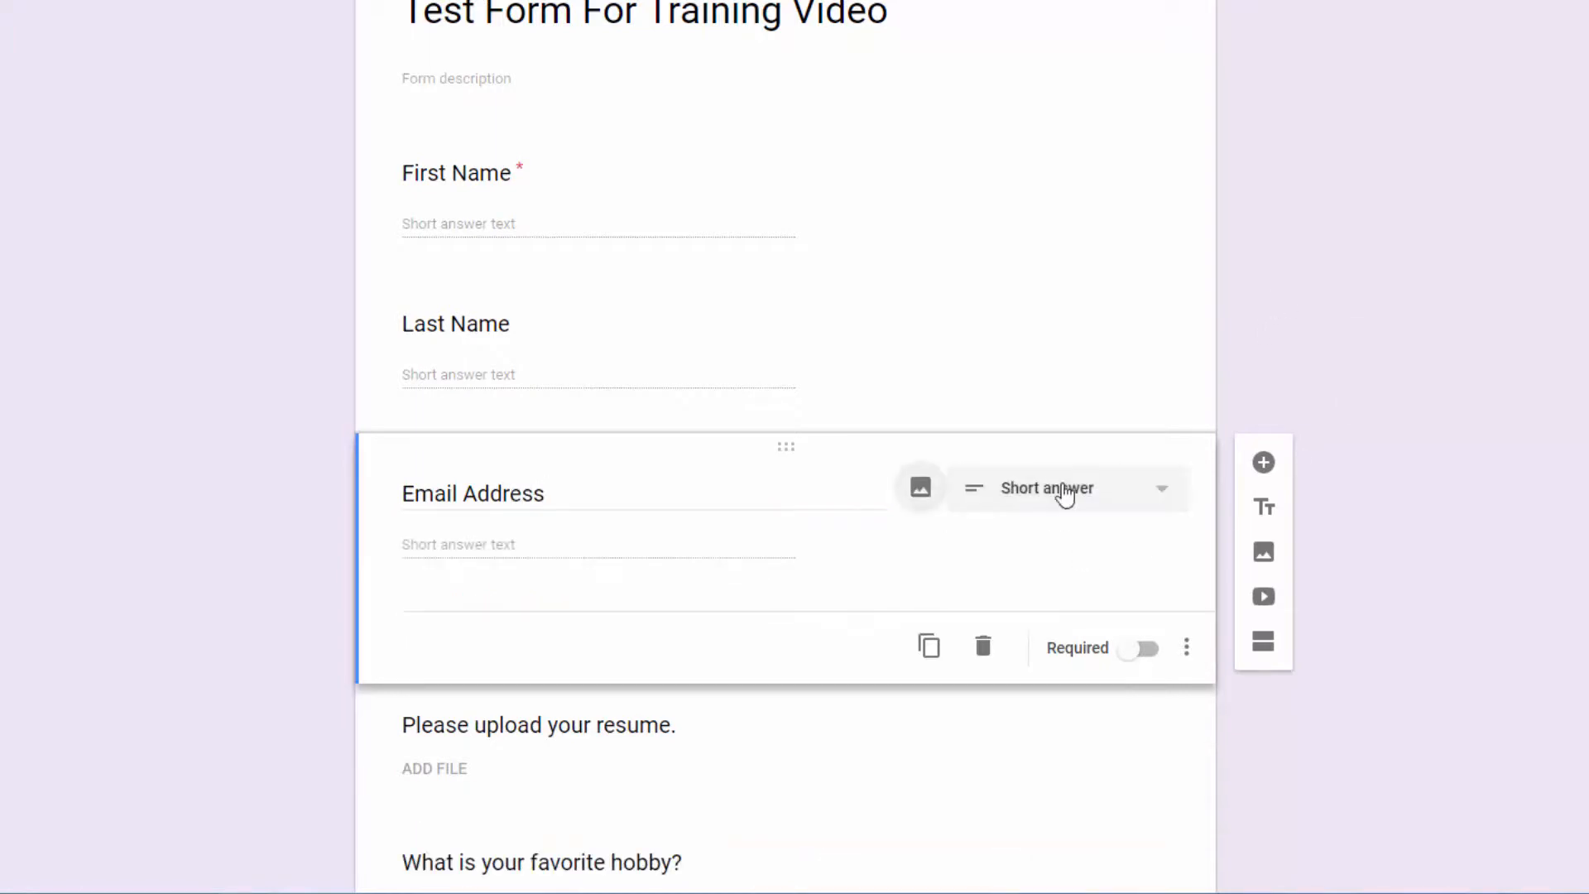
{"action": "mouse_move", "coordinate": [1185, 660]}
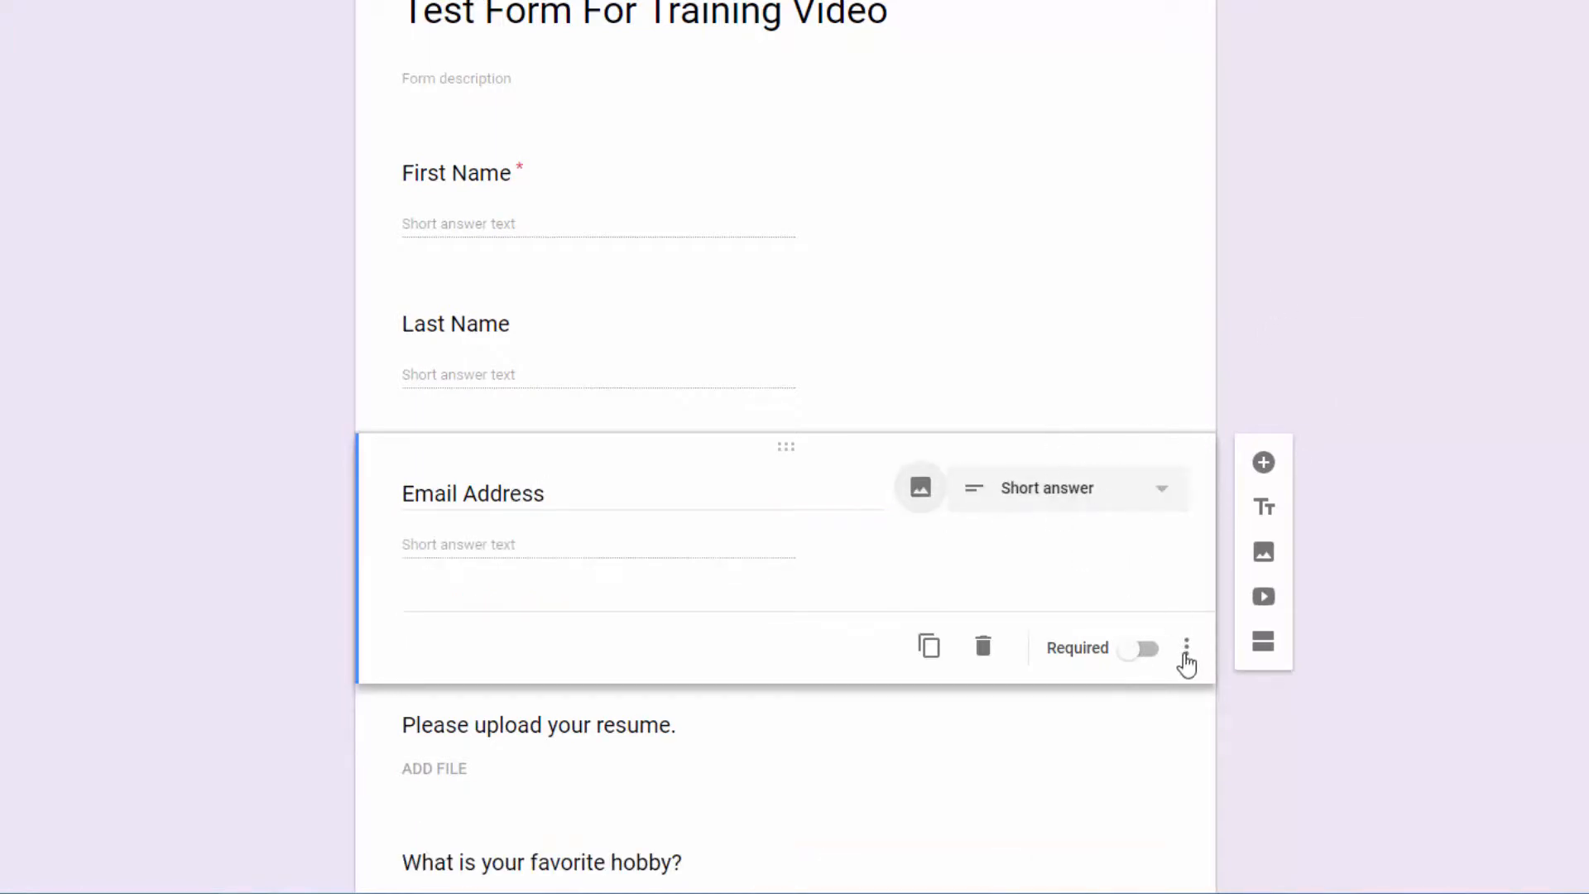
- Add Text > Email address response validation to Email Address and mark it required
{"action": "left_click", "coordinate": [1184, 646]}
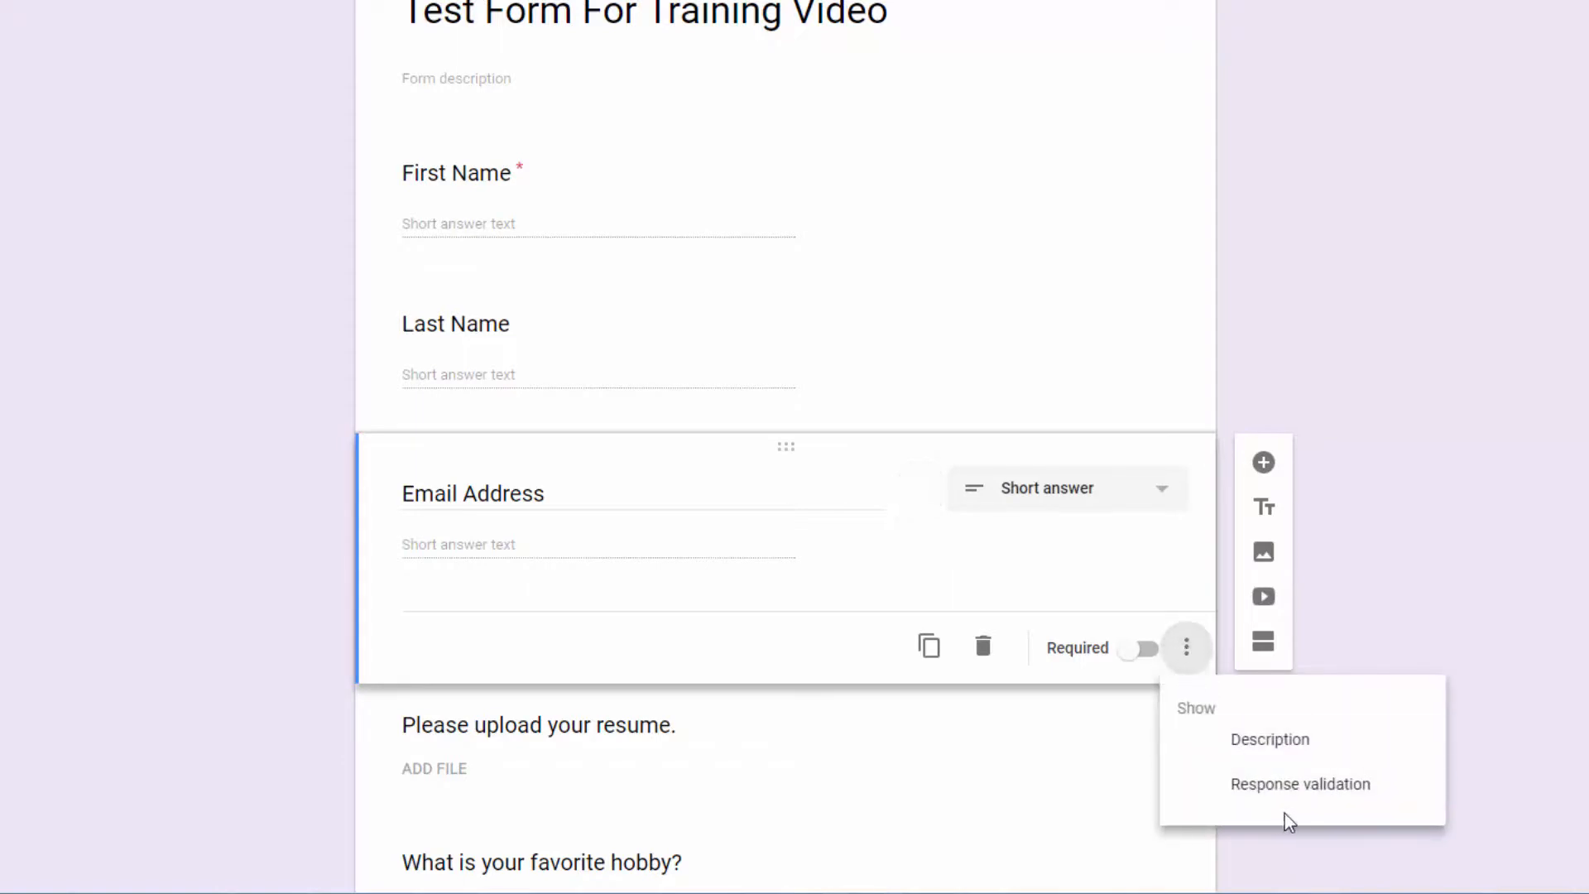
{"action": "mouse_move", "coordinate": [1300, 783]}
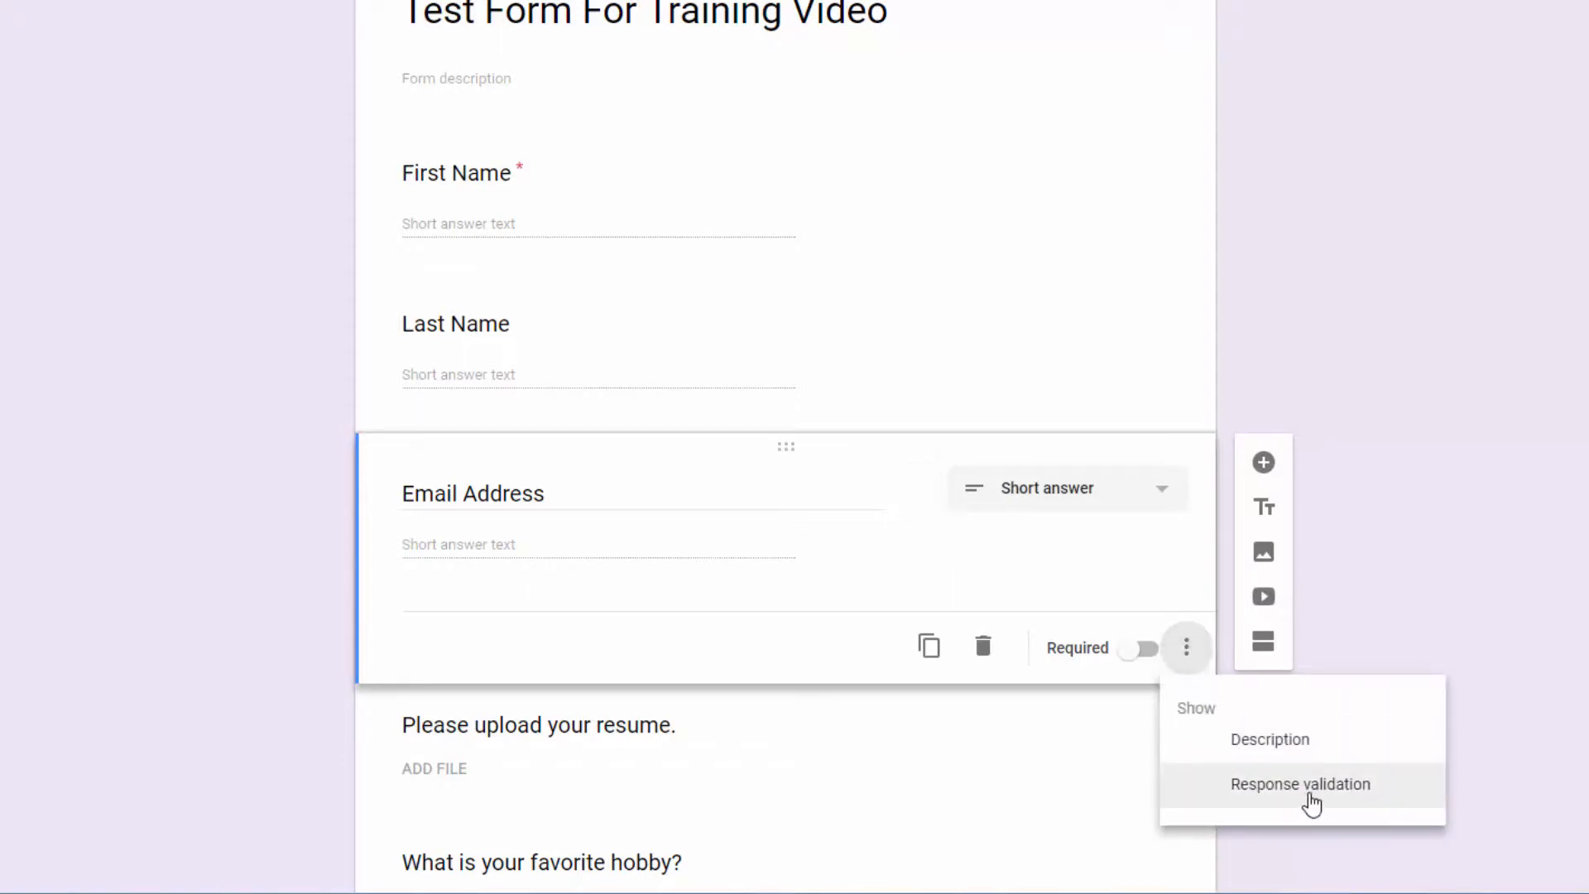
{"action": "left_click", "coordinate": [1300, 783]}
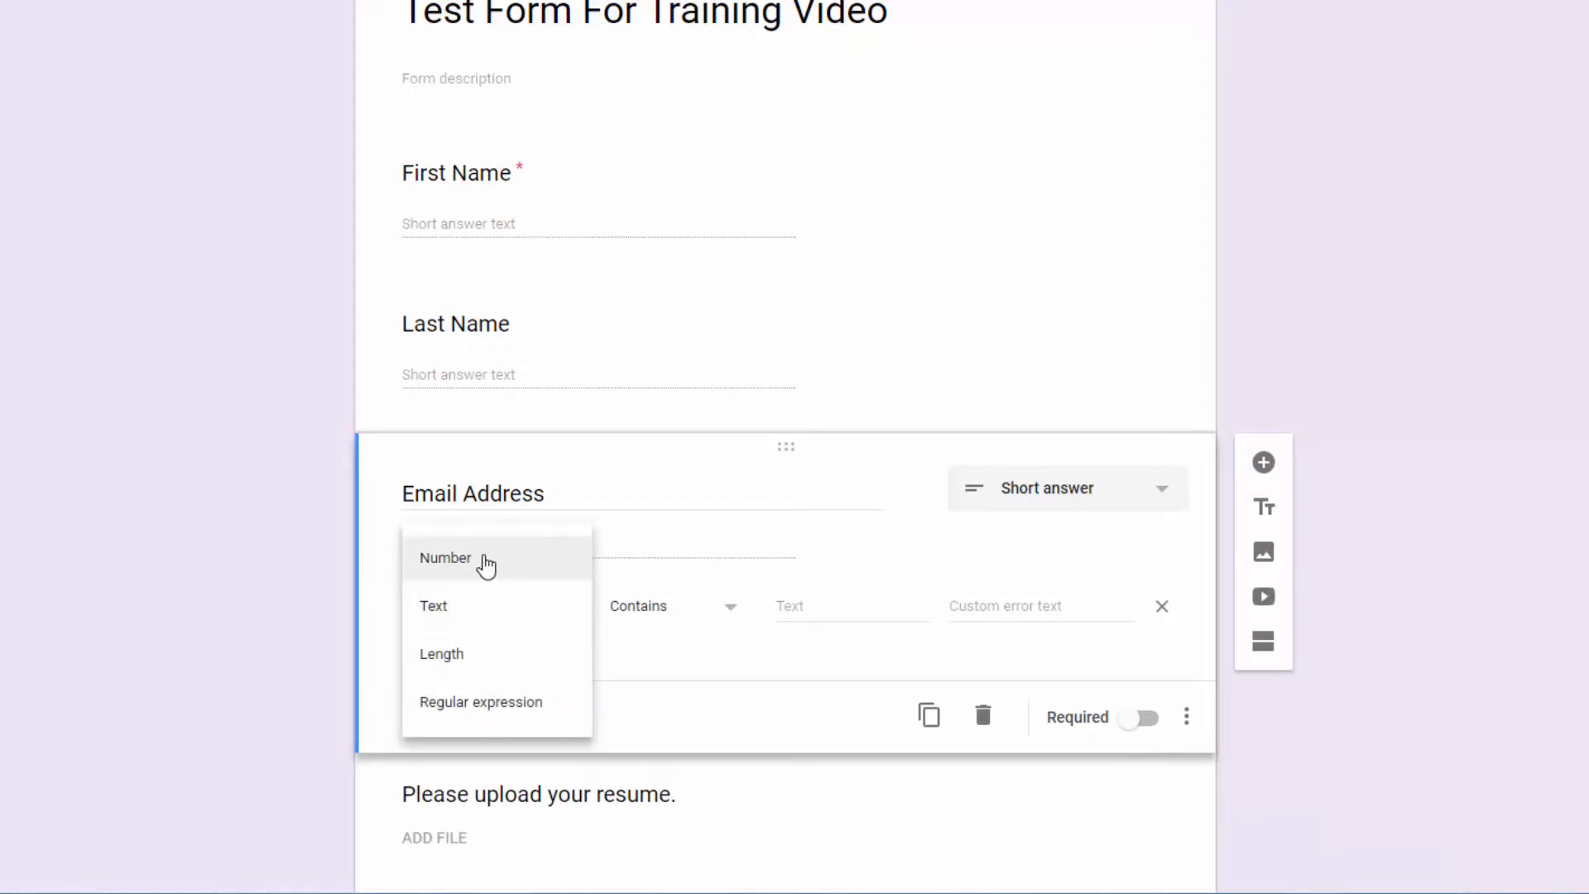
{"action": "mouse_move", "coordinate": [453, 653]}
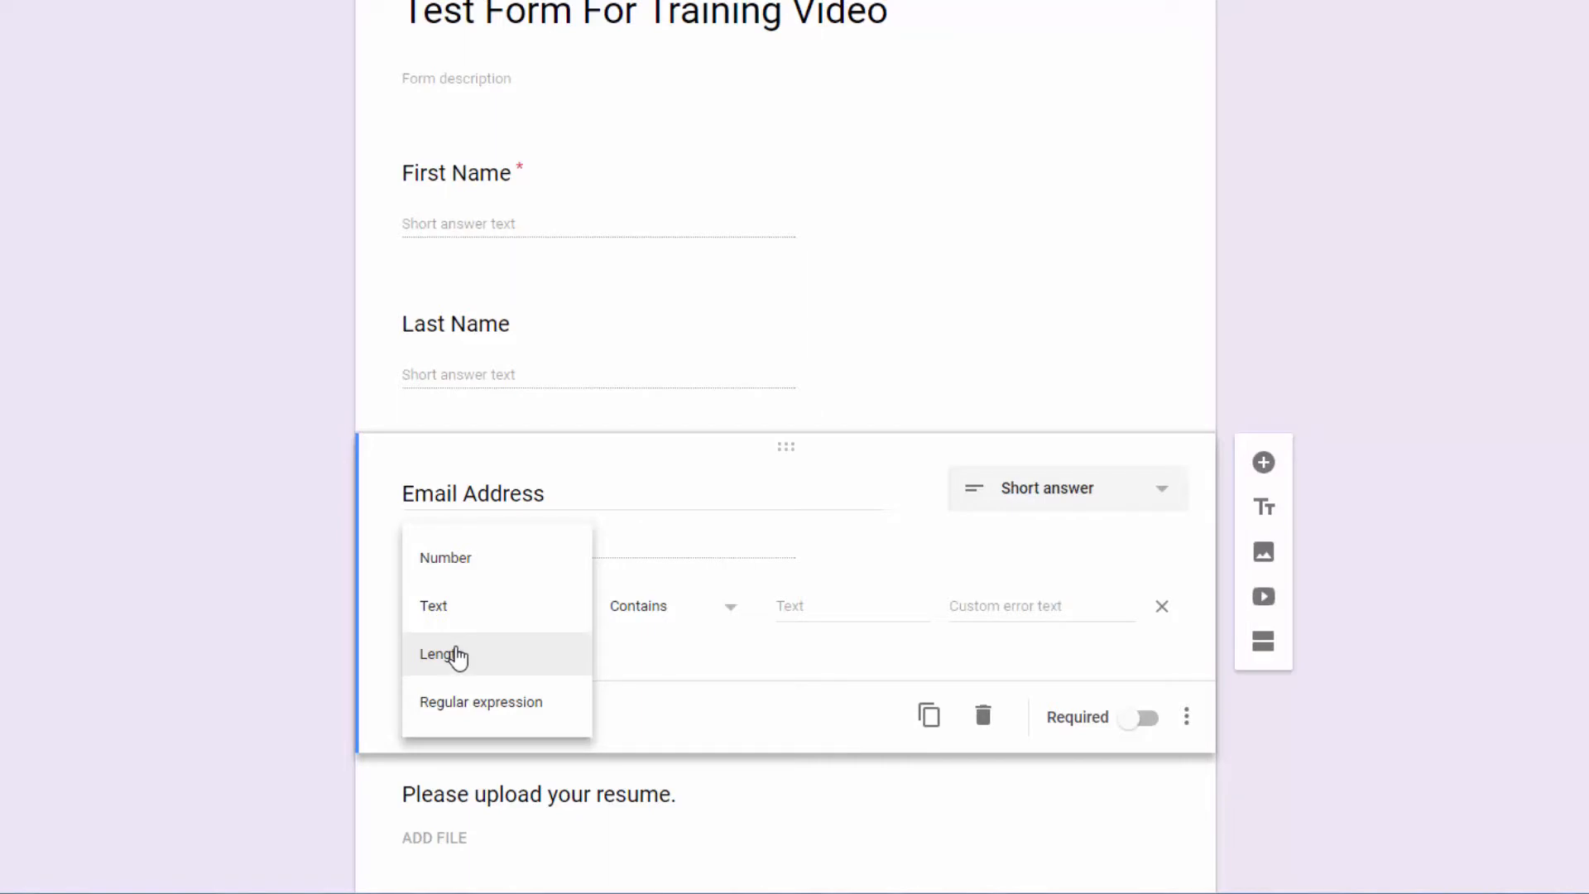
{"action": "mouse_move", "coordinate": [436, 605]}
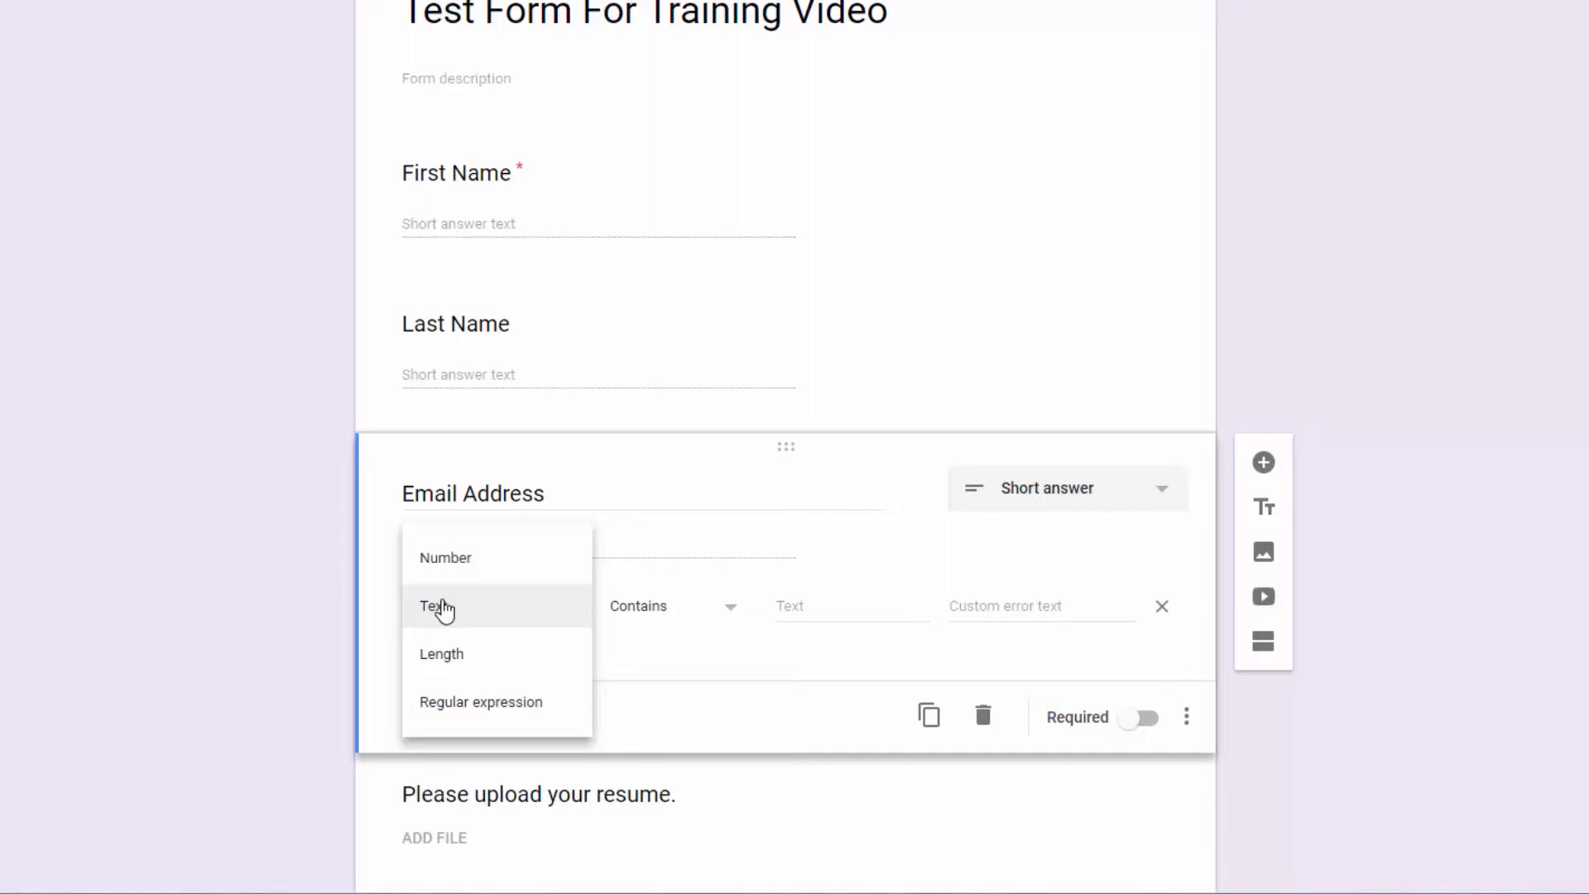
{"action": "left_click", "coordinate": [436, 606]}
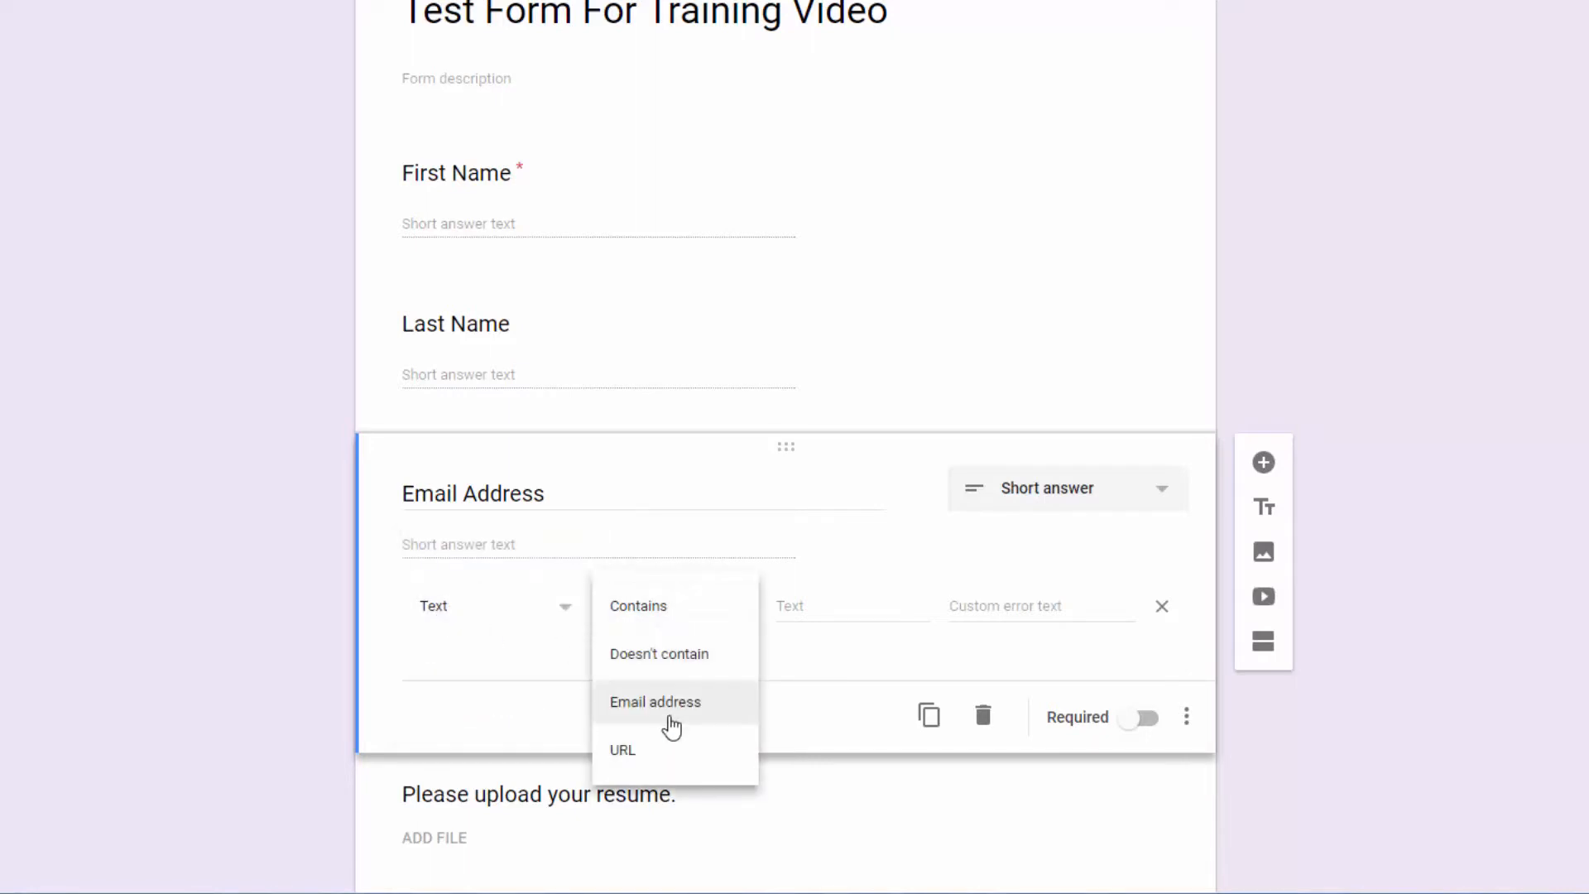
{"action": "mouse_move", "coordinate": [653, 754]}
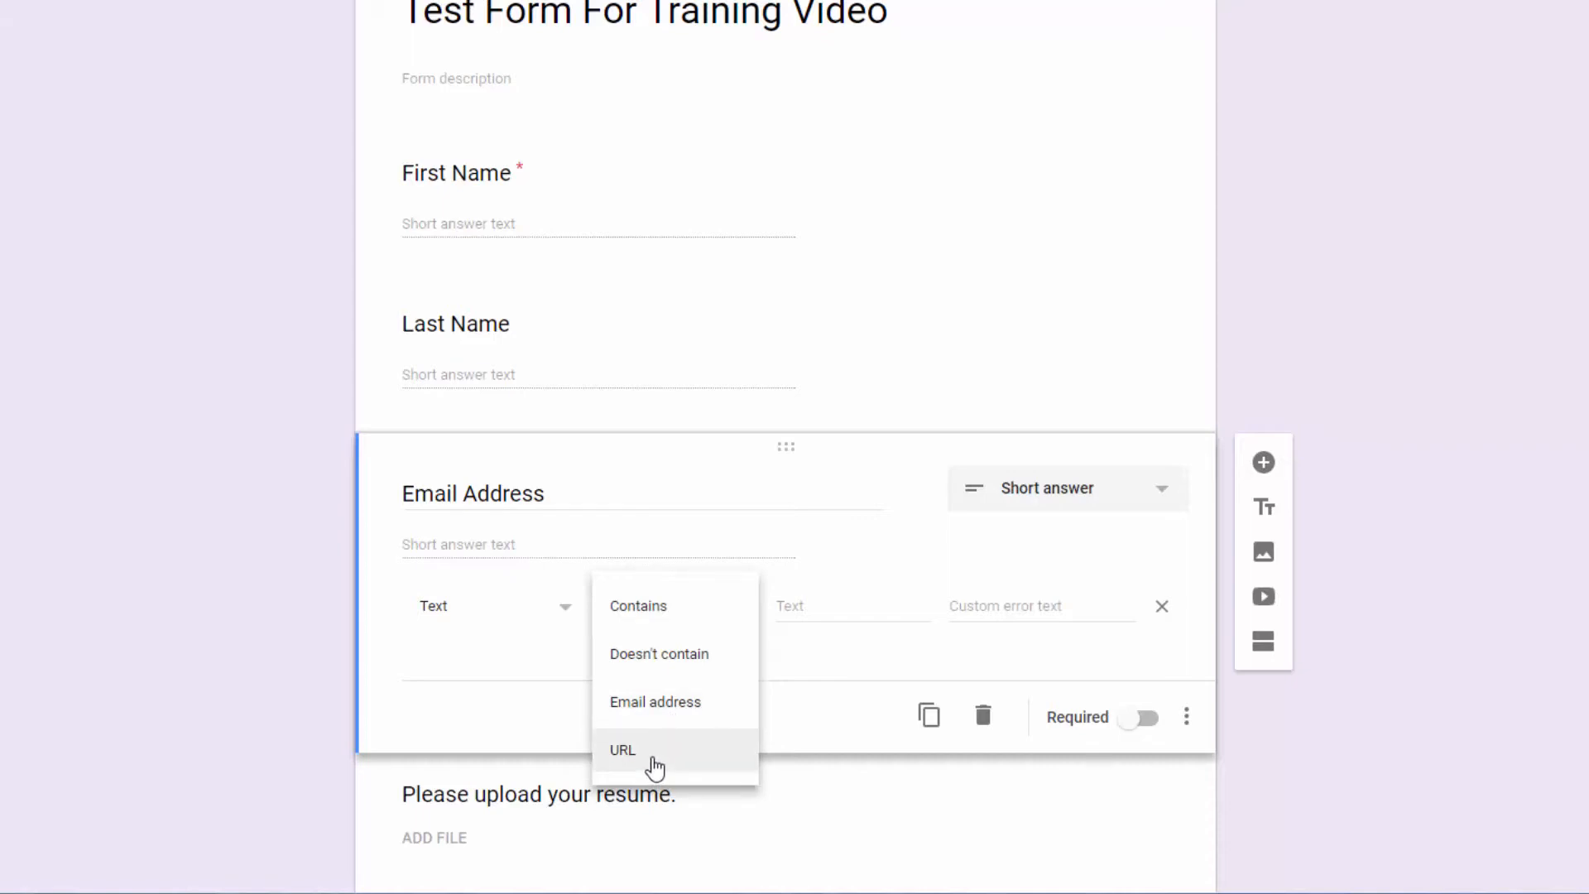
{"action": "left_click", "coordinate": [655, 700]}
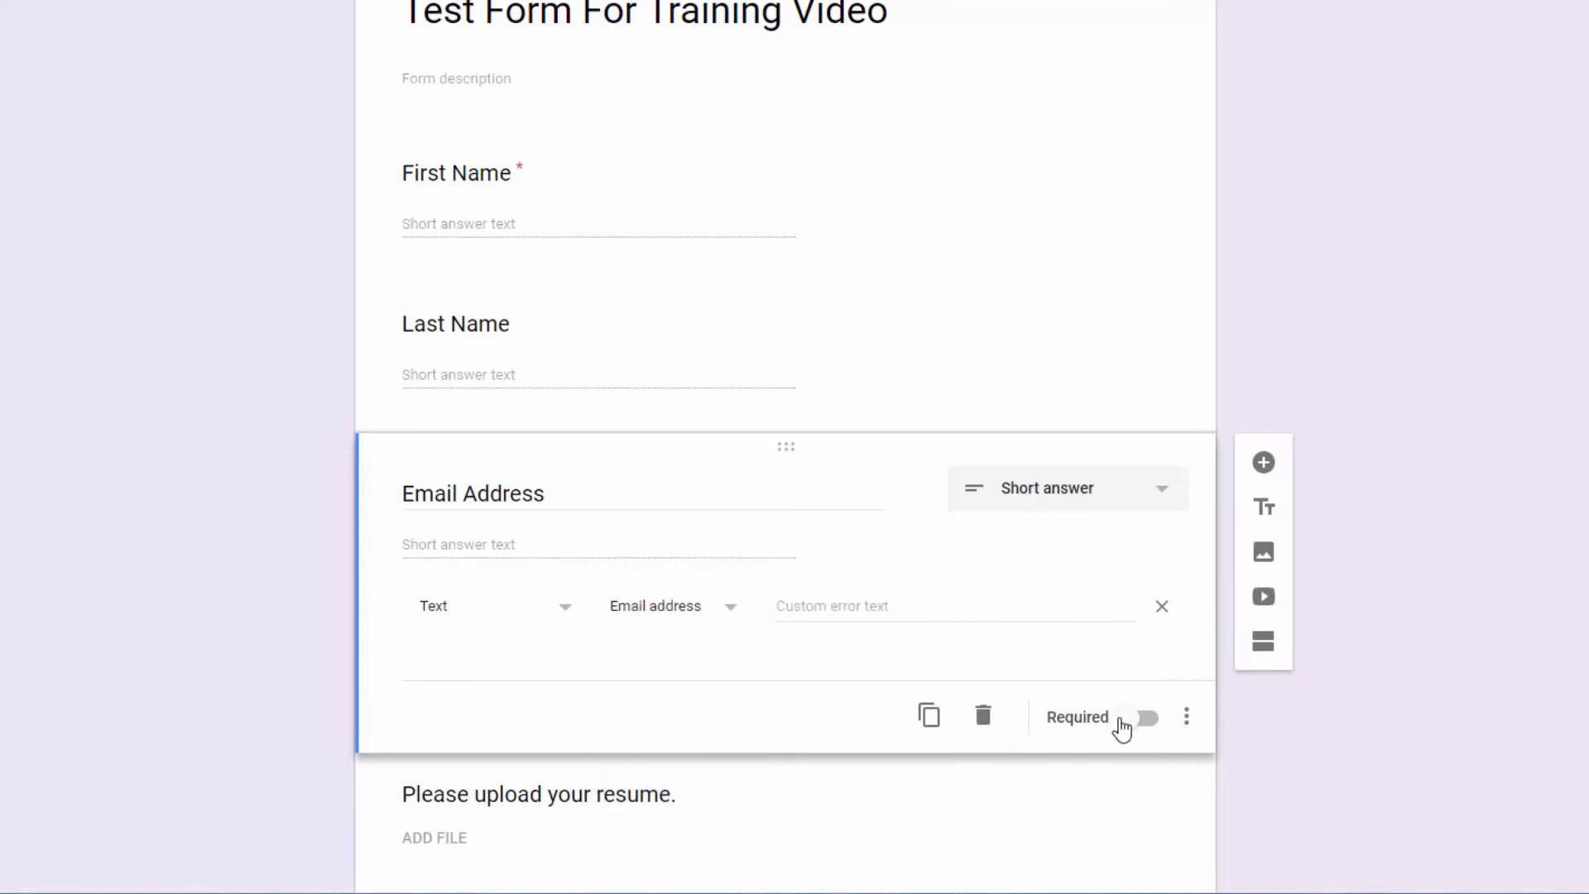
{"action": "left_click", "coordinate": [1135, 717]}
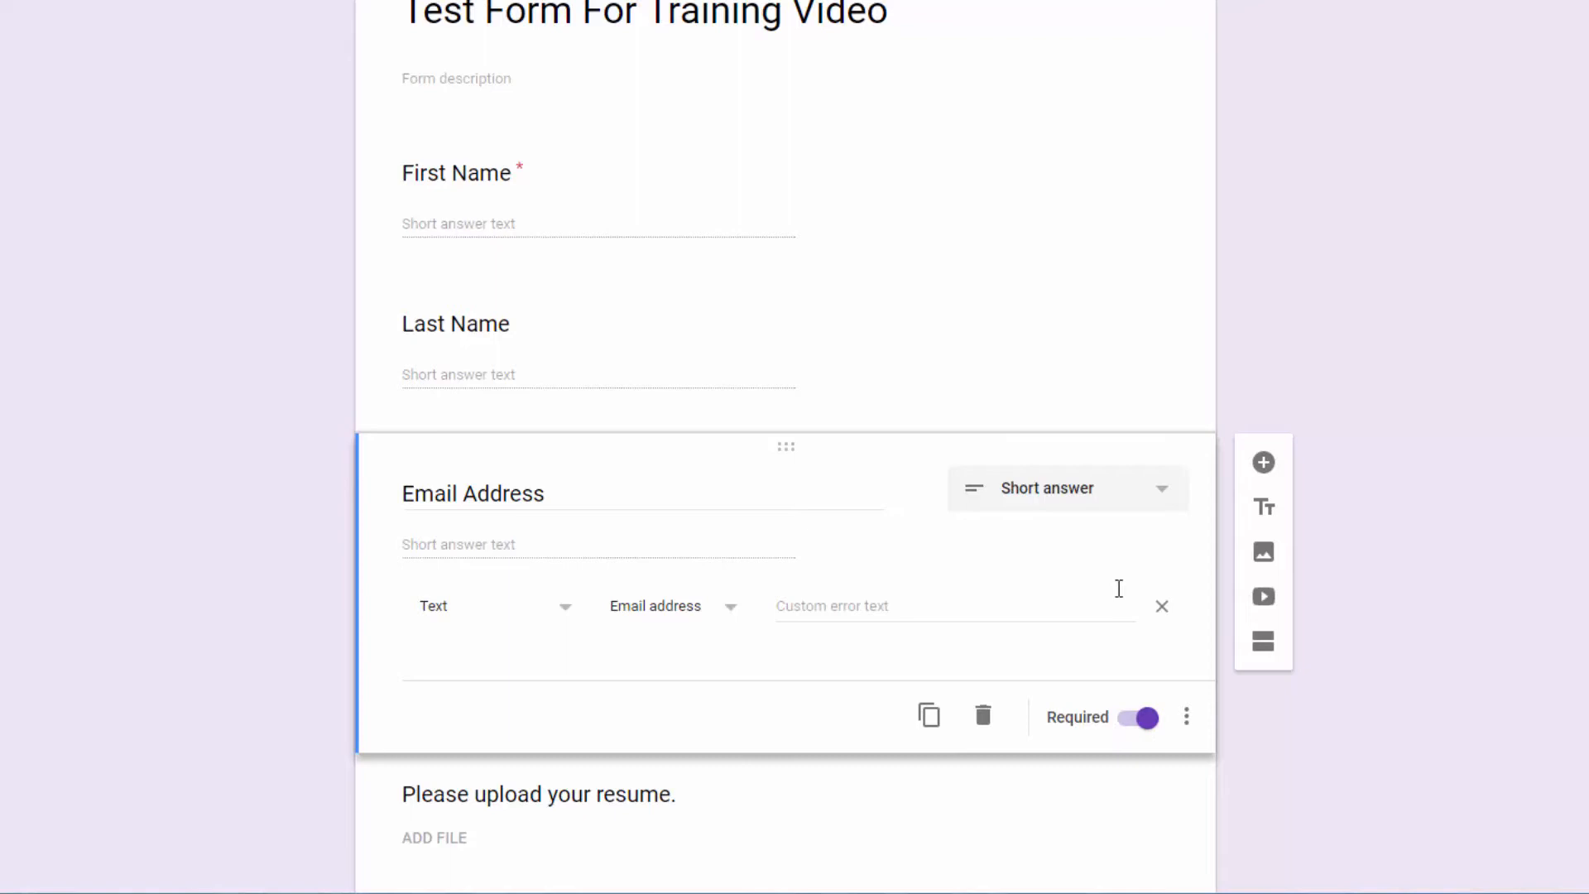
{"action": "mouse_move", "coordinate": [1335, 409]}
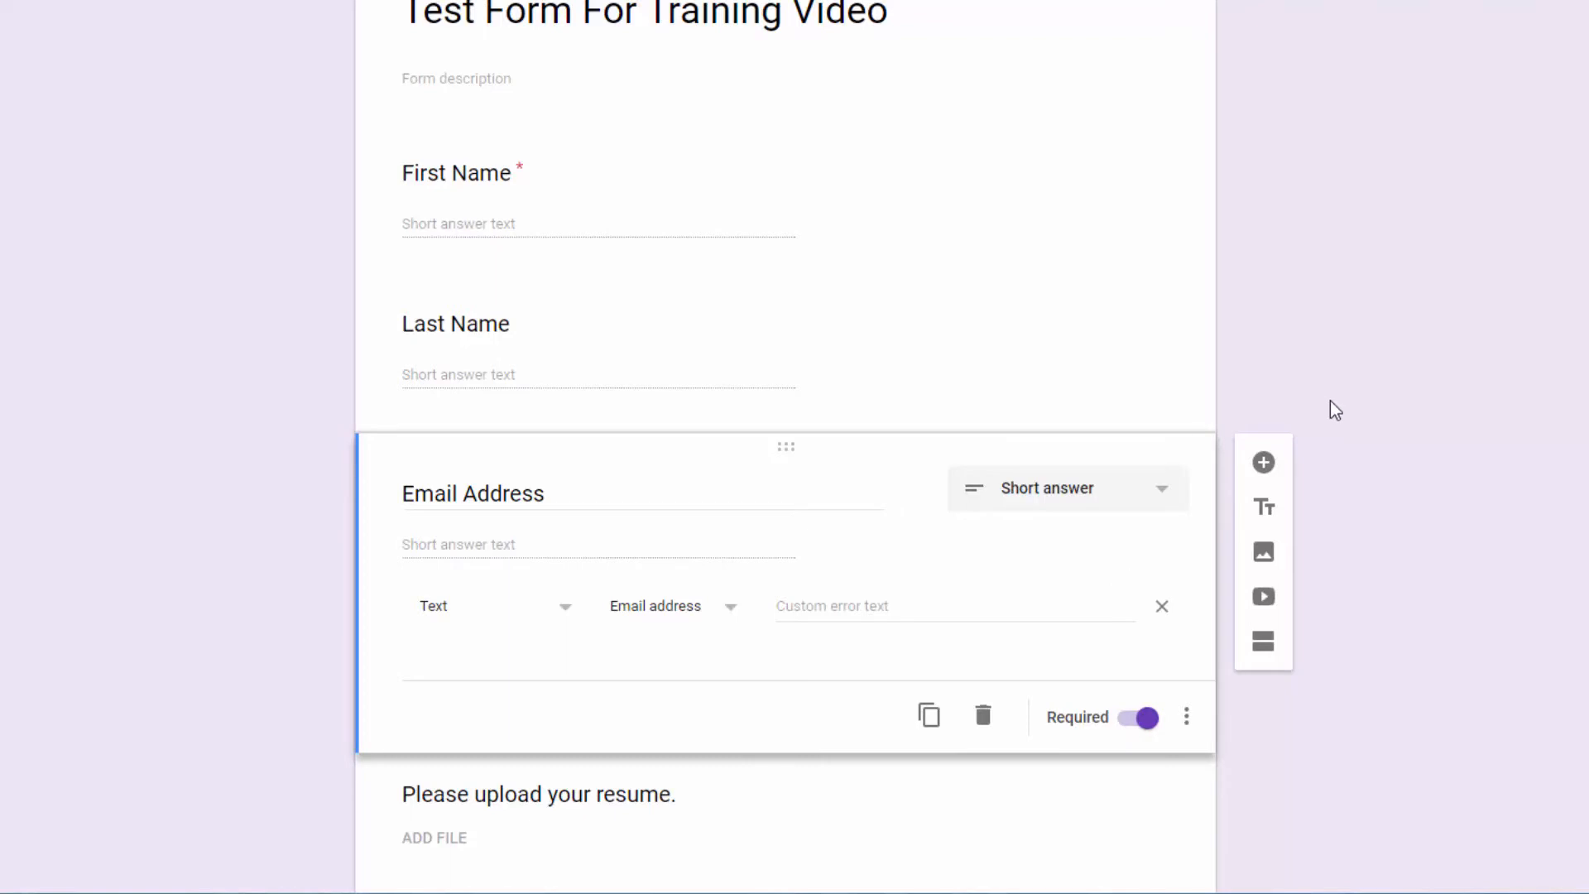